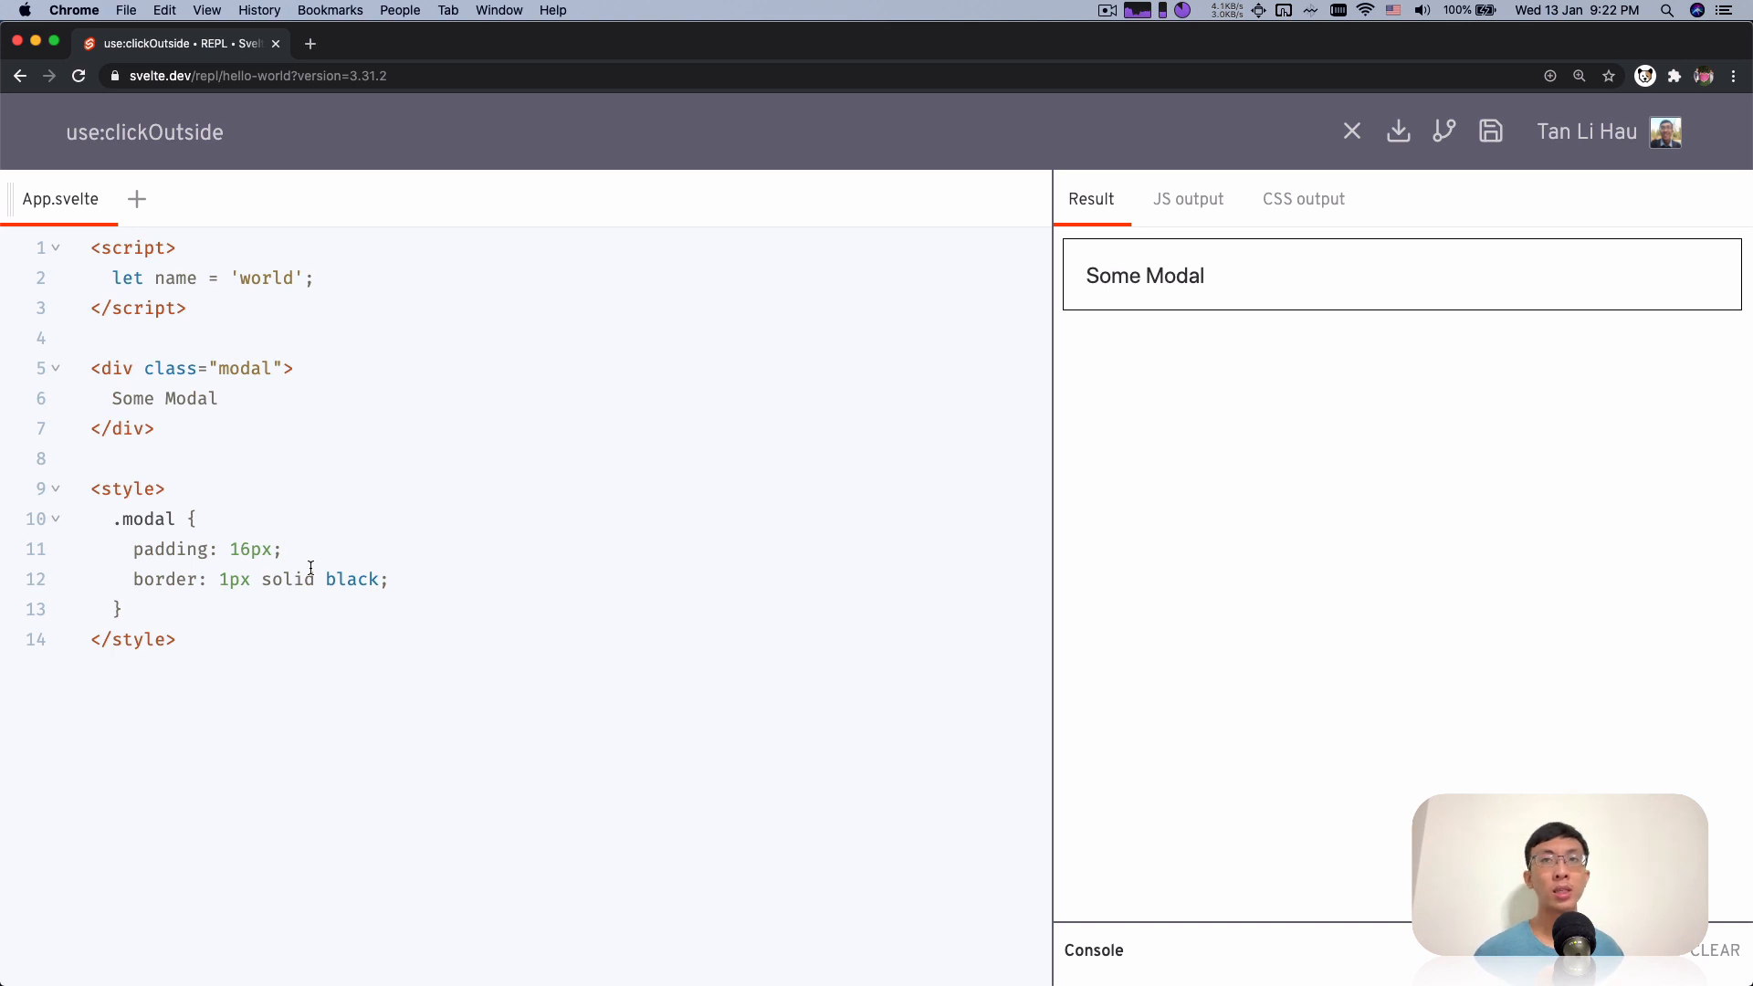
# Add a use:clickOutside action to the modal div's opening tag
pyautogui.click(292, 367)
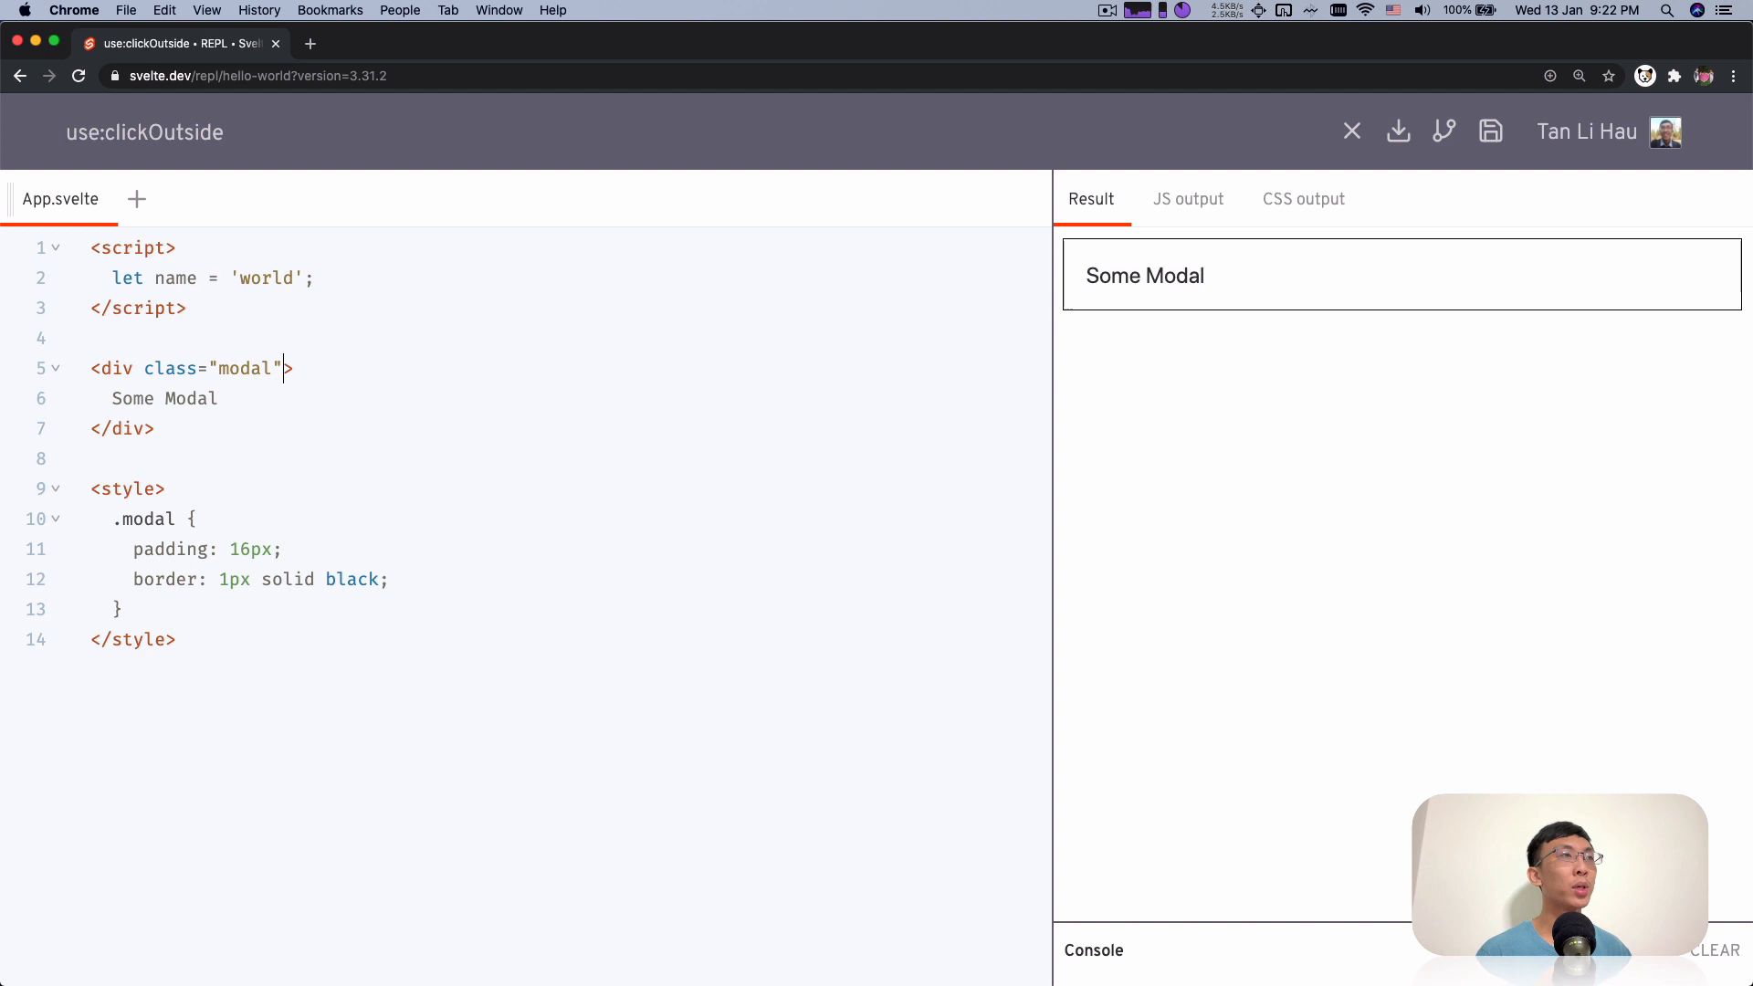
pyautogui.write('use:')
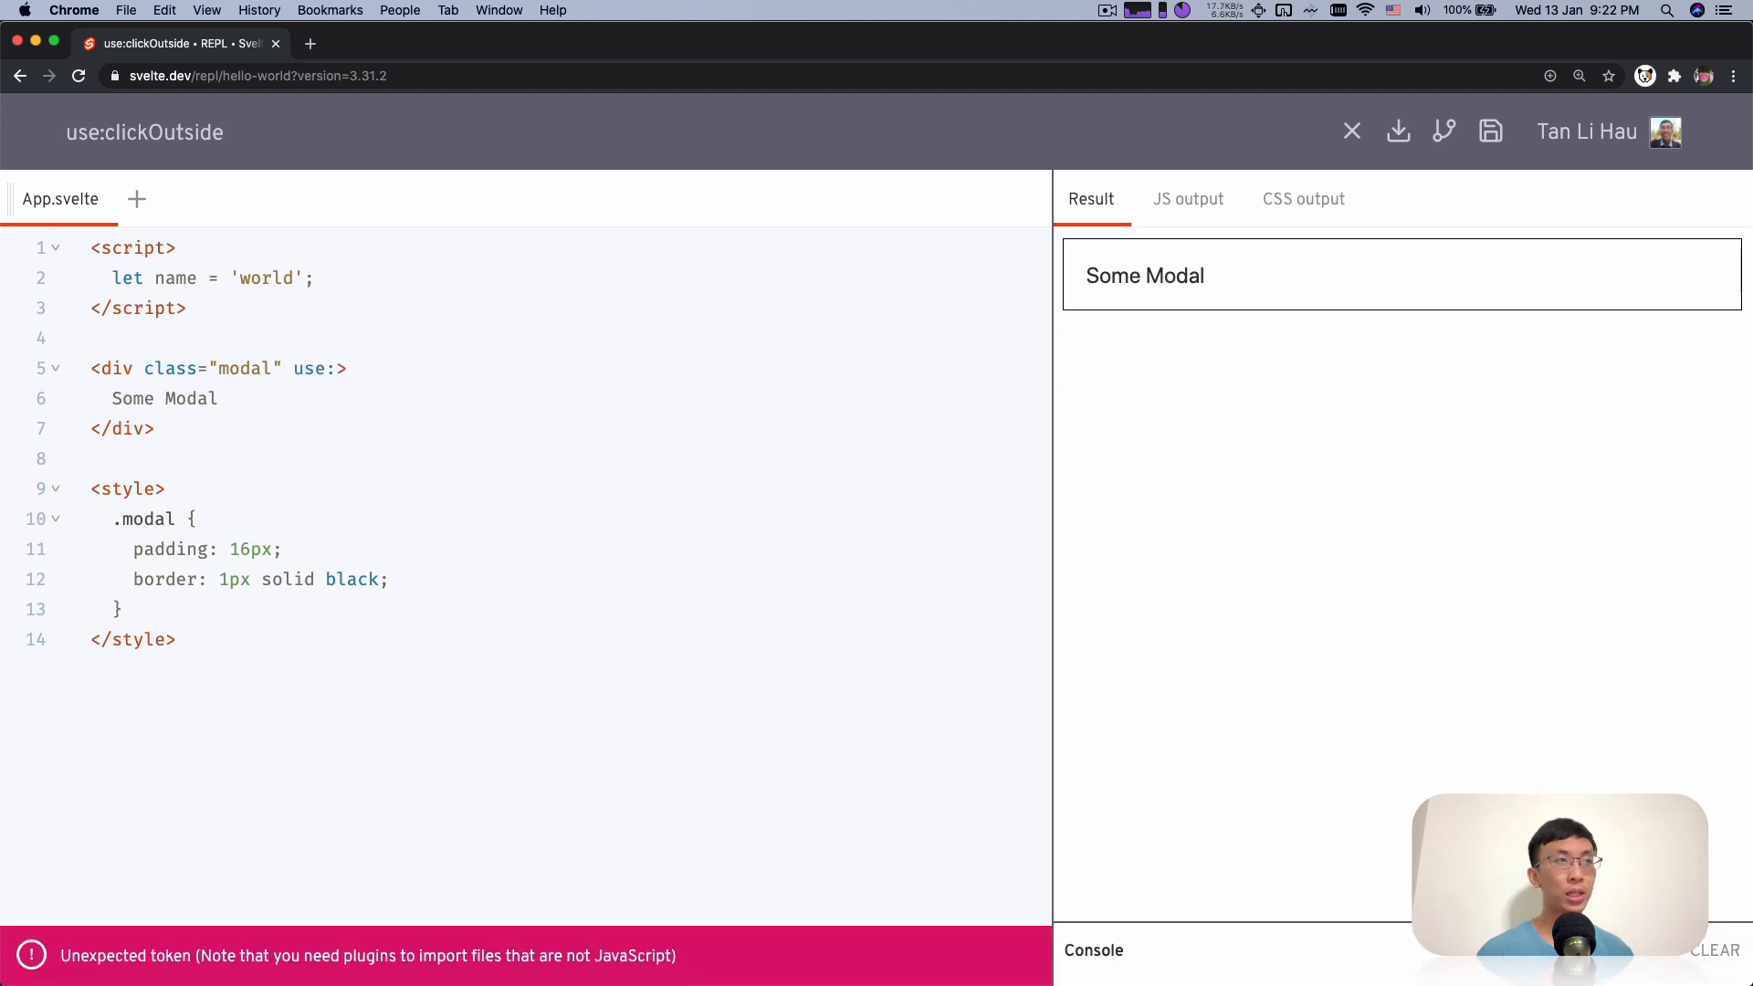
pyautogui.write('clickOutside')
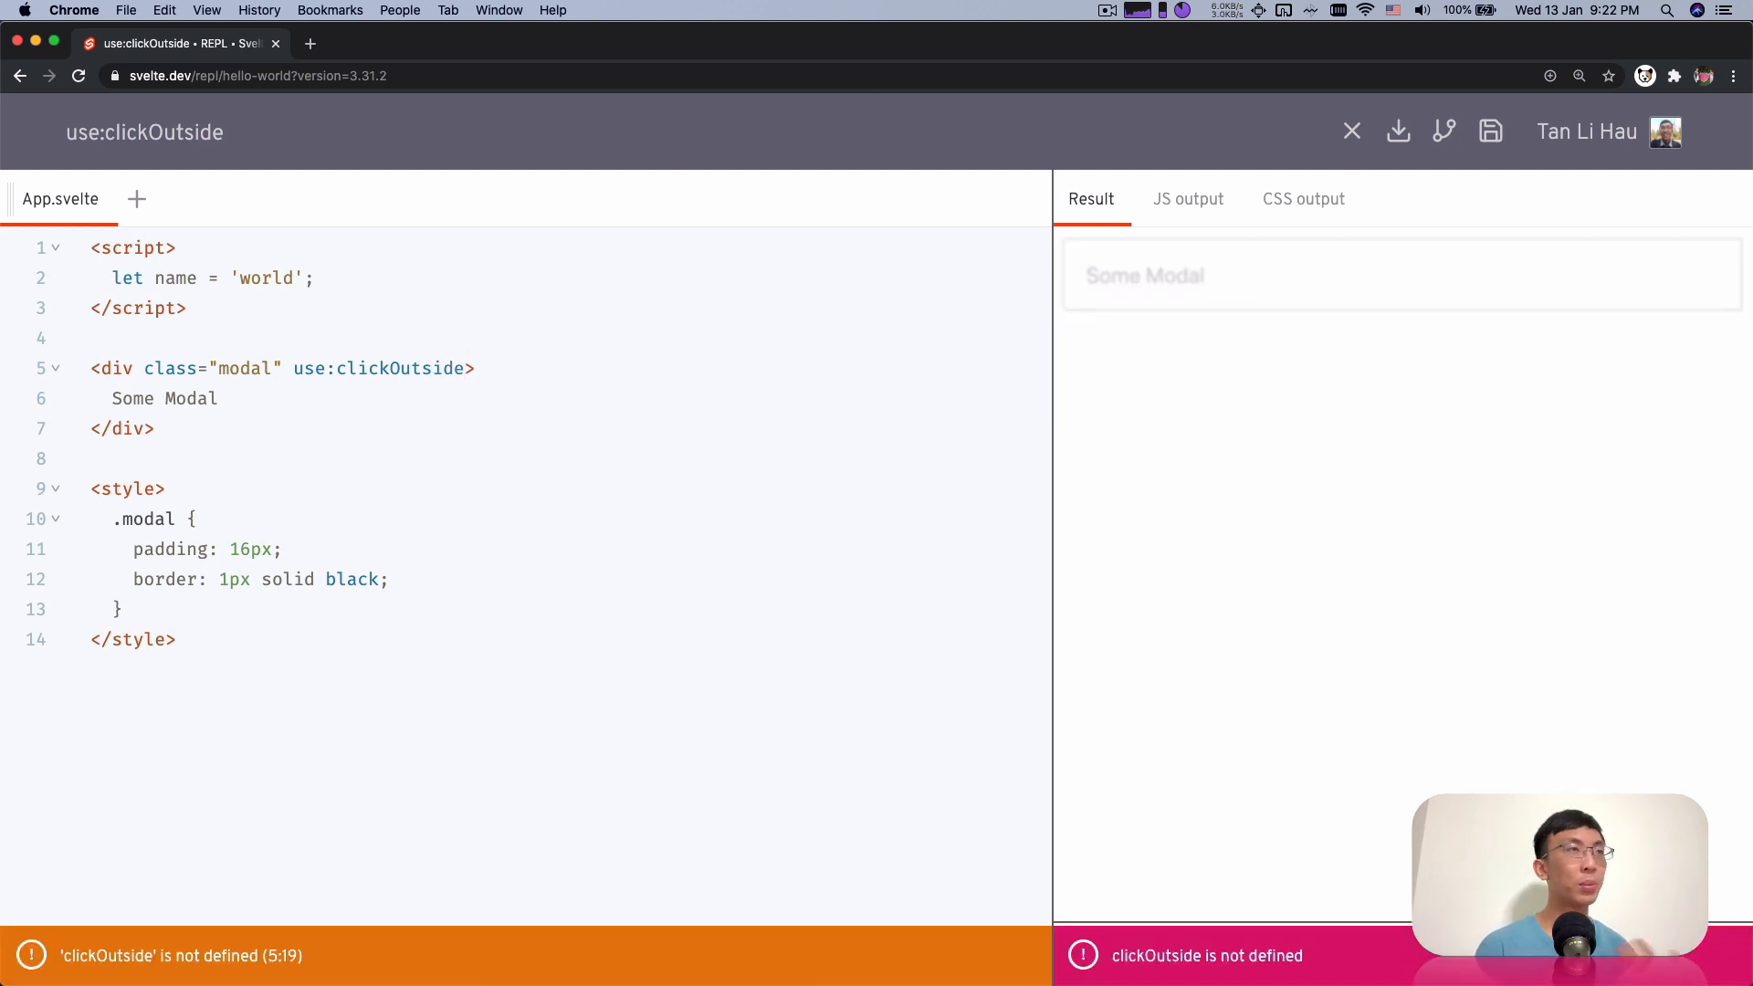
# Replace the name variable with an empty function clickOutside(element, params) {}
pyautogui.doubleClick(400, 367)
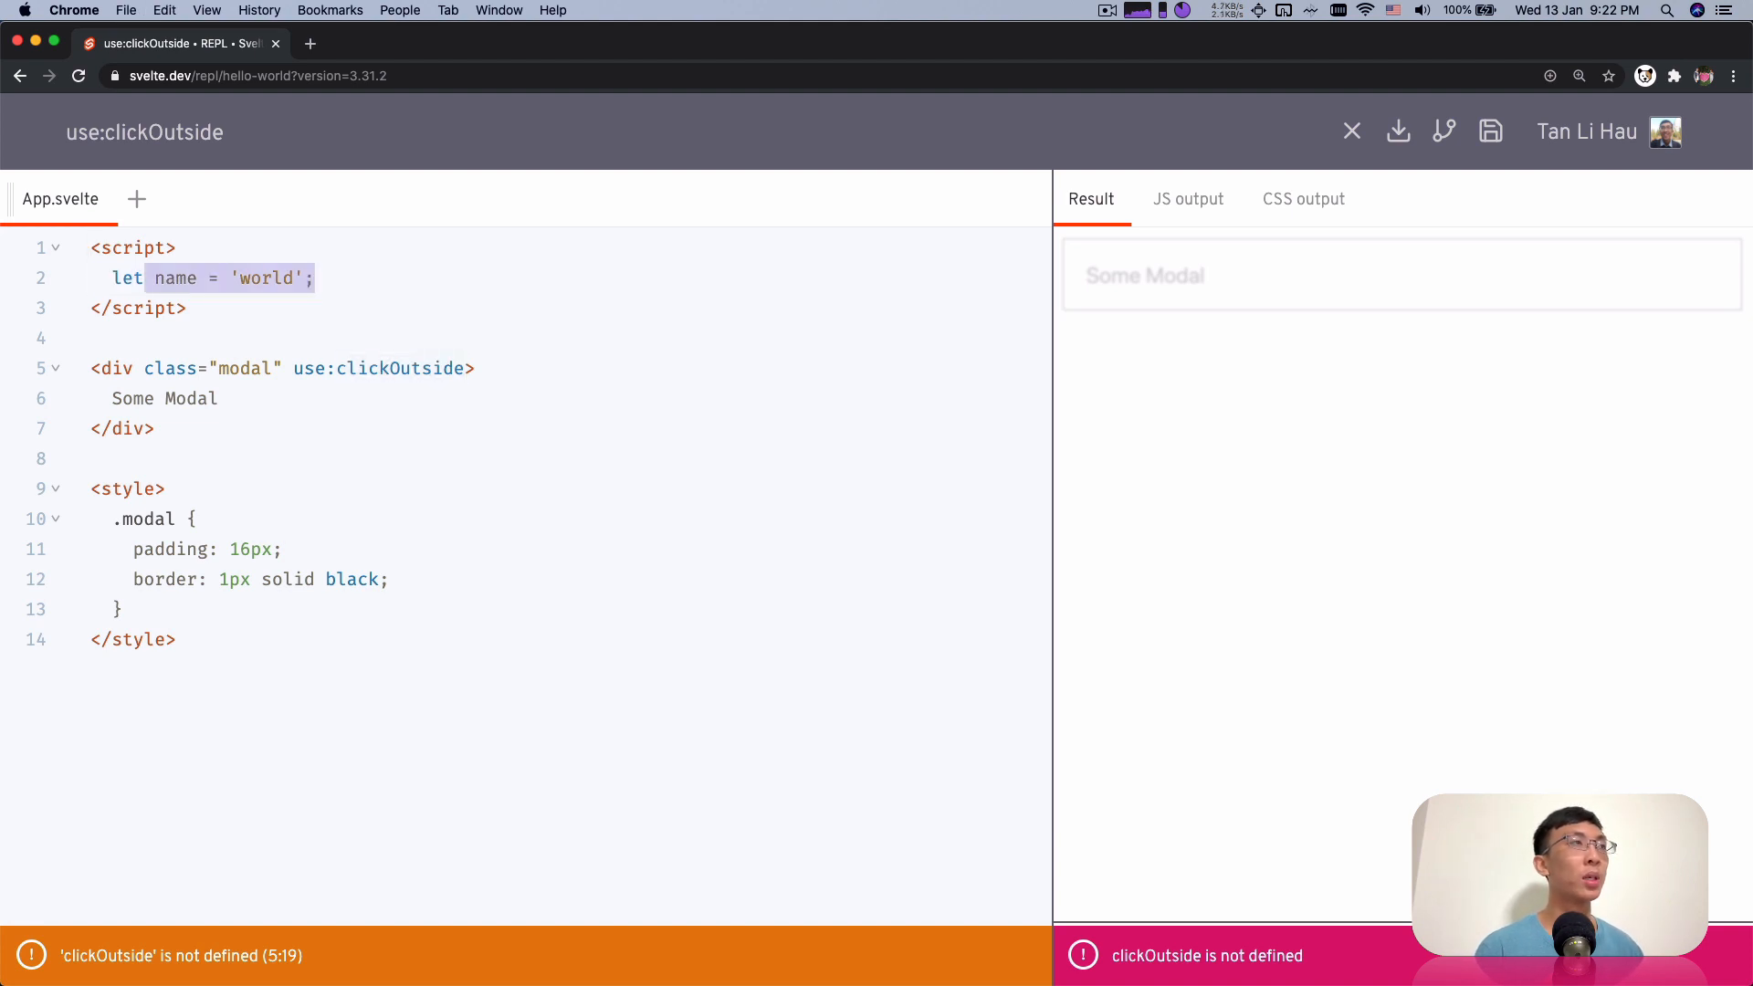
pyautogui.write('funciton')
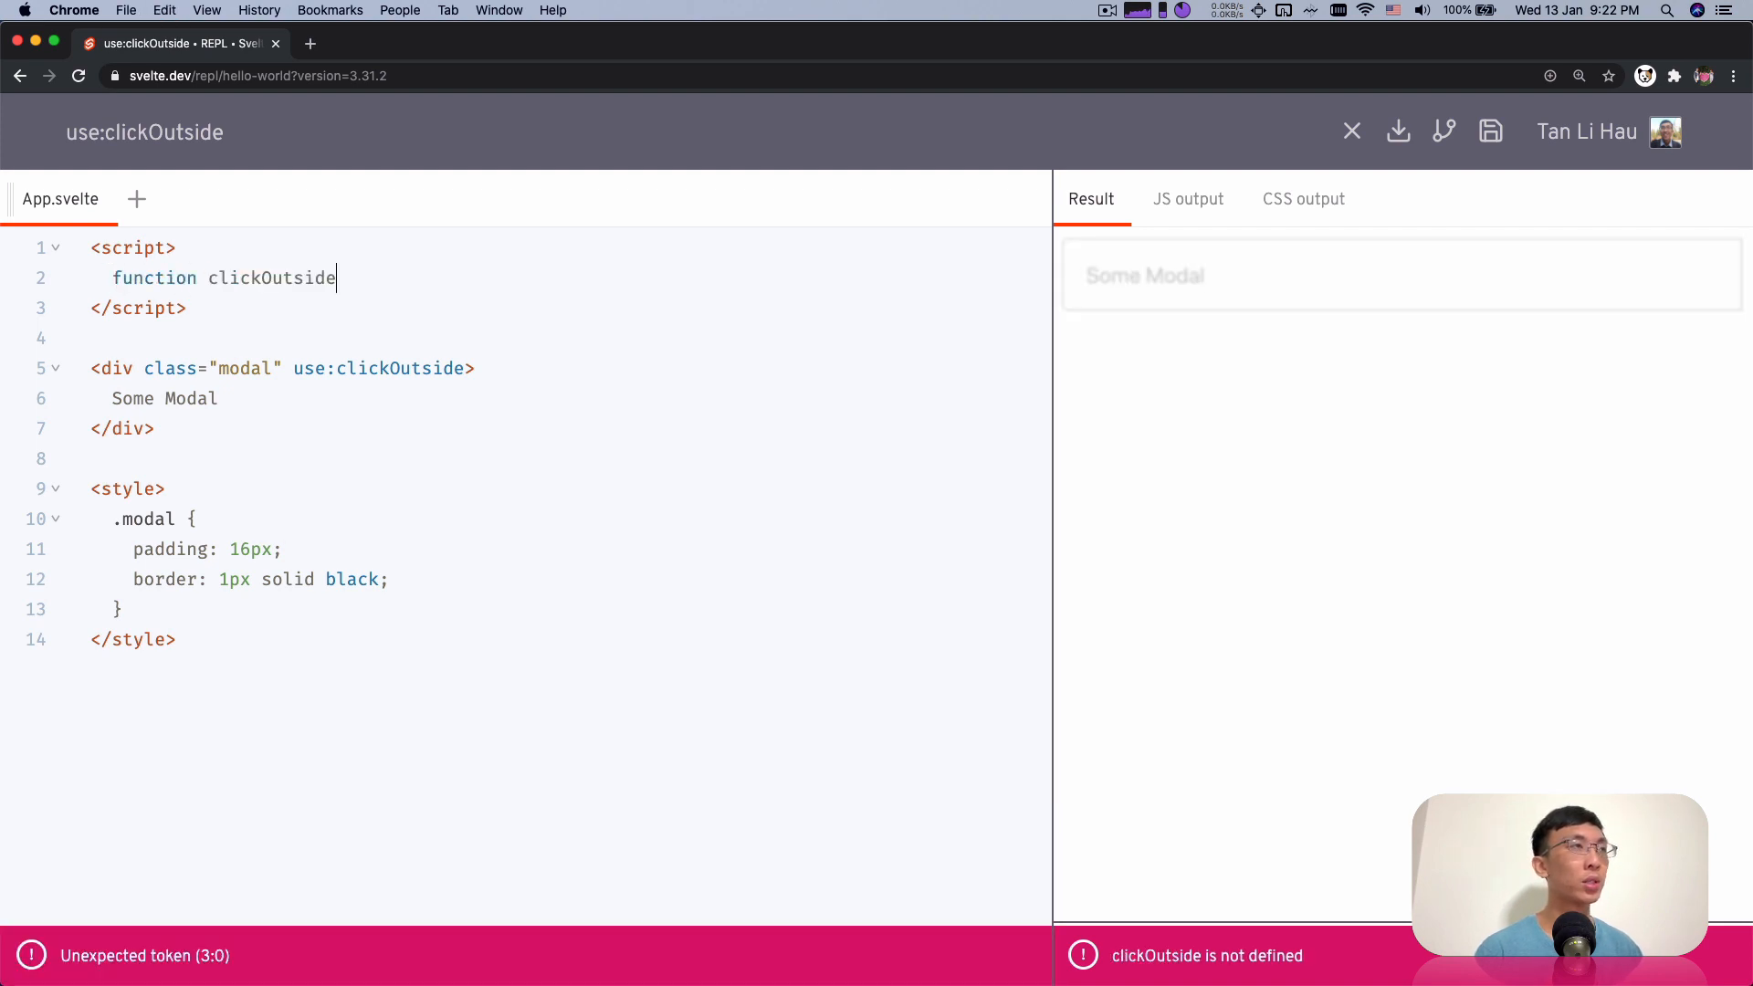
pyautogui.write('() {')
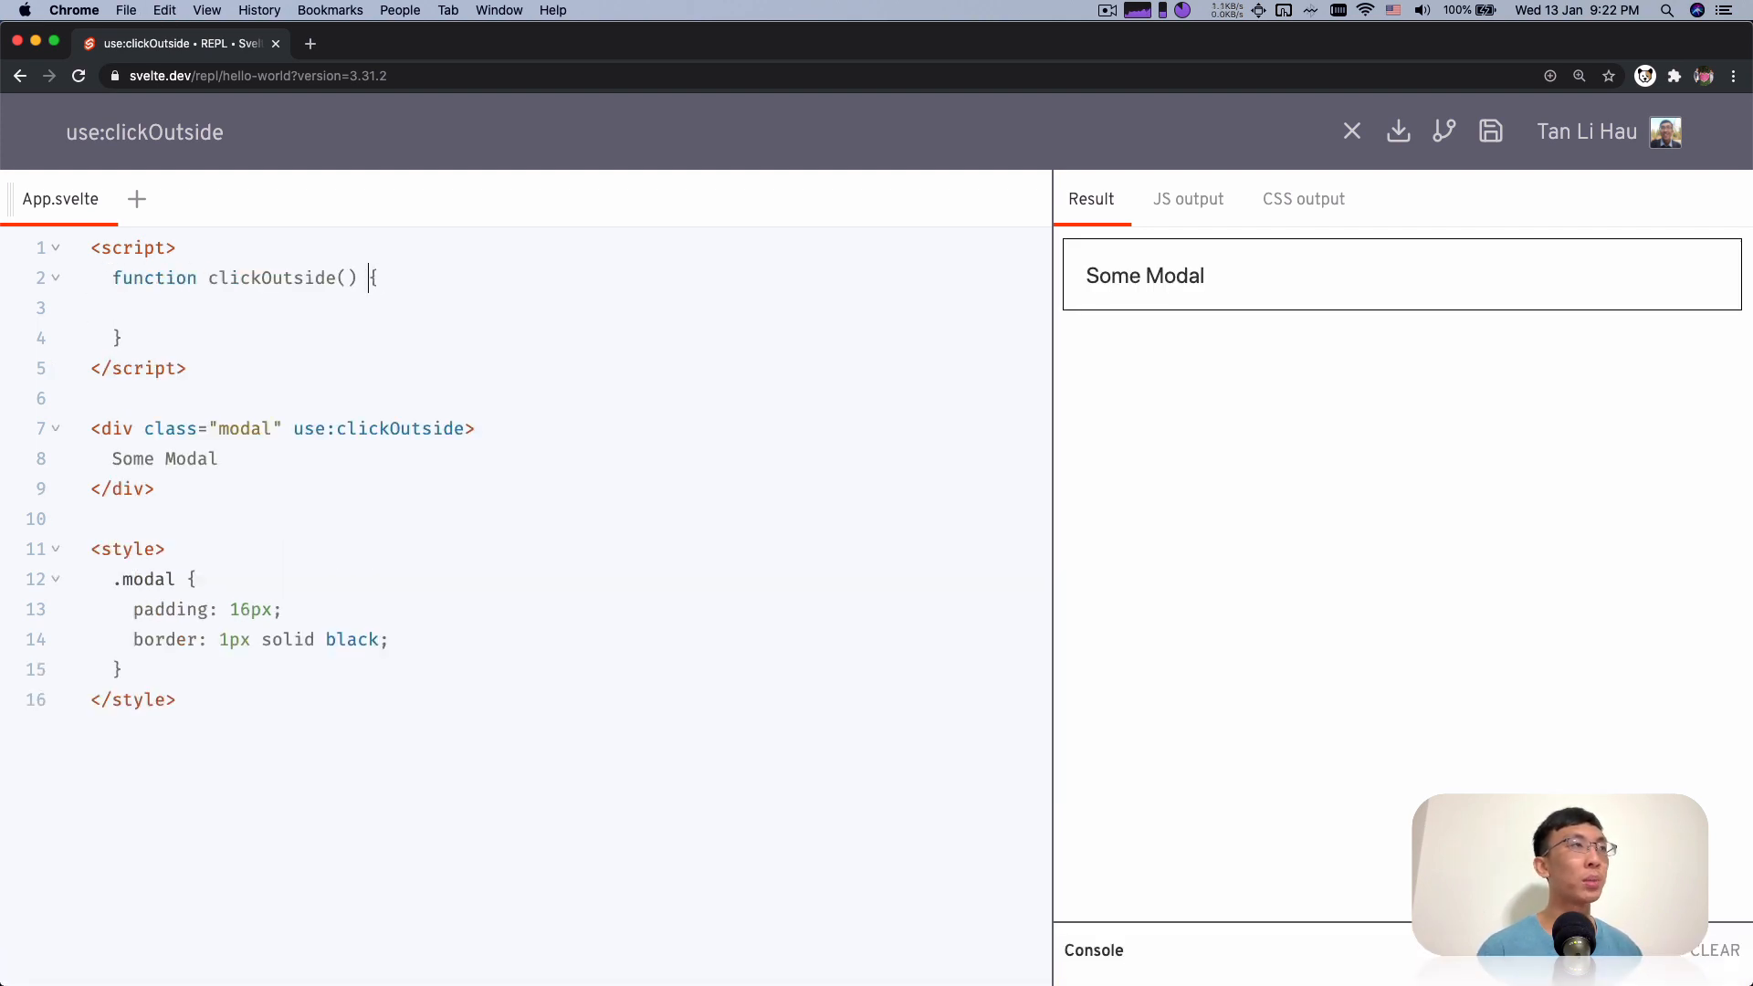
pyautogui.write('element')
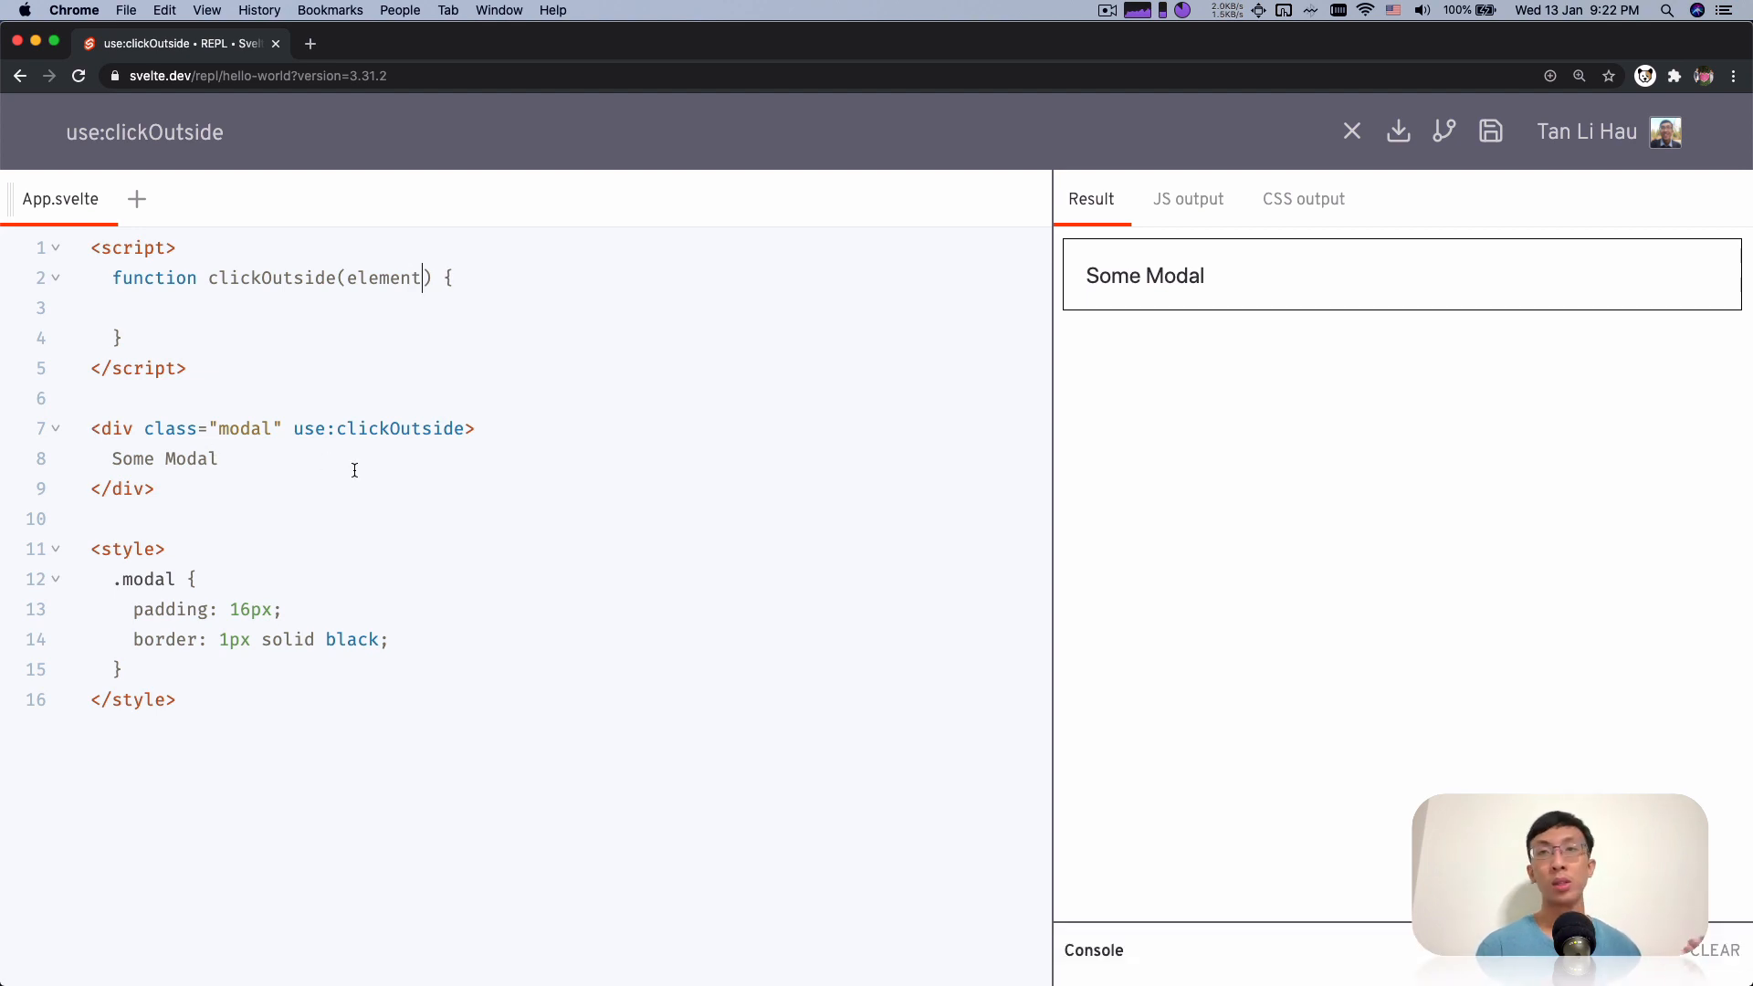
pyautogui.write(',')
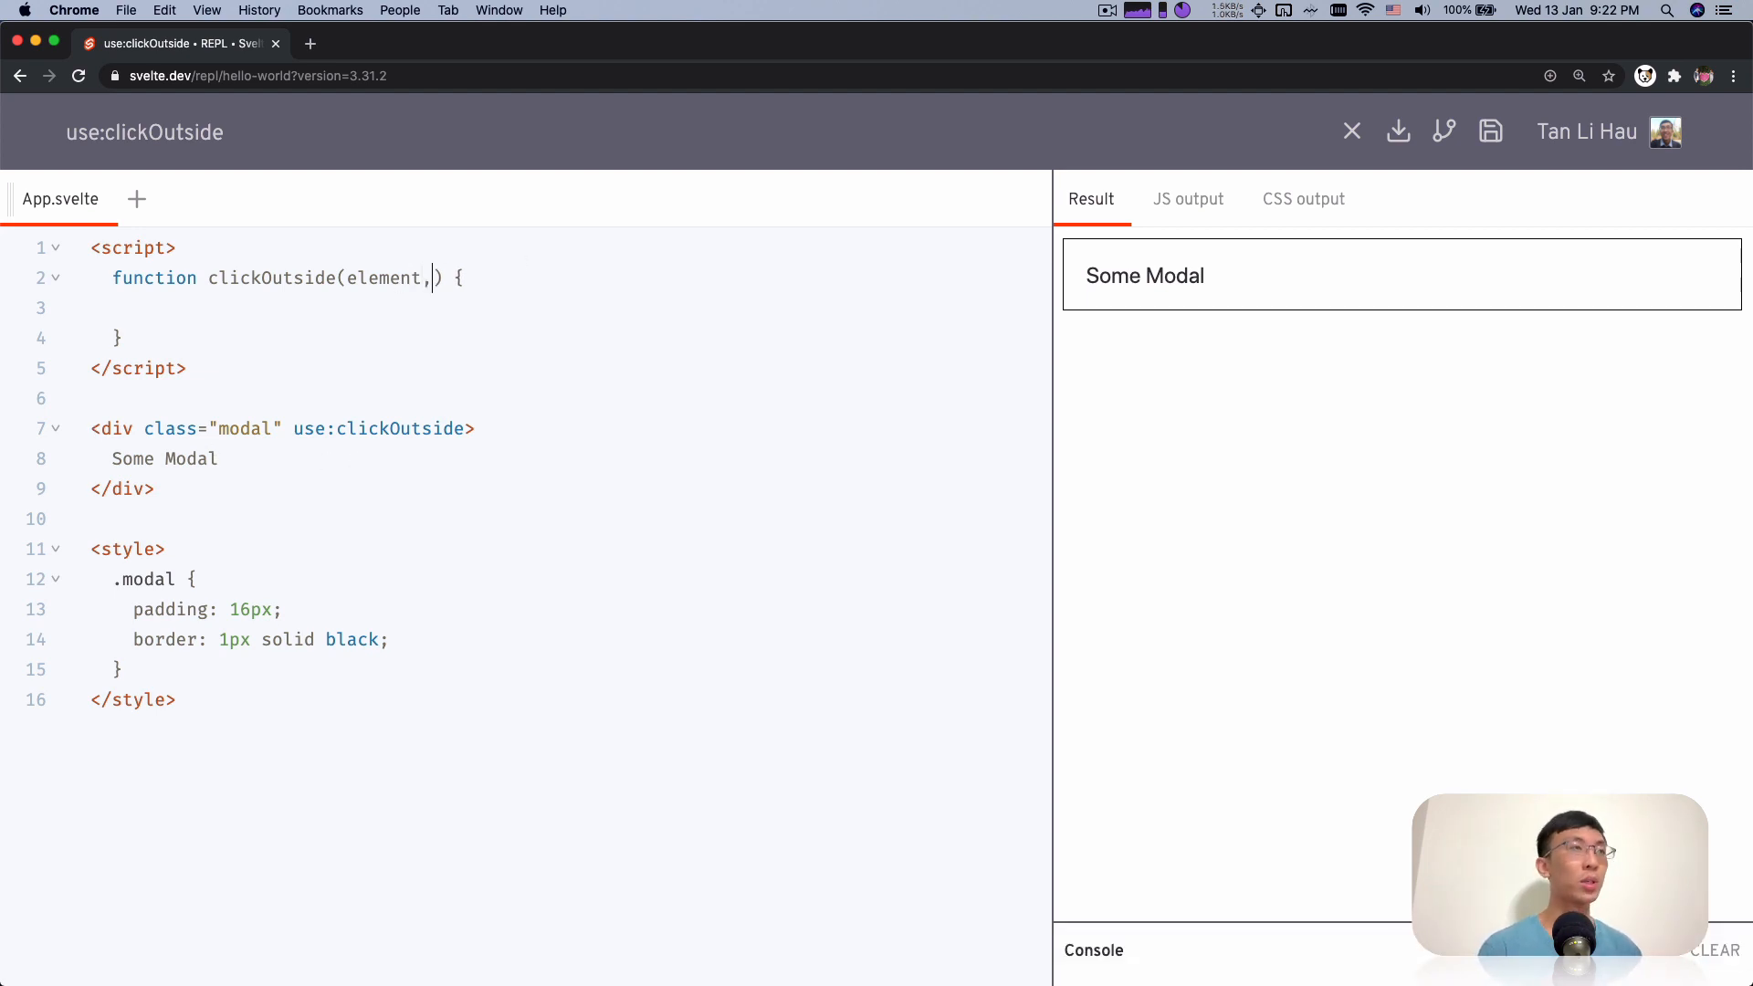
pyautogui.write('params')
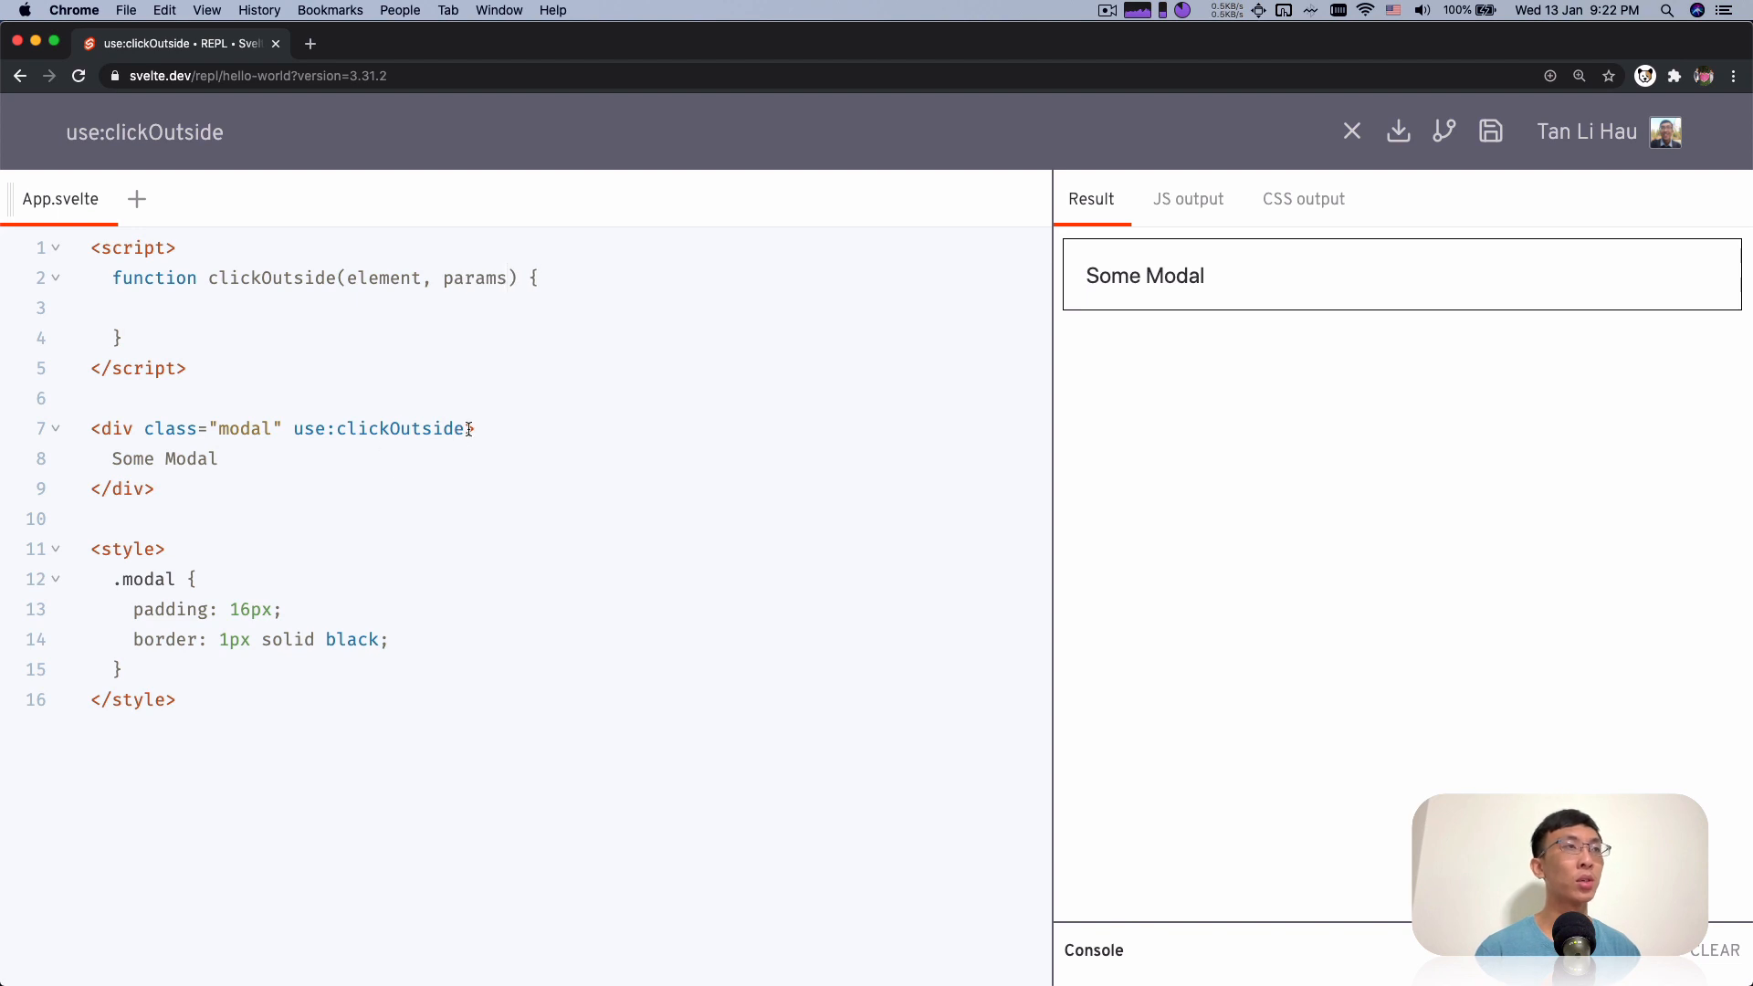
pyautogui.write('={}')
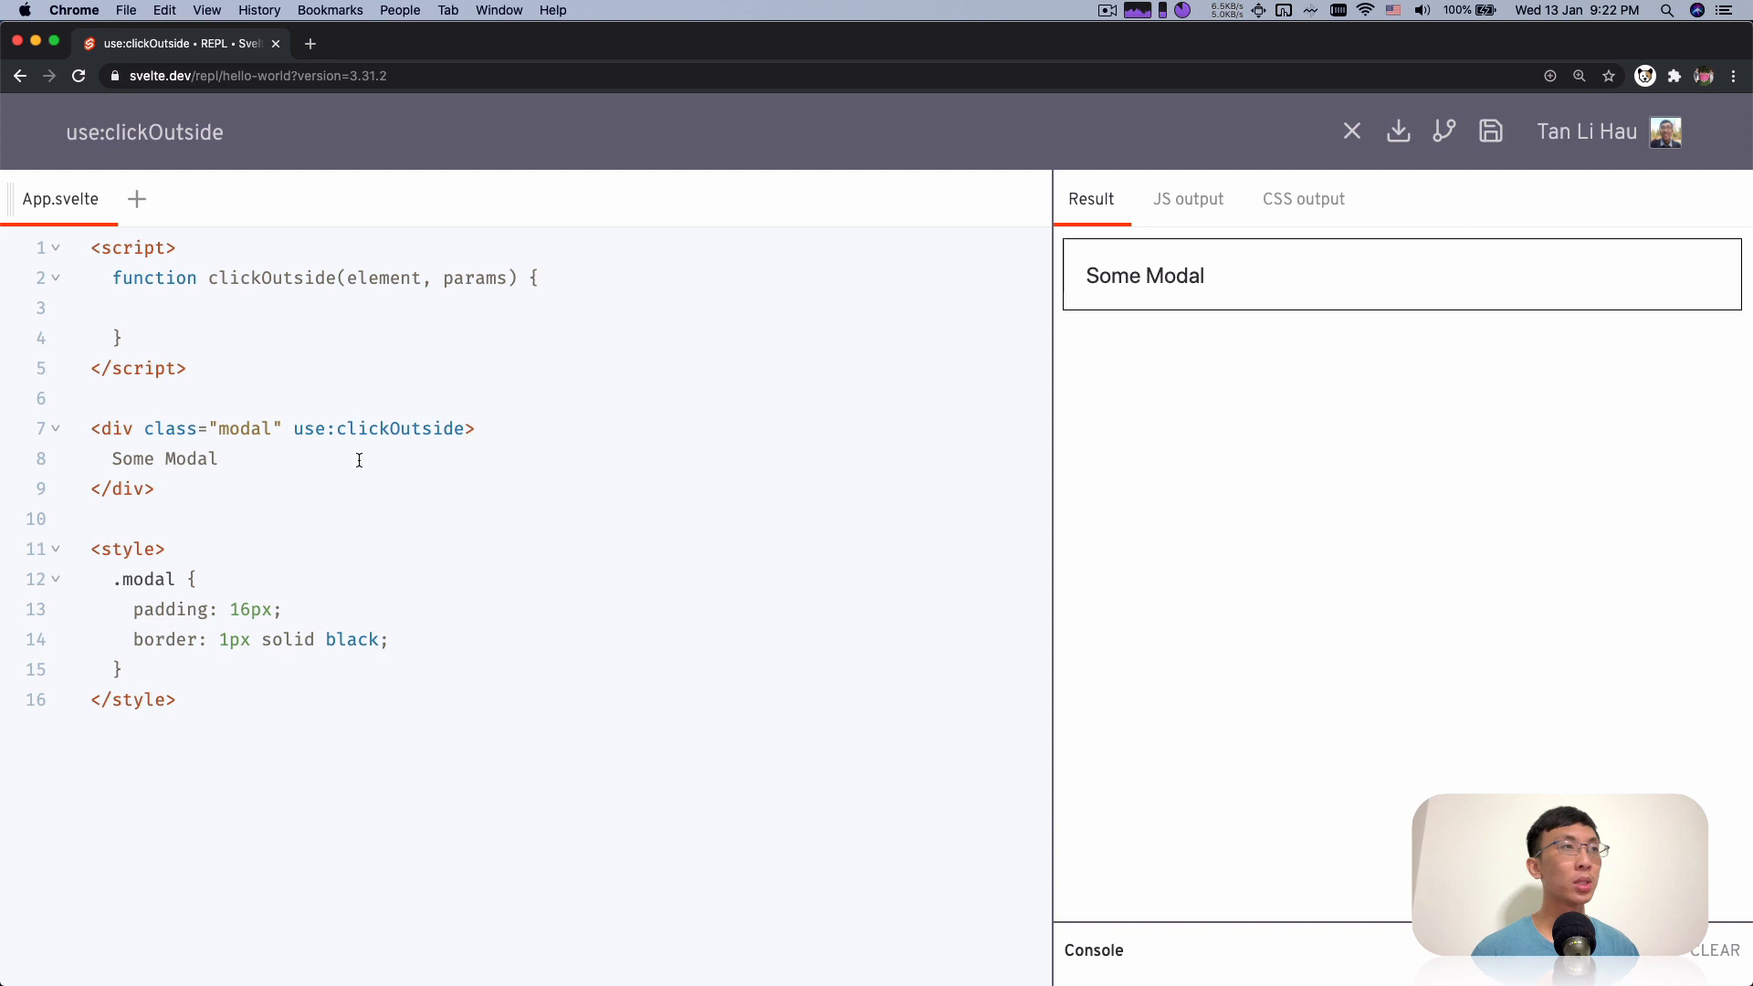
# Pass use:clickOutside an arrow function that logs 'clicked outside' to the console
pyautogui.write('={}')
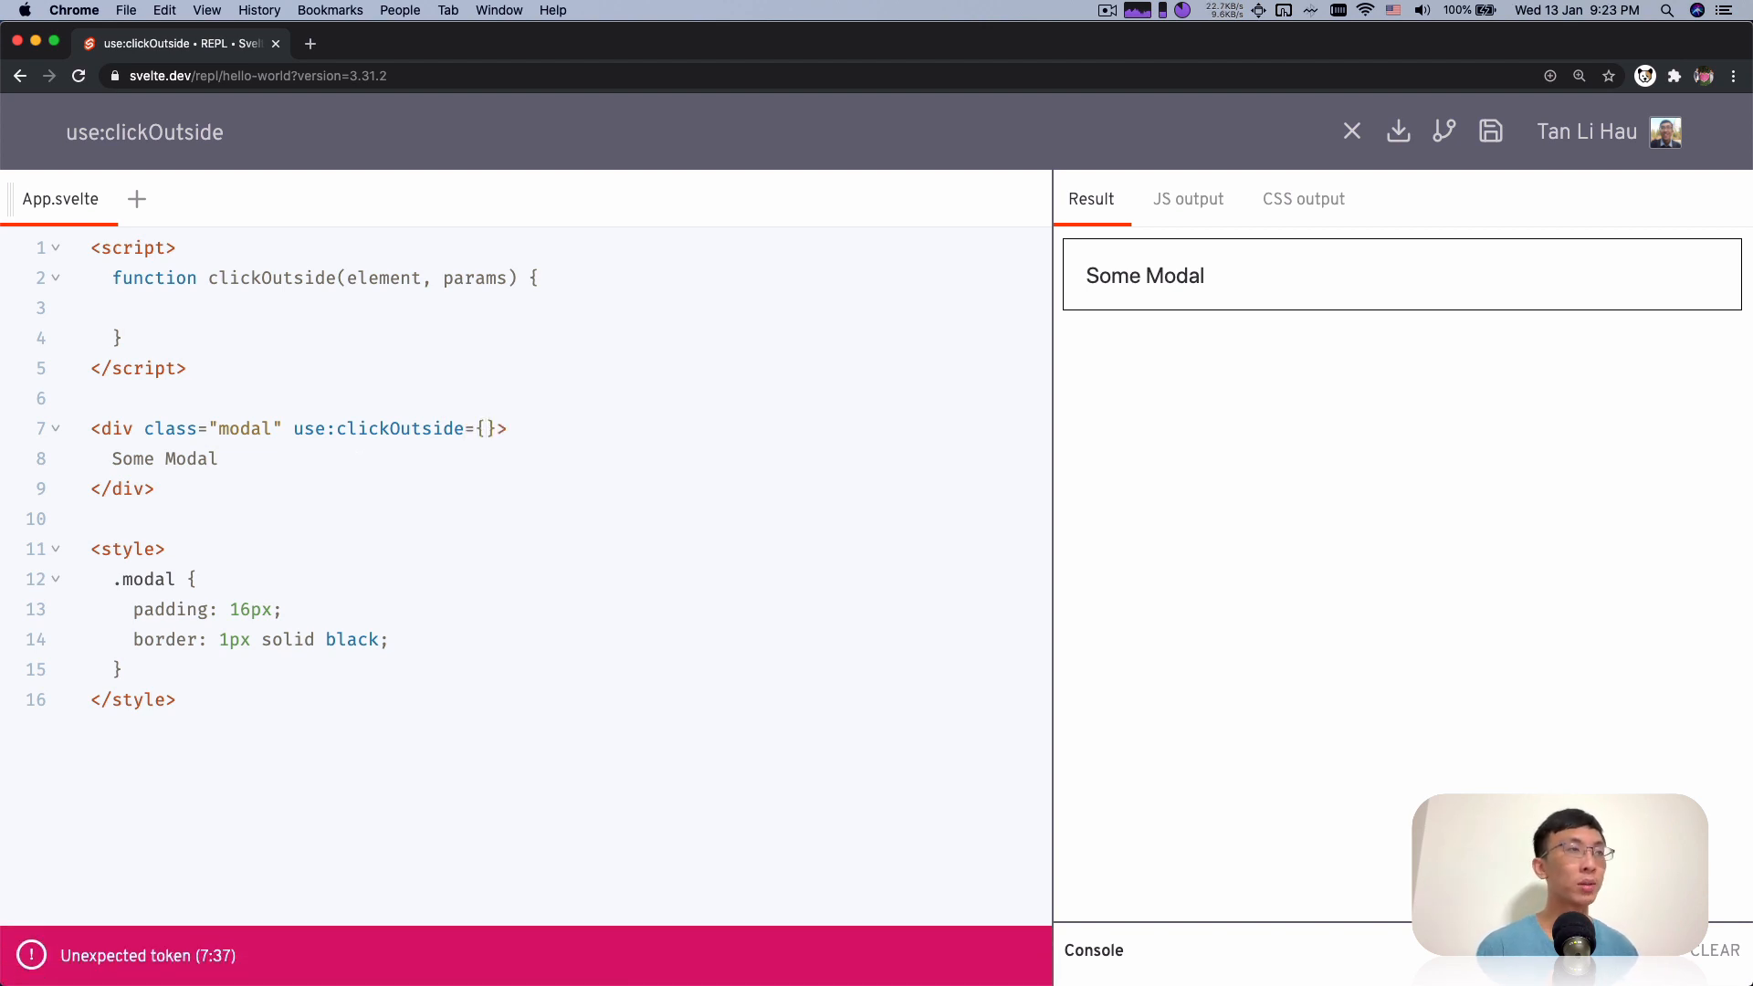
pyautogui.write('()')
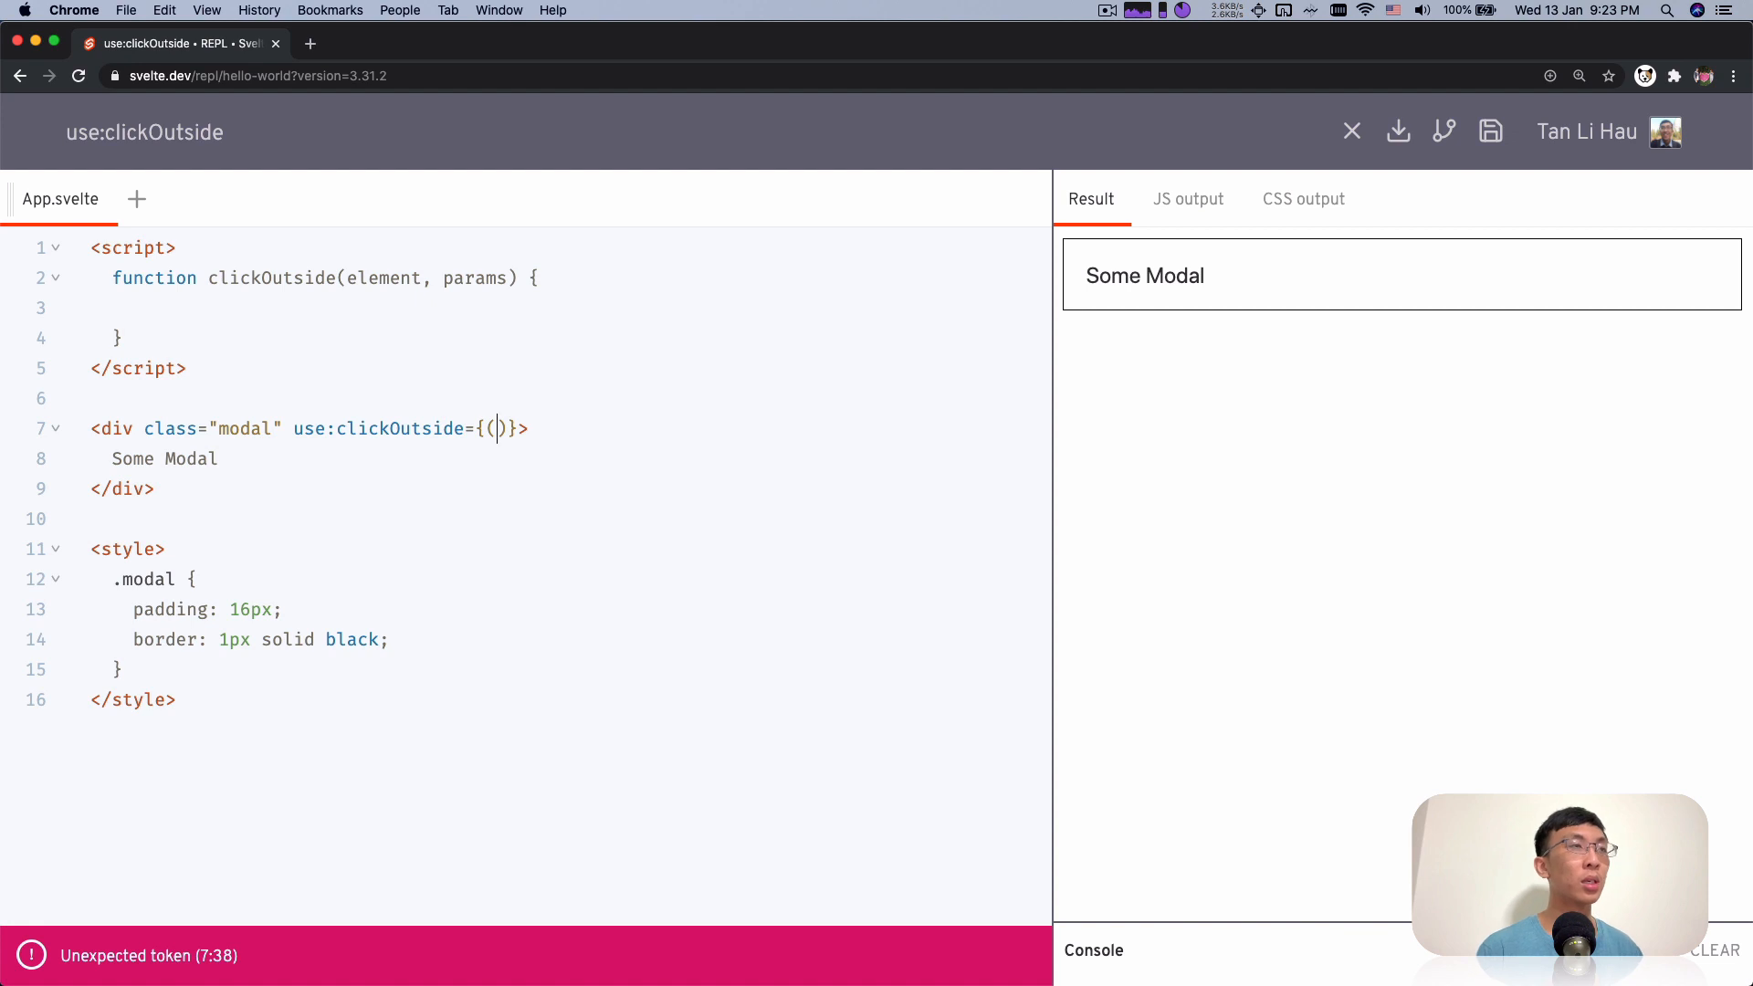
pyautogui.write('=')
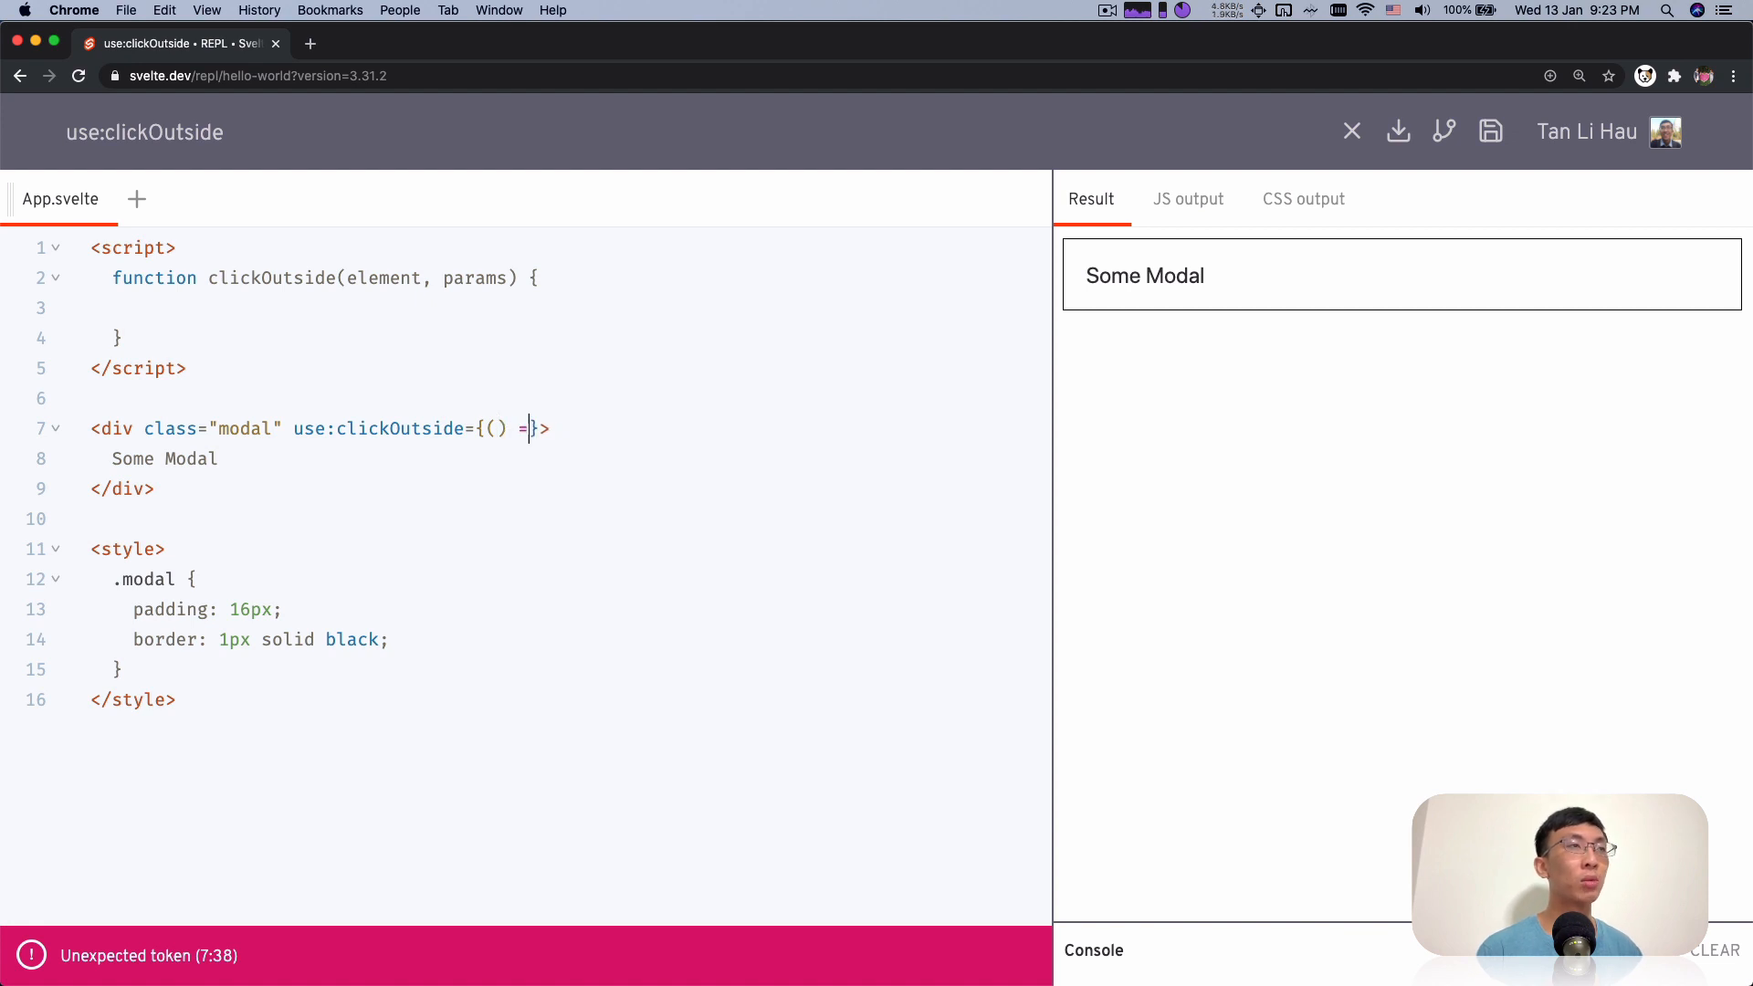
pyautogui.write("> { console.log('clicked o")
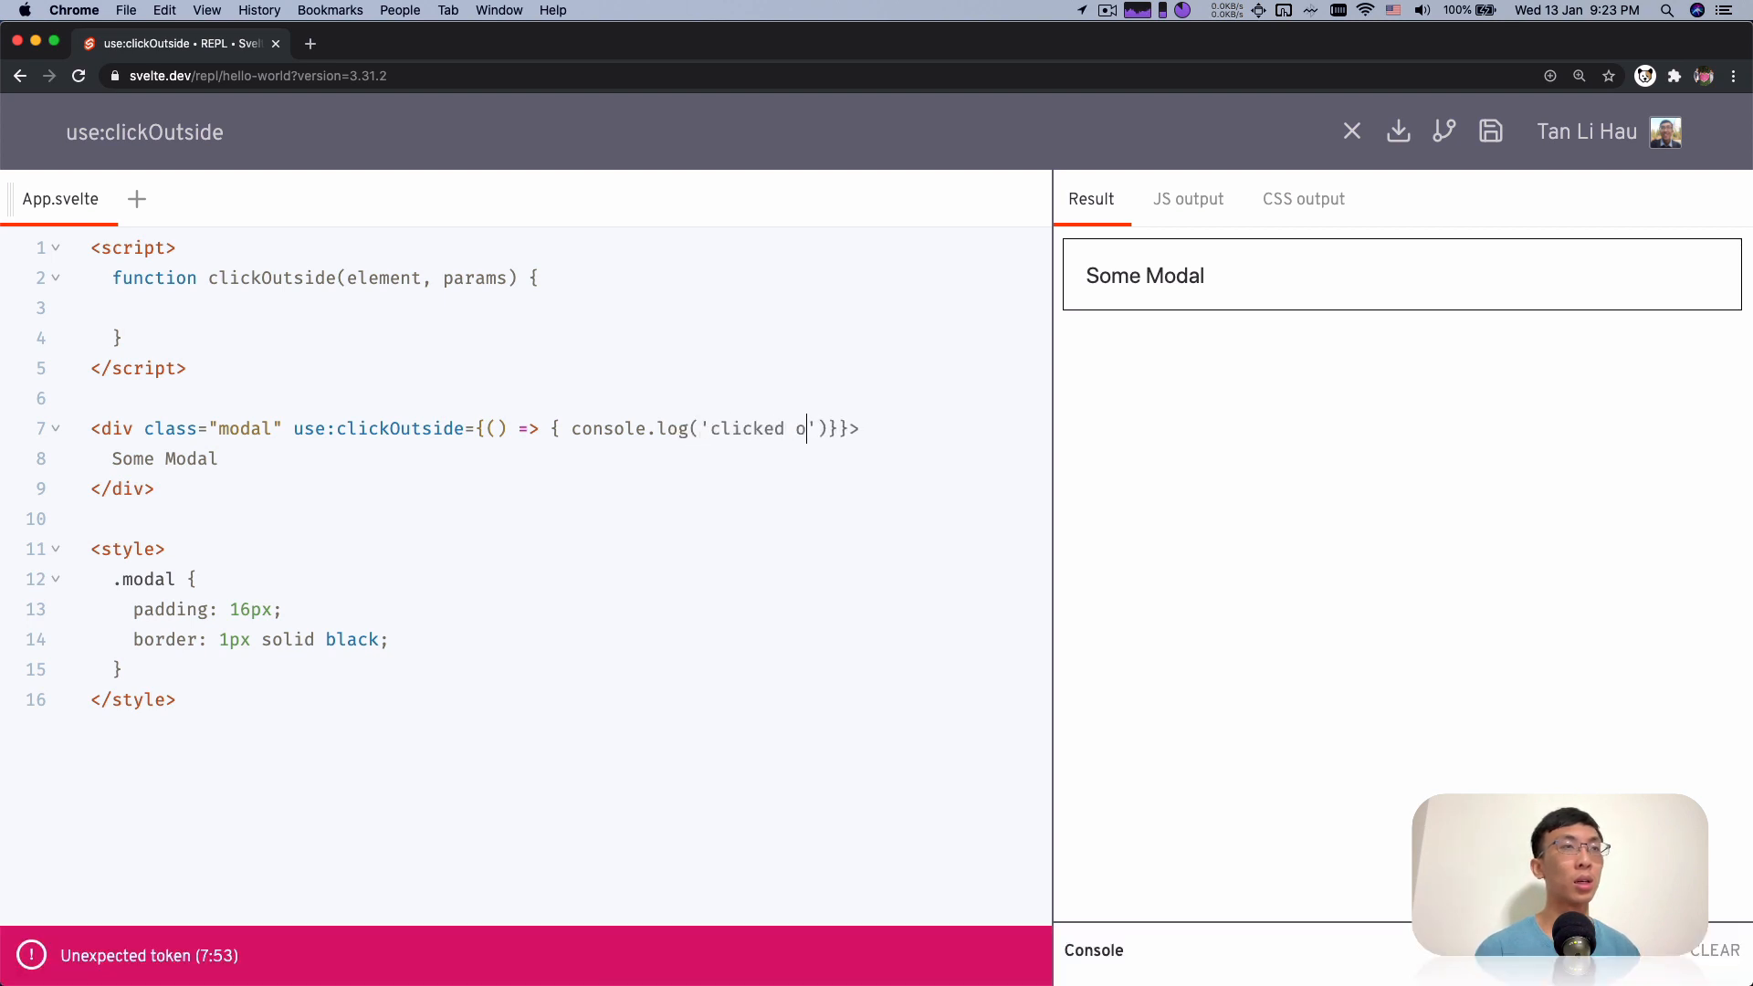
pyautogui.write('utside')
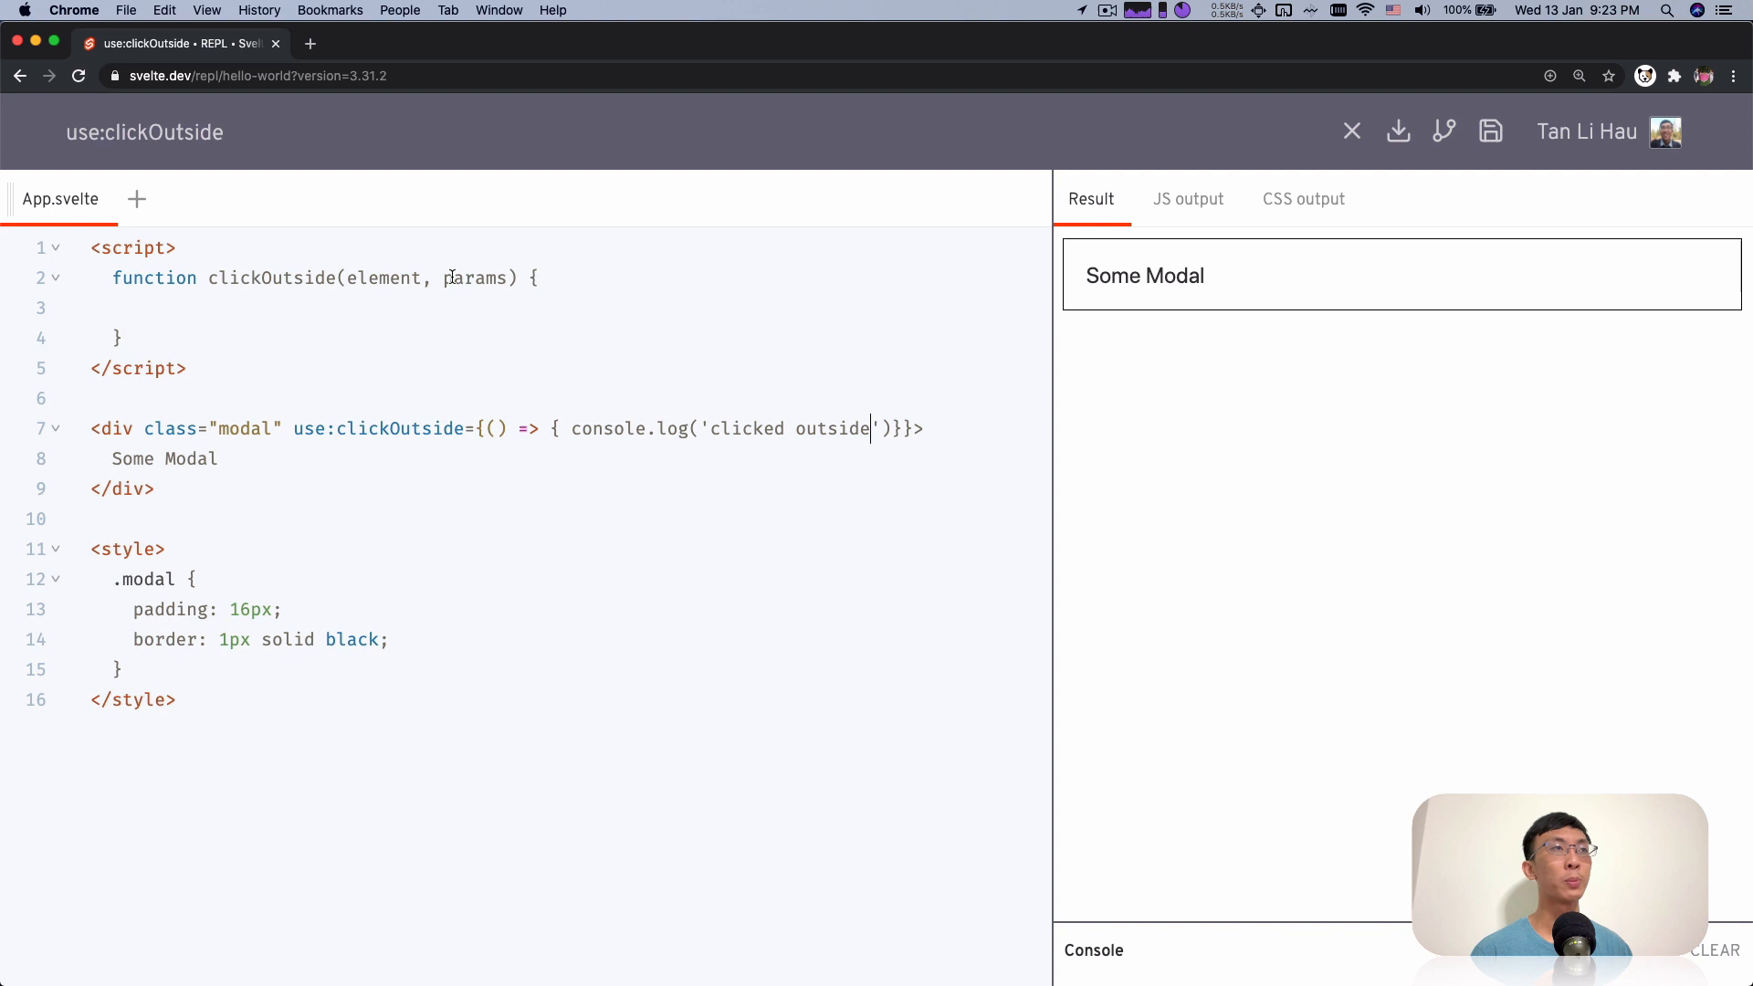
pyautogui.doubleClick(475, 277)
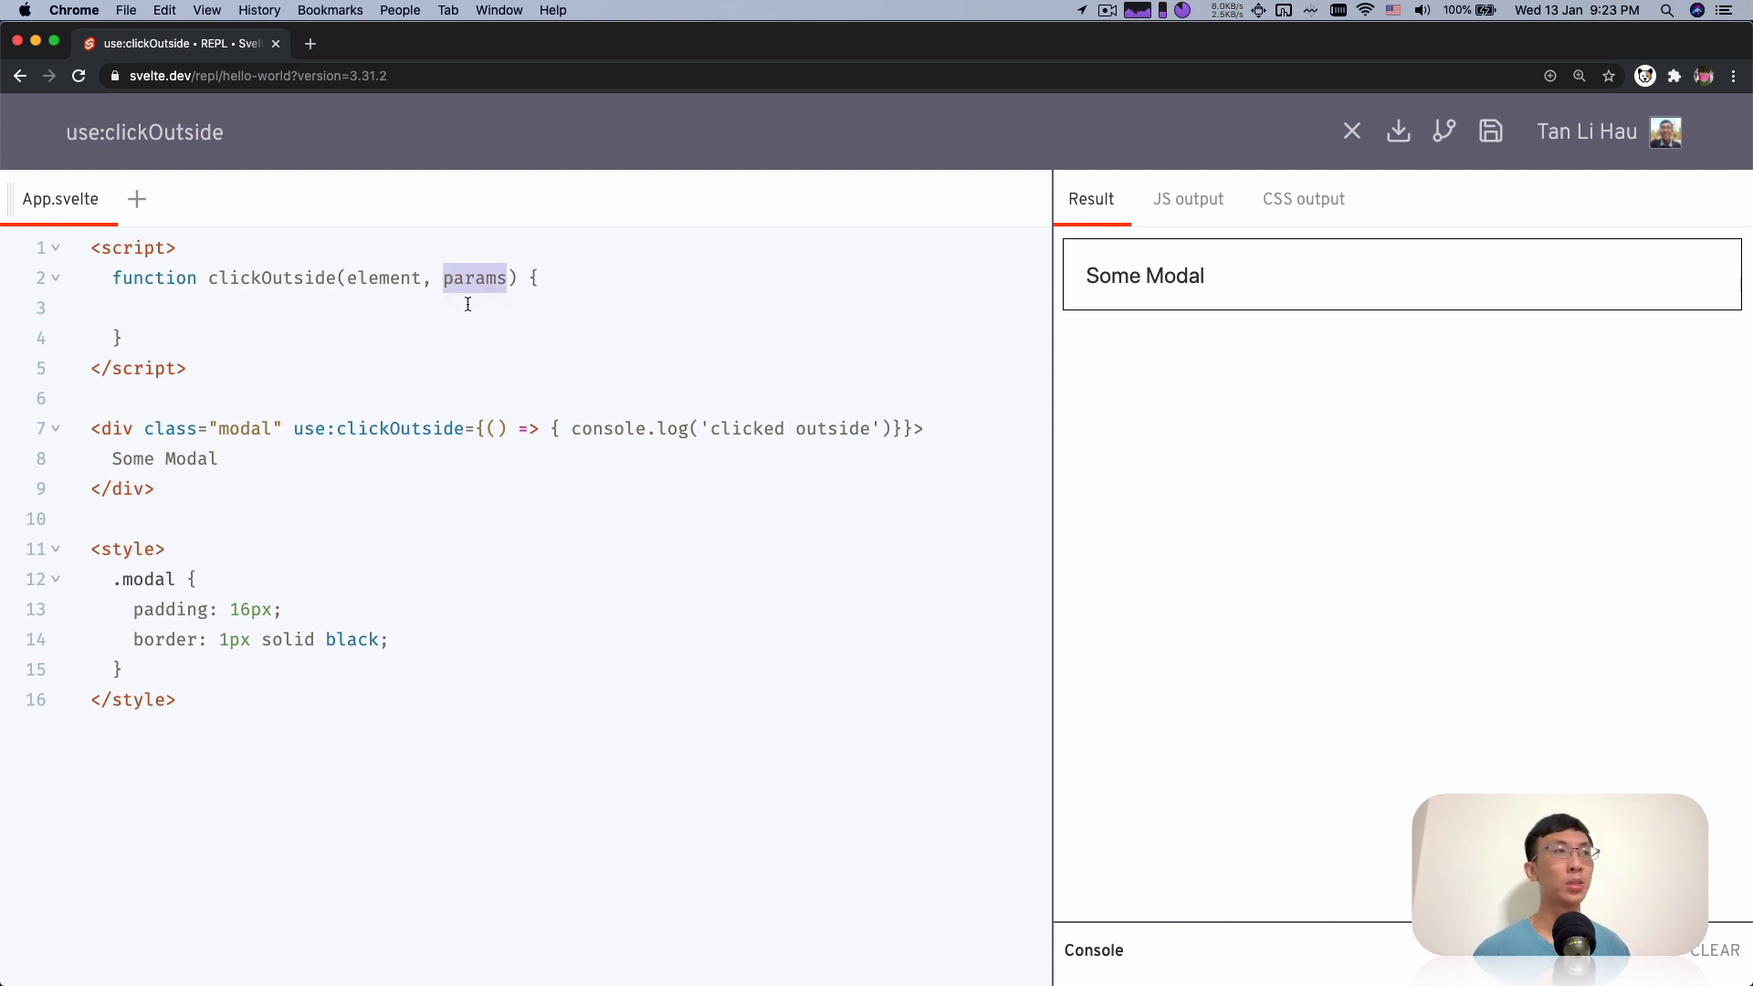
pyautogui.click(481, 427)
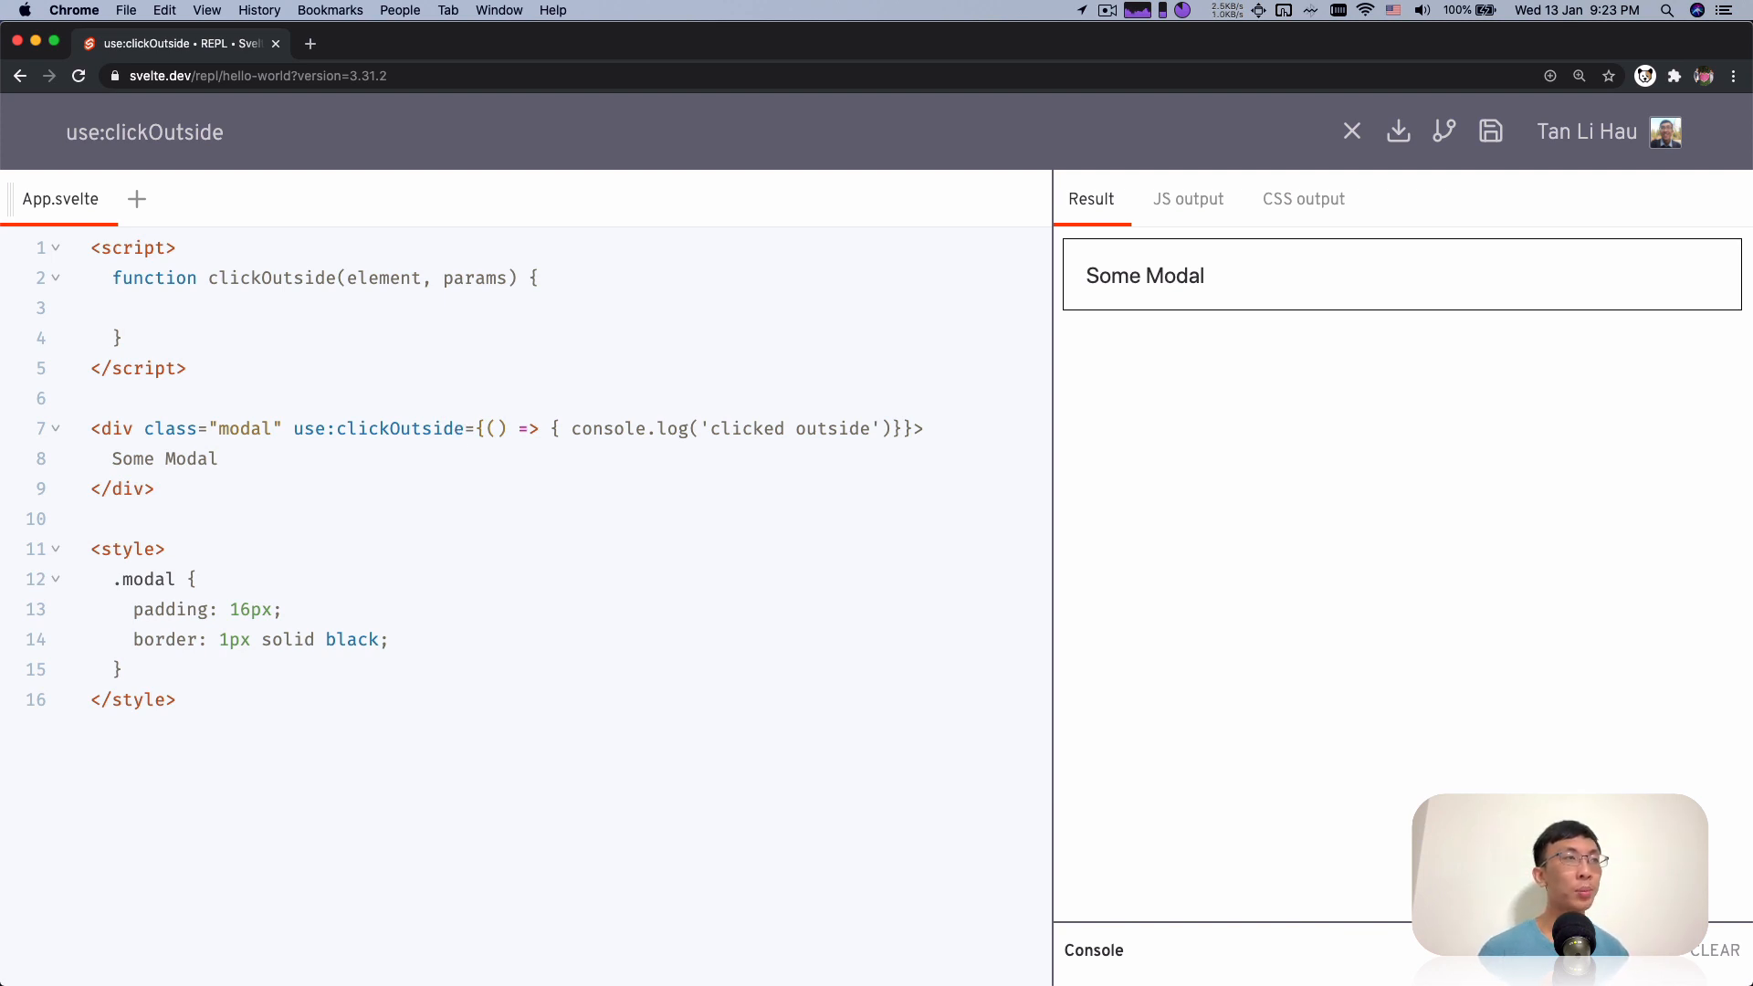
# Split the modal div's attributes onto separate lines and add an on:clickOutside handler
pyautogui.press('Enter')
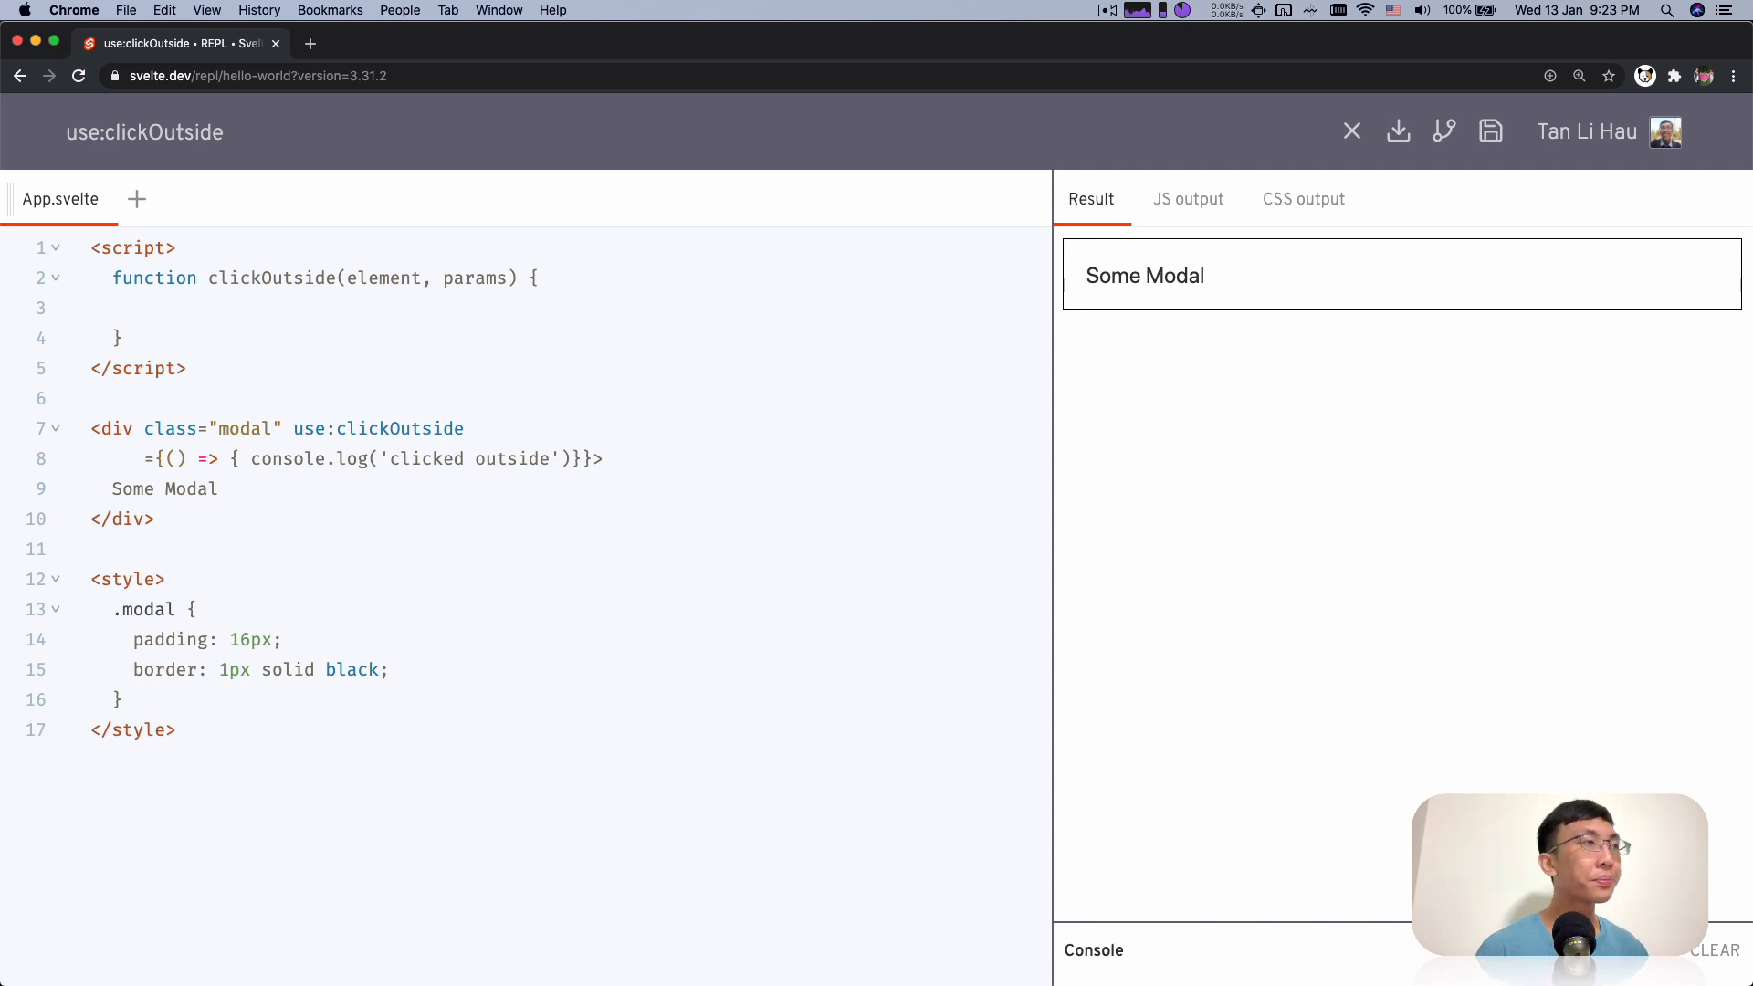
pyautogui.click(286, 427)
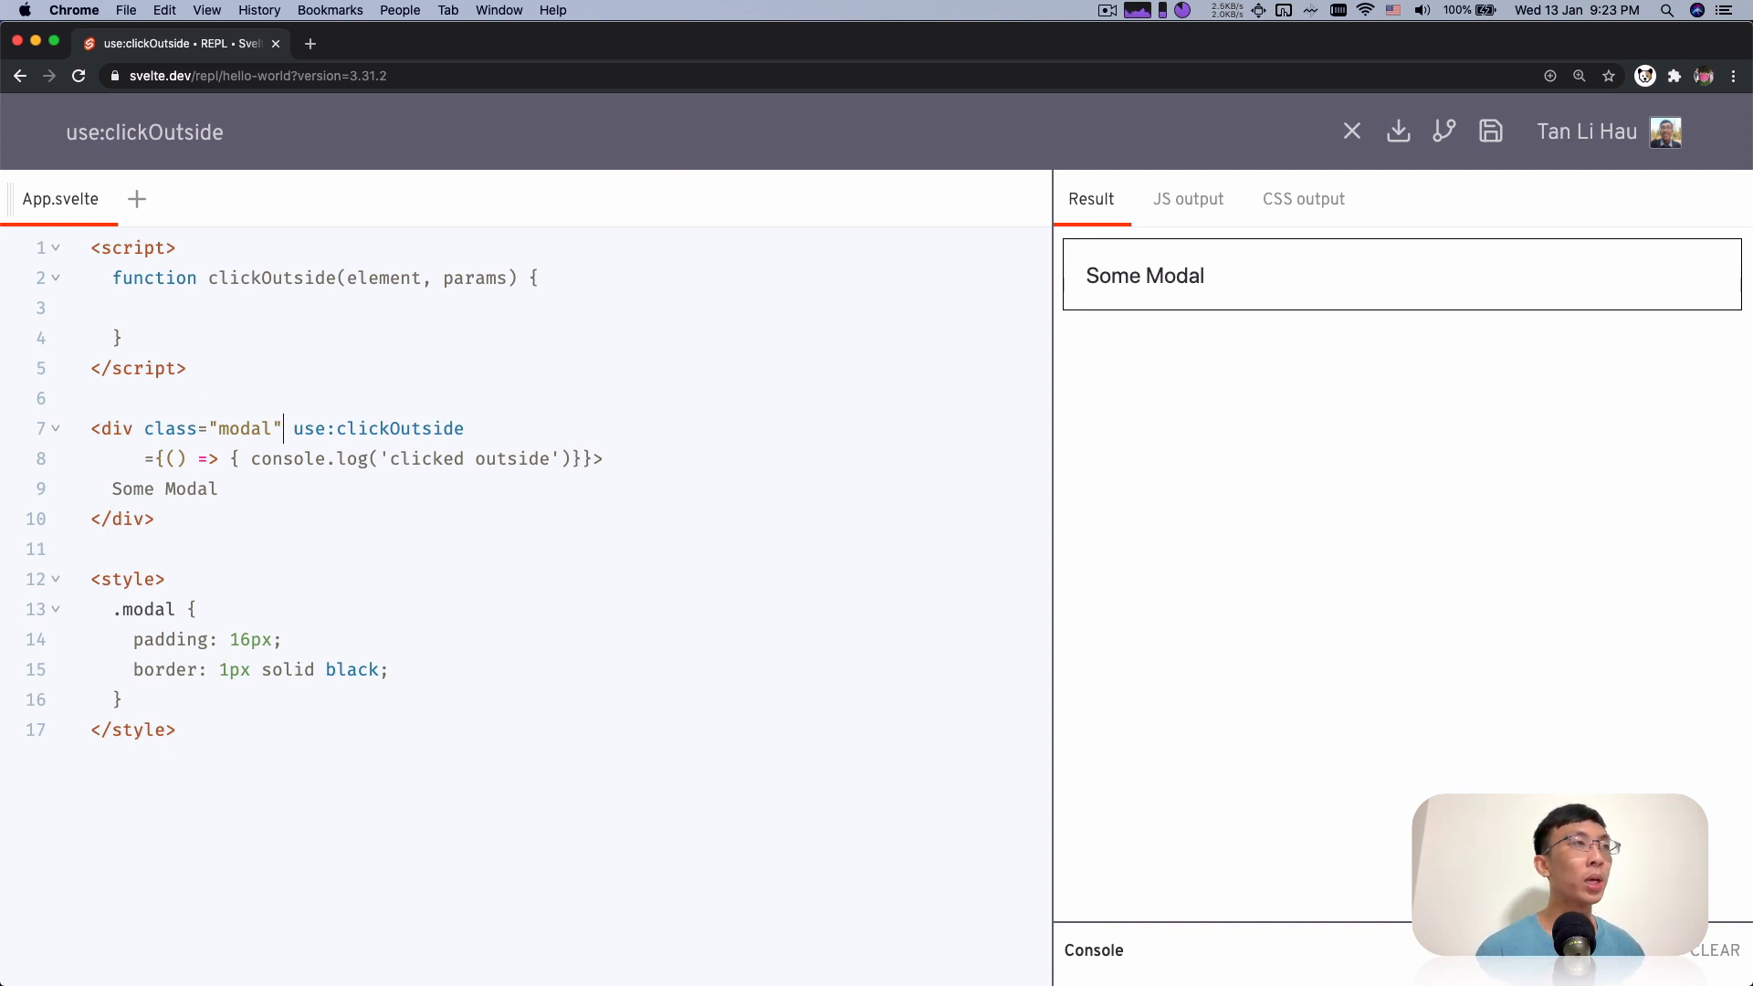
pyautogui.press('enter')
pyautogui.write('on:cl')
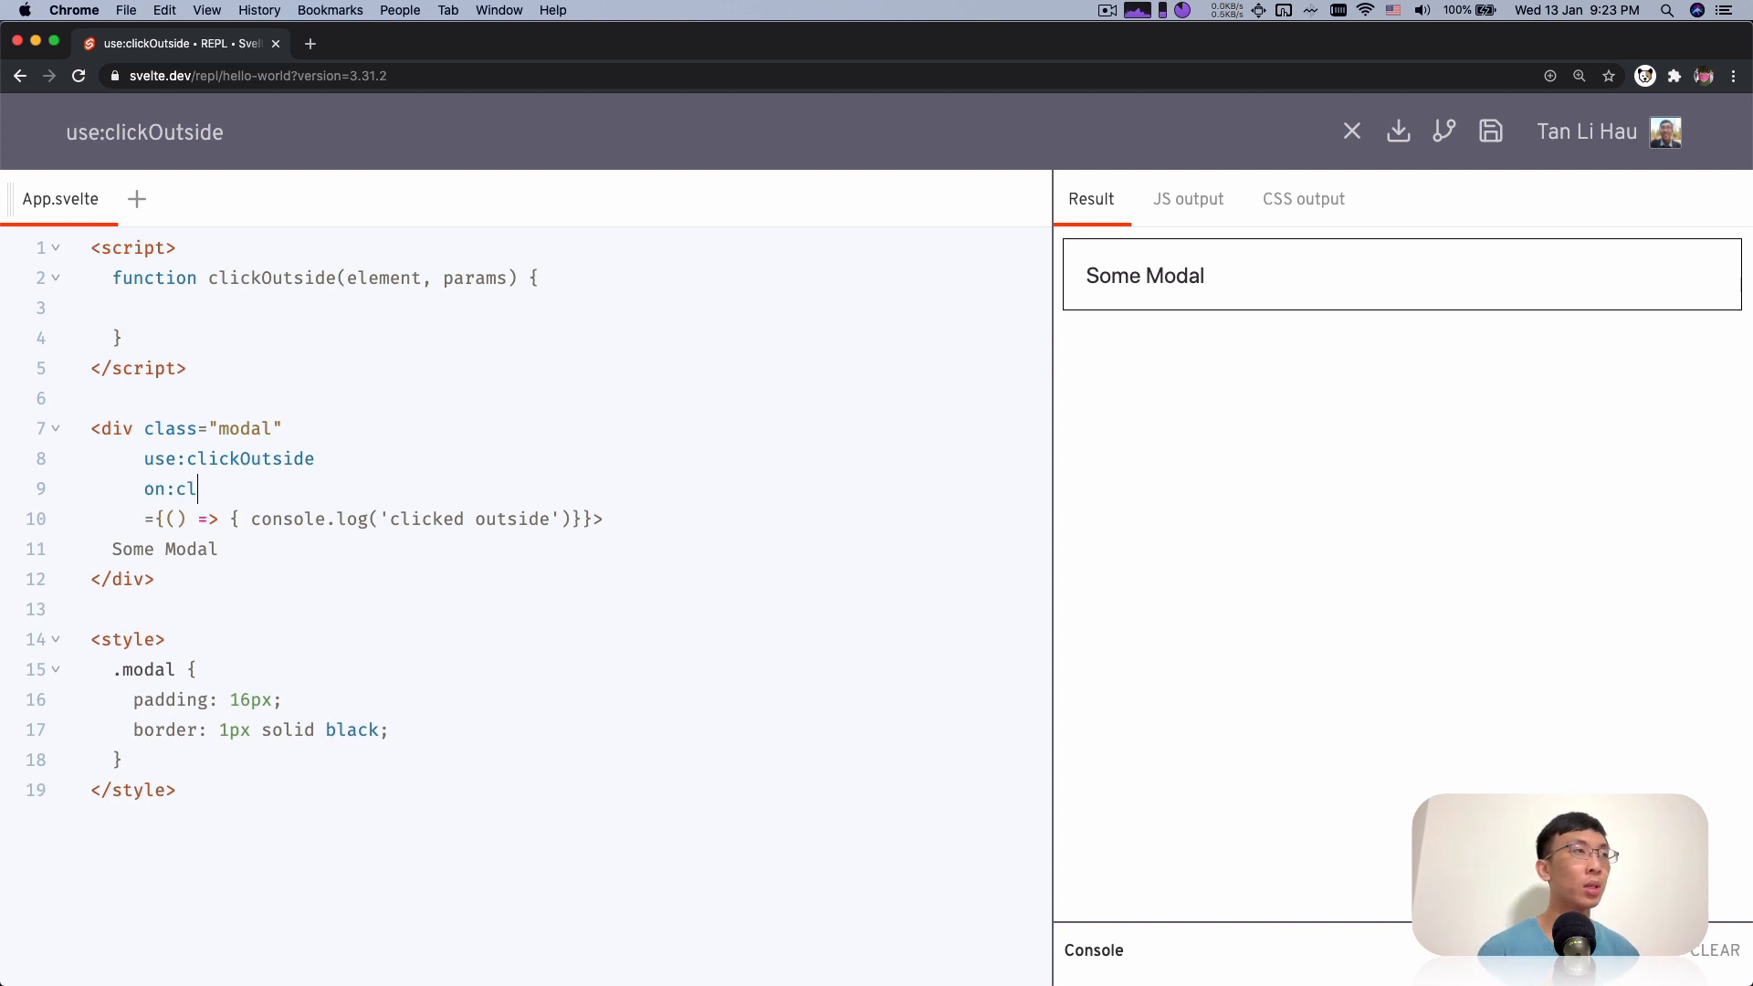
pyautogui.write("ickoutside={() => { console.log('clicked outside')}}>")
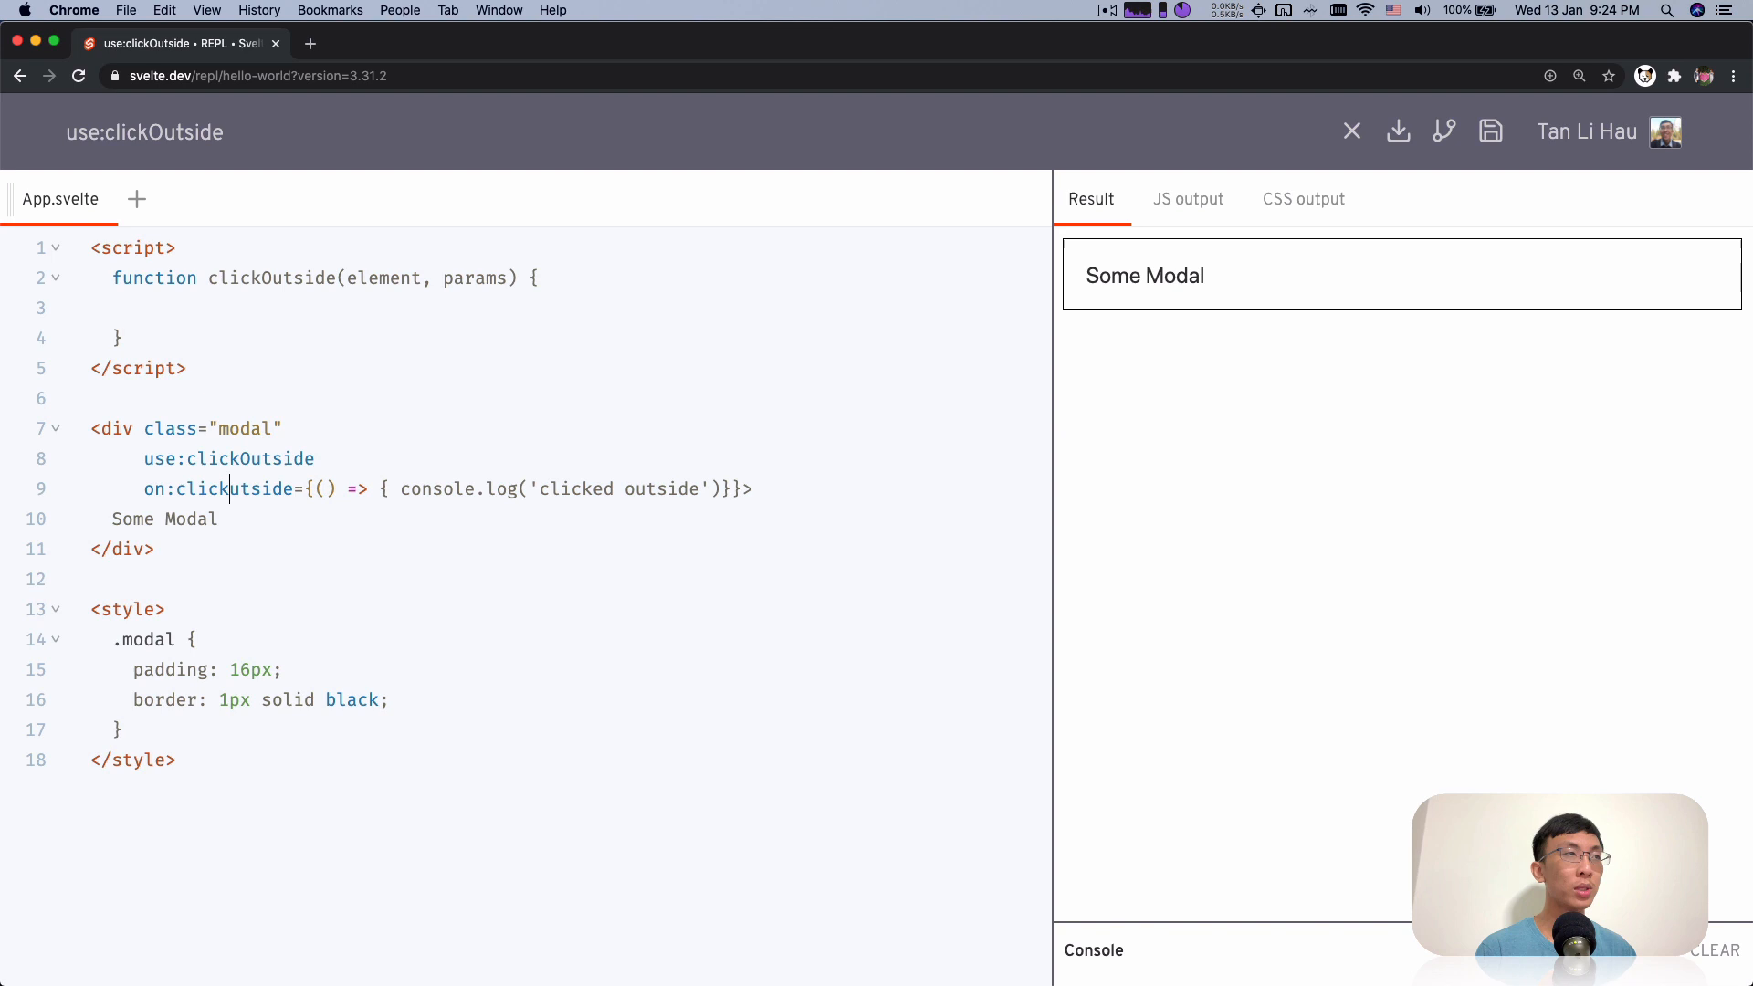
# Remove the on:clickOutside part so the callback stays on use:clickOutside
pyautogui.doubleClick(241, 490)
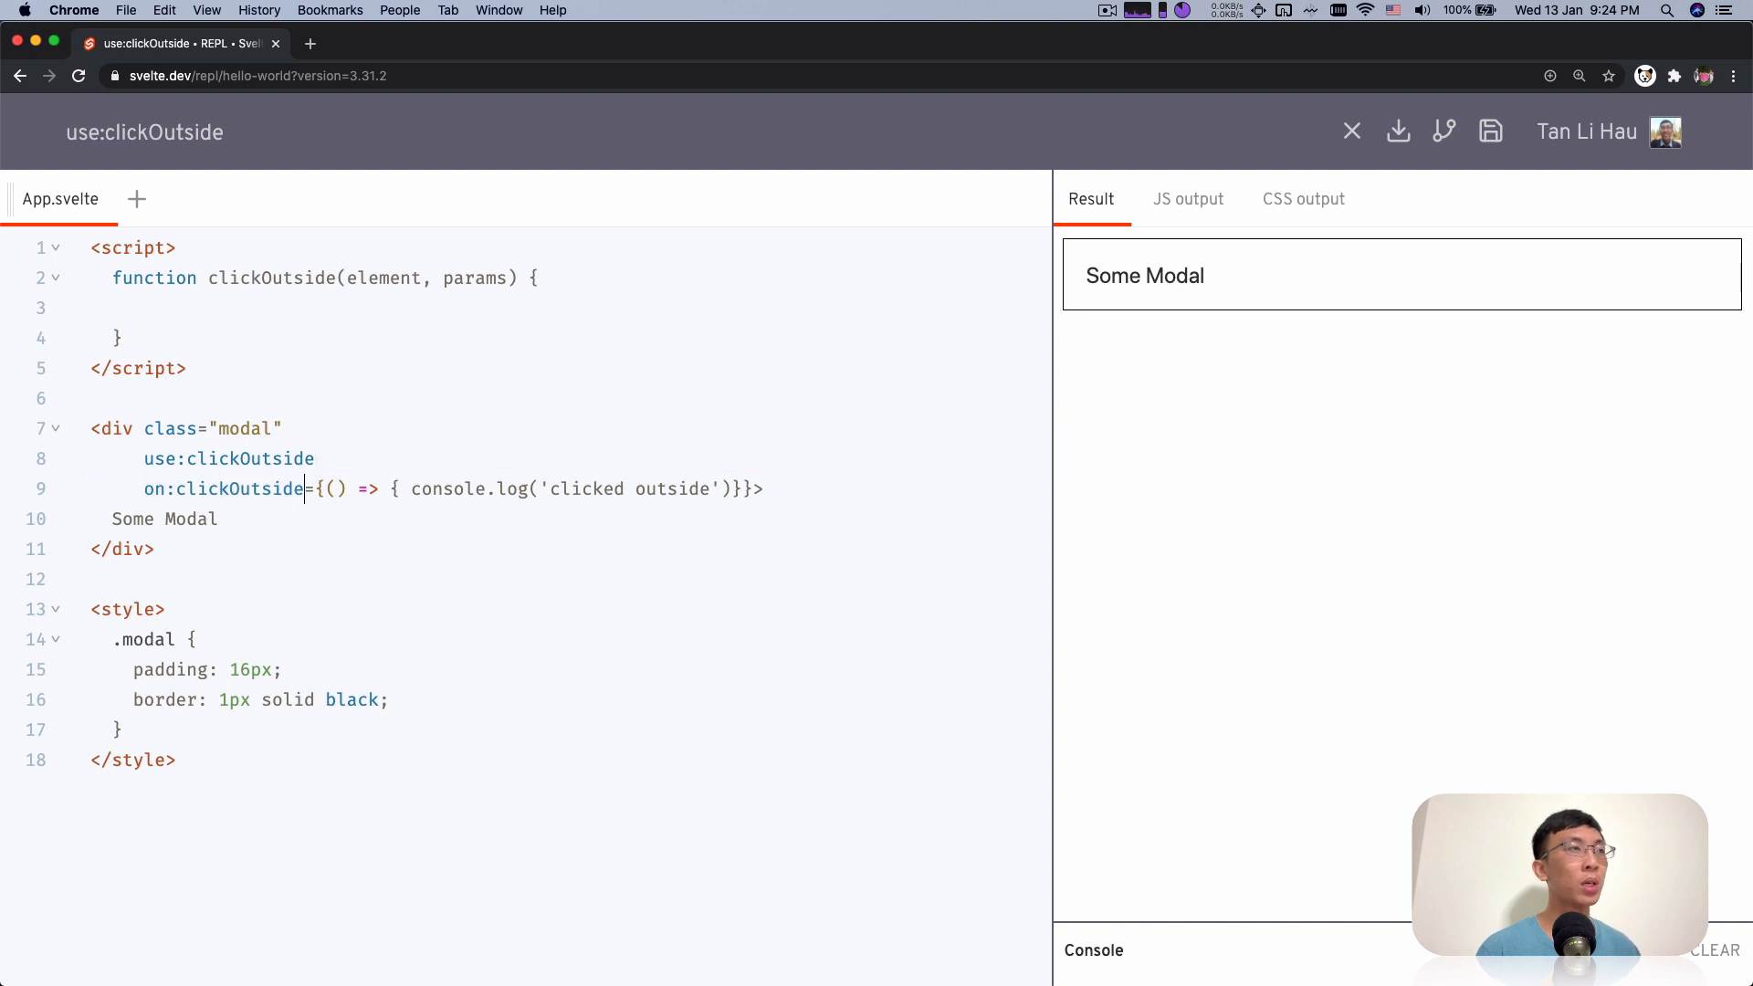
pyautogui.doubleClick(237, 489)
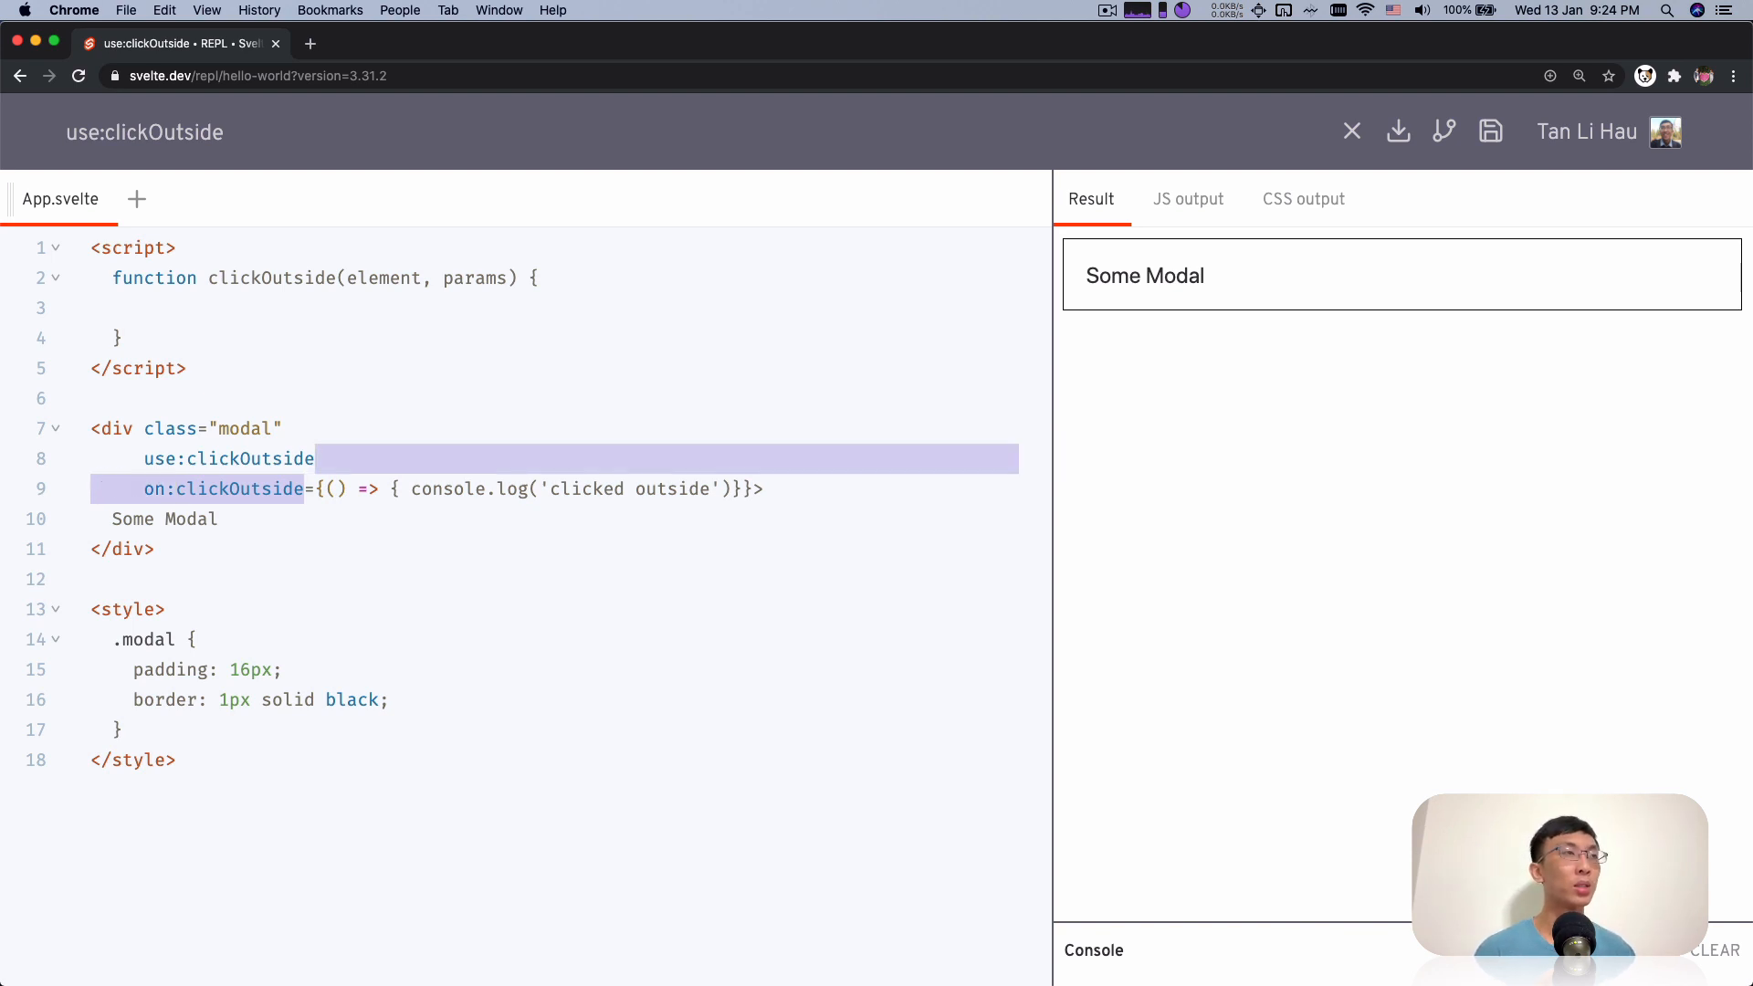
pyautogui.press('Backspace')
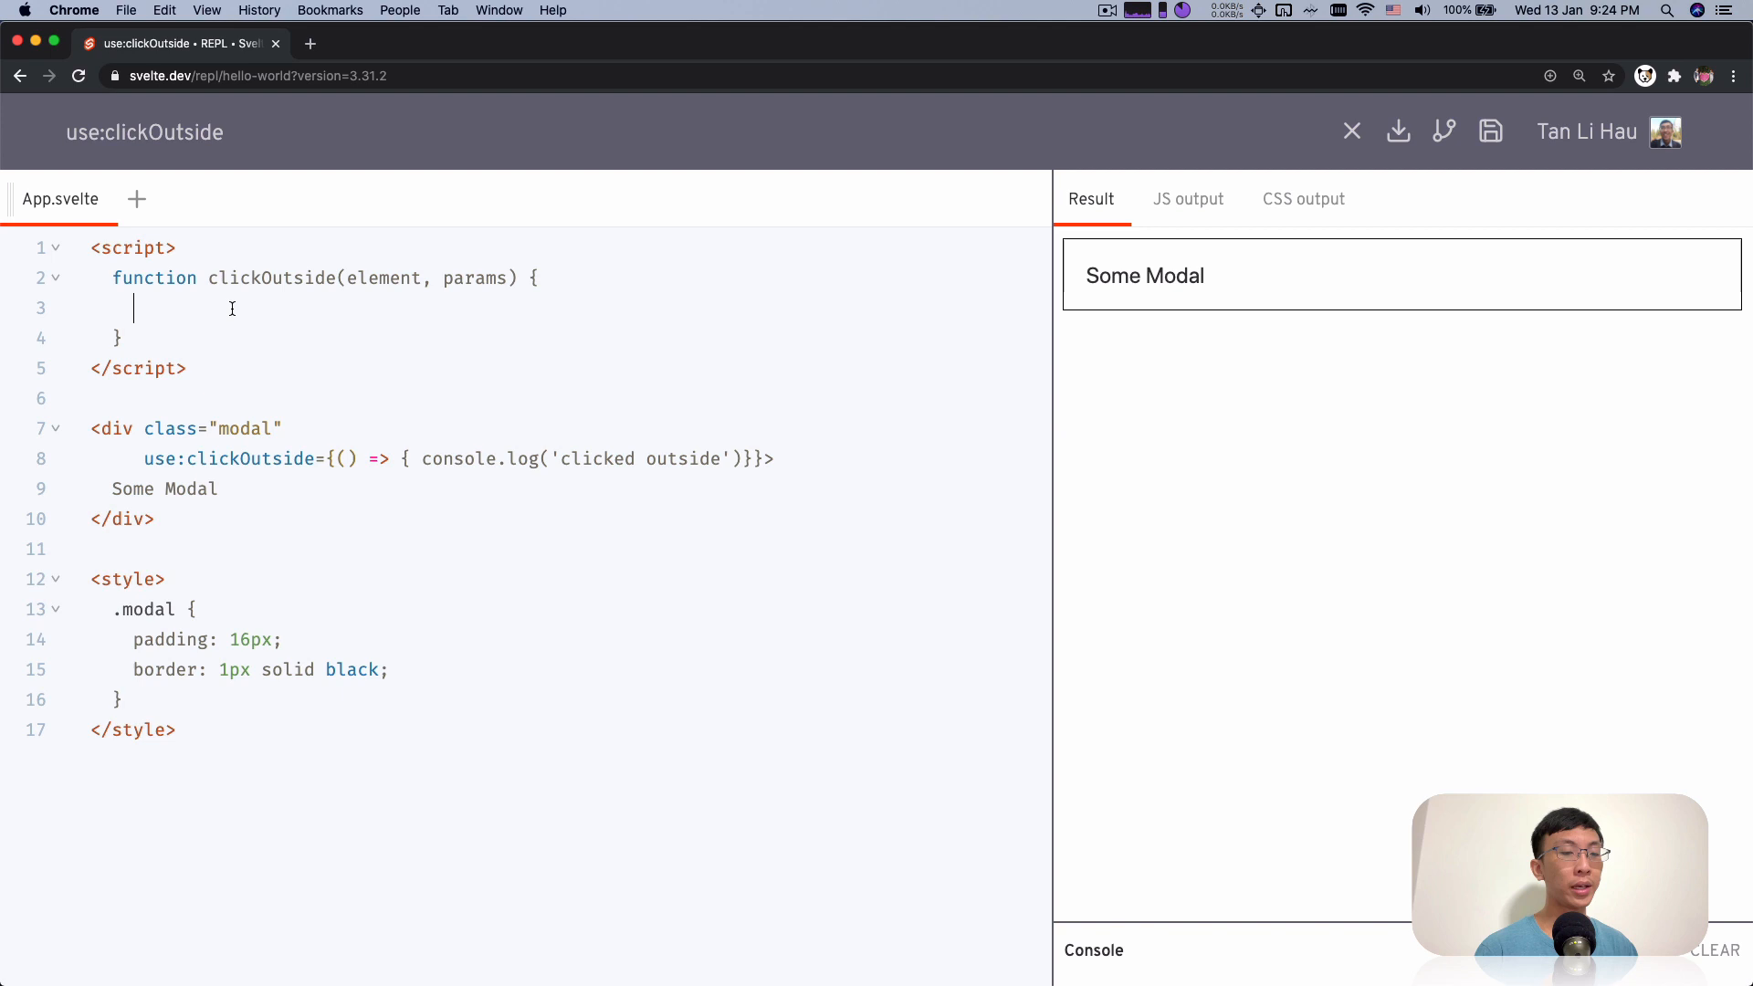
# Rename params to callbackFunction and return an object with empty update and destroy methods
pyautogui.write('return {')
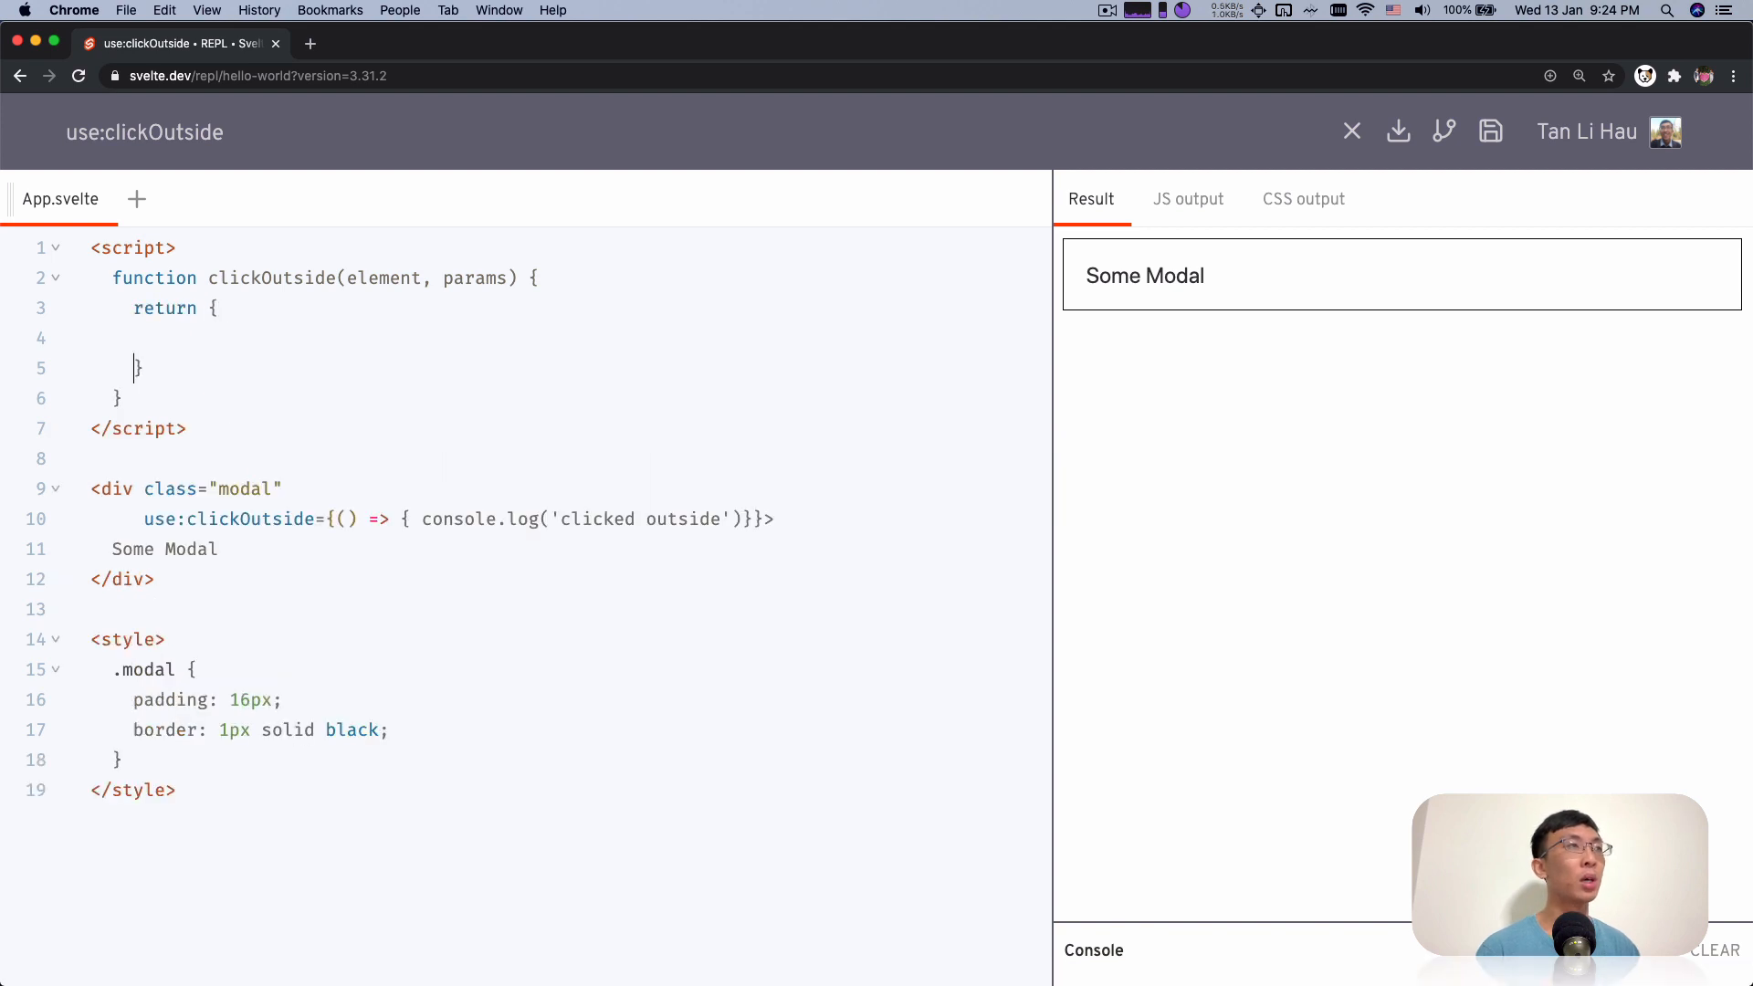
pyautogui.doubleClick(383, 277)
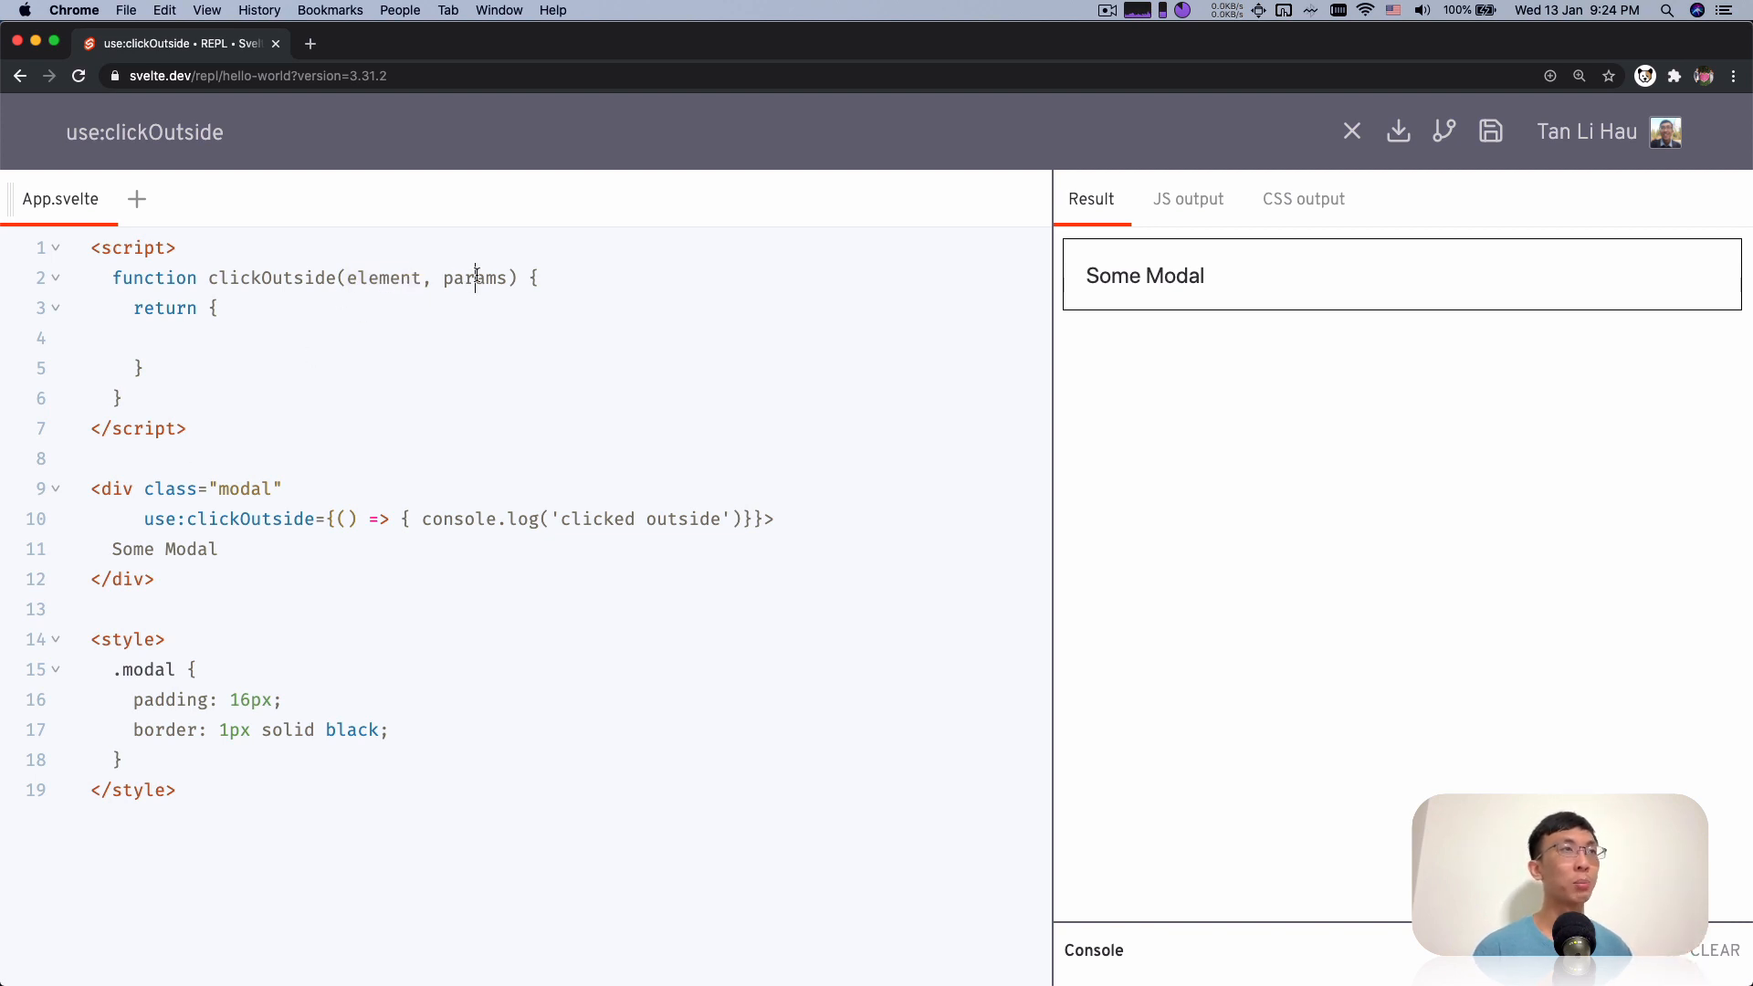
pyautogui.write('c')
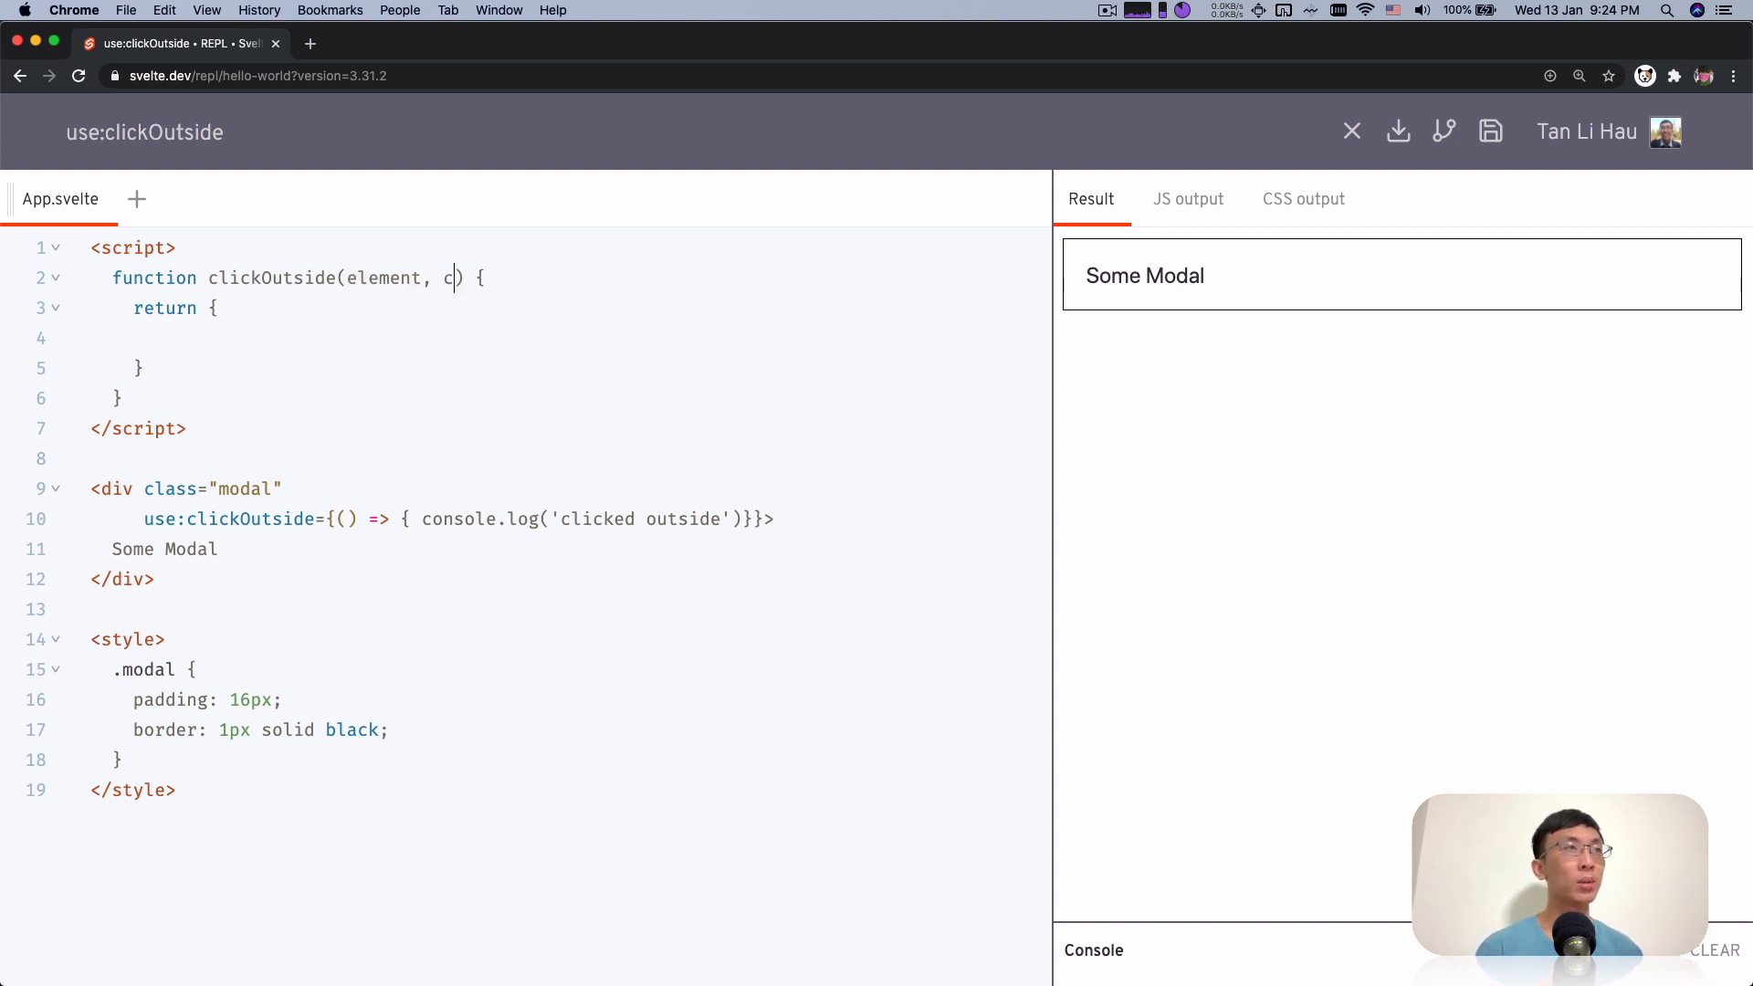
pyautogui.write('allbackFunction')
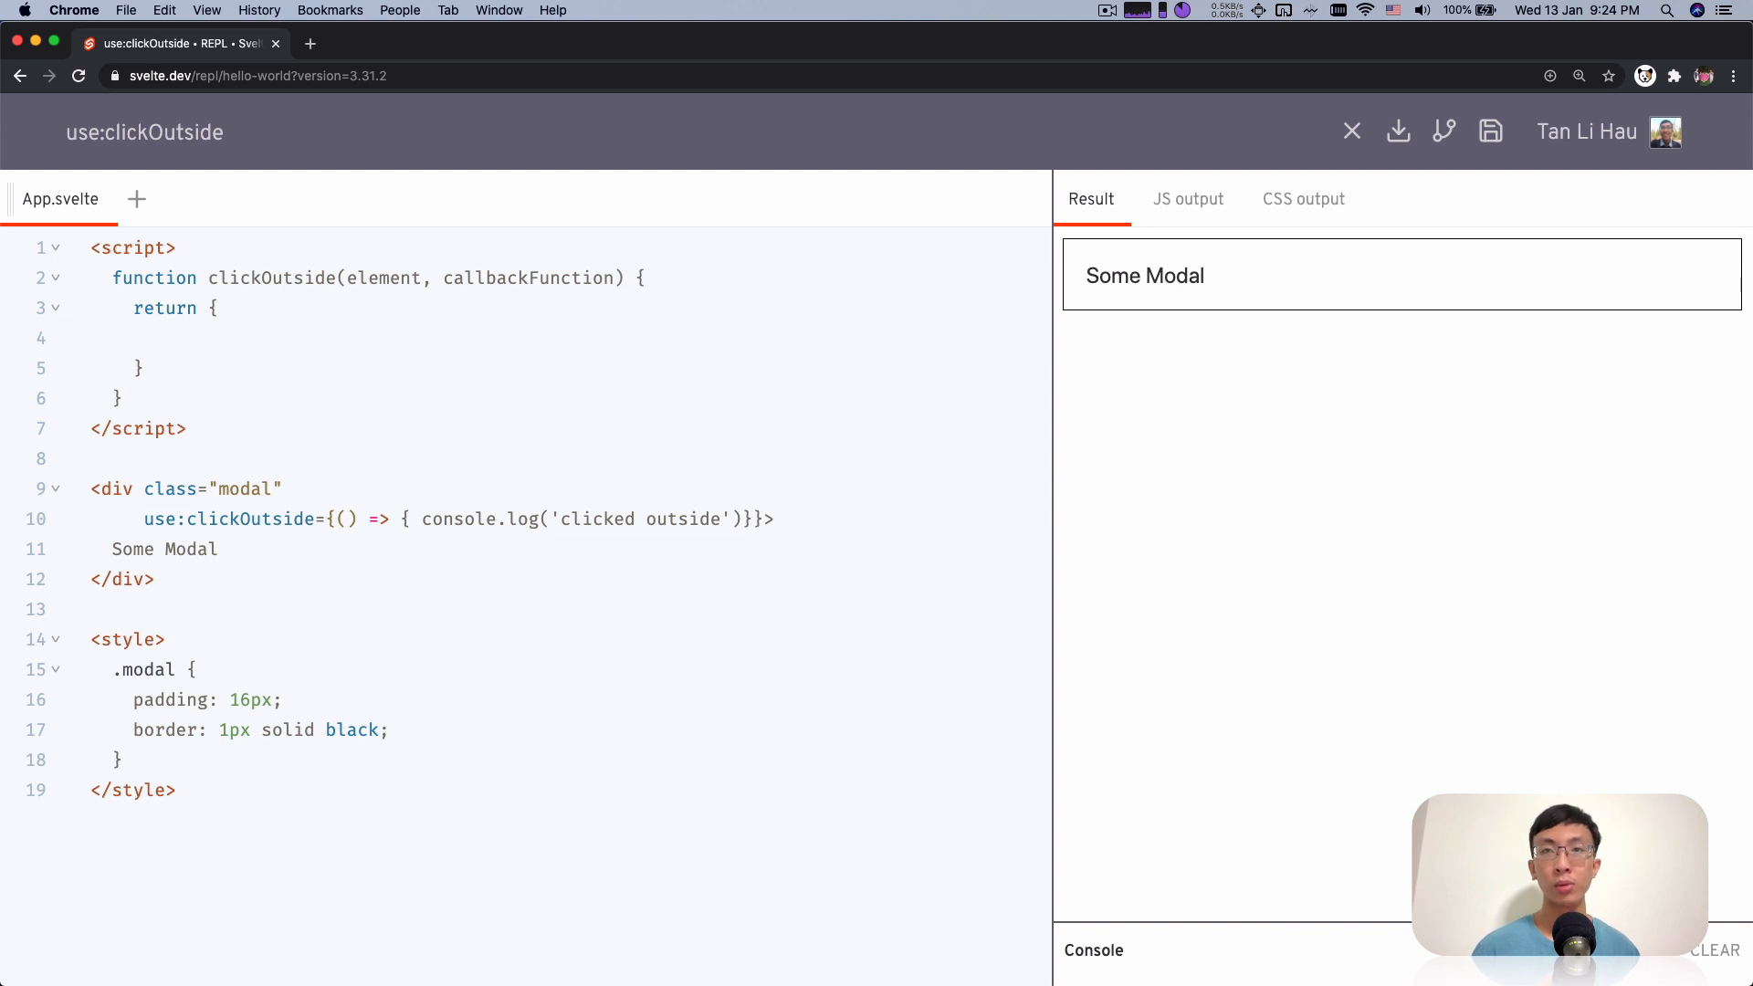
pyautogui.write('update()')
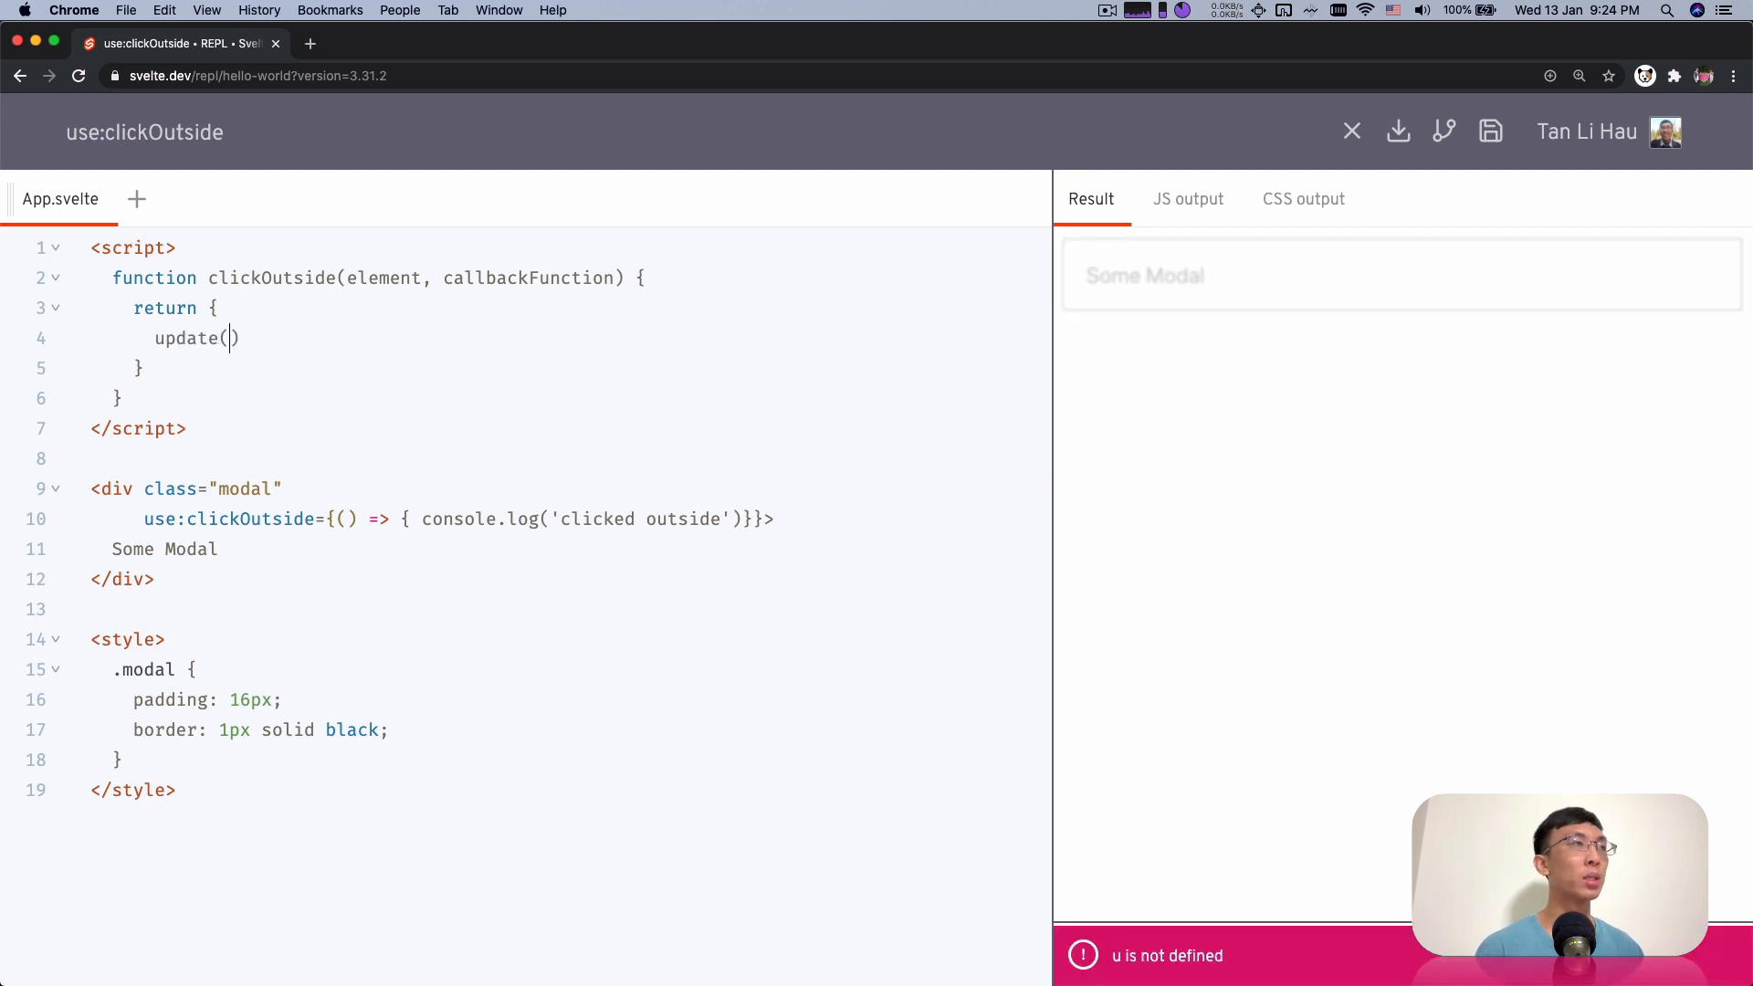
pyautogui.write('{')
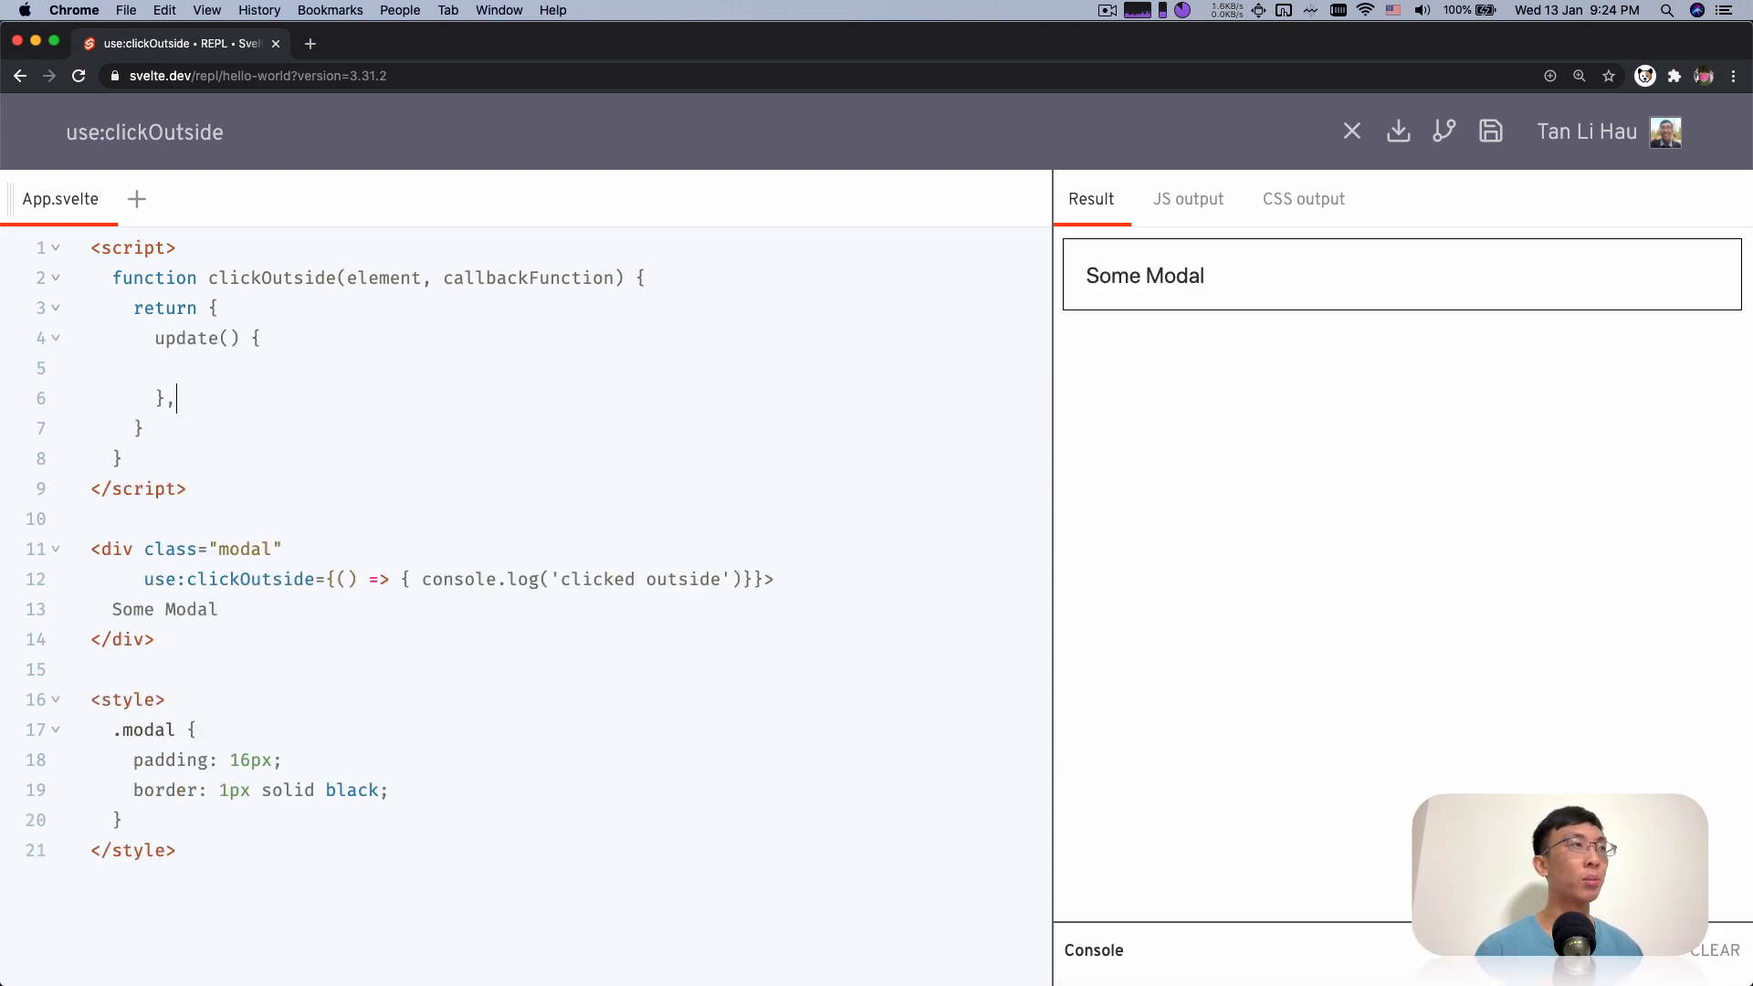
pyautogui.write('destroy() {')
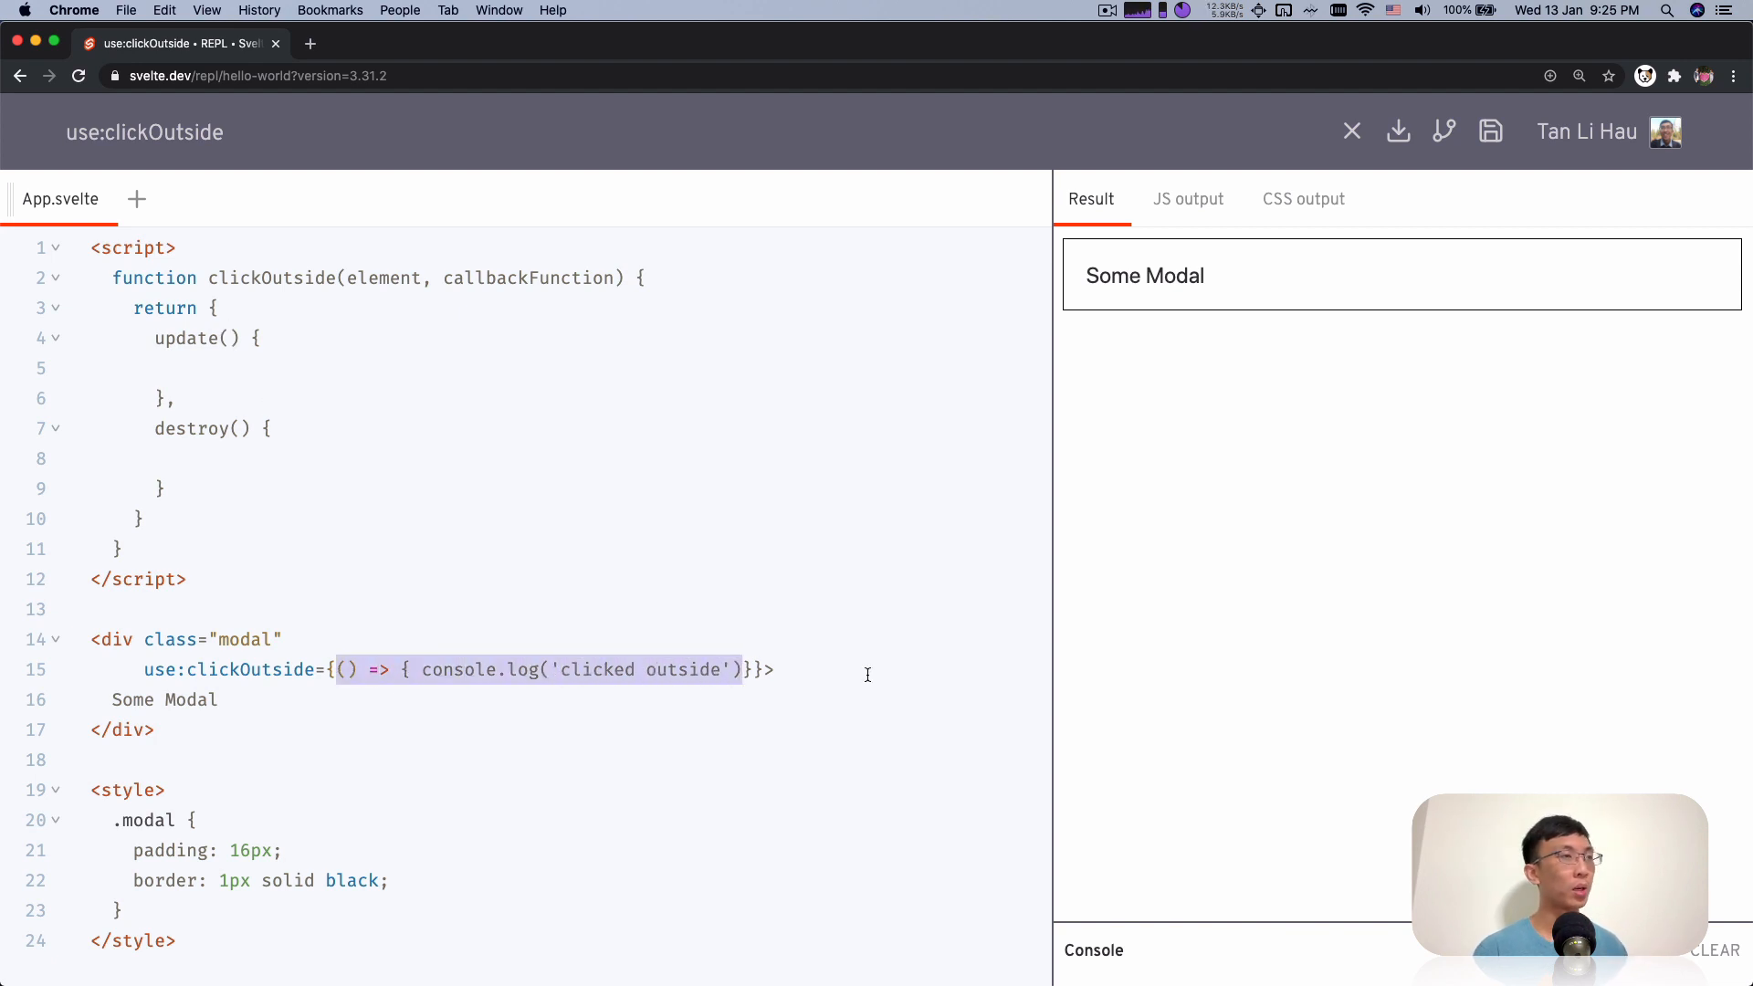
# Make update take newCallbackFunction and assign it to callbackFunction
pyautogui.click(232, 338)
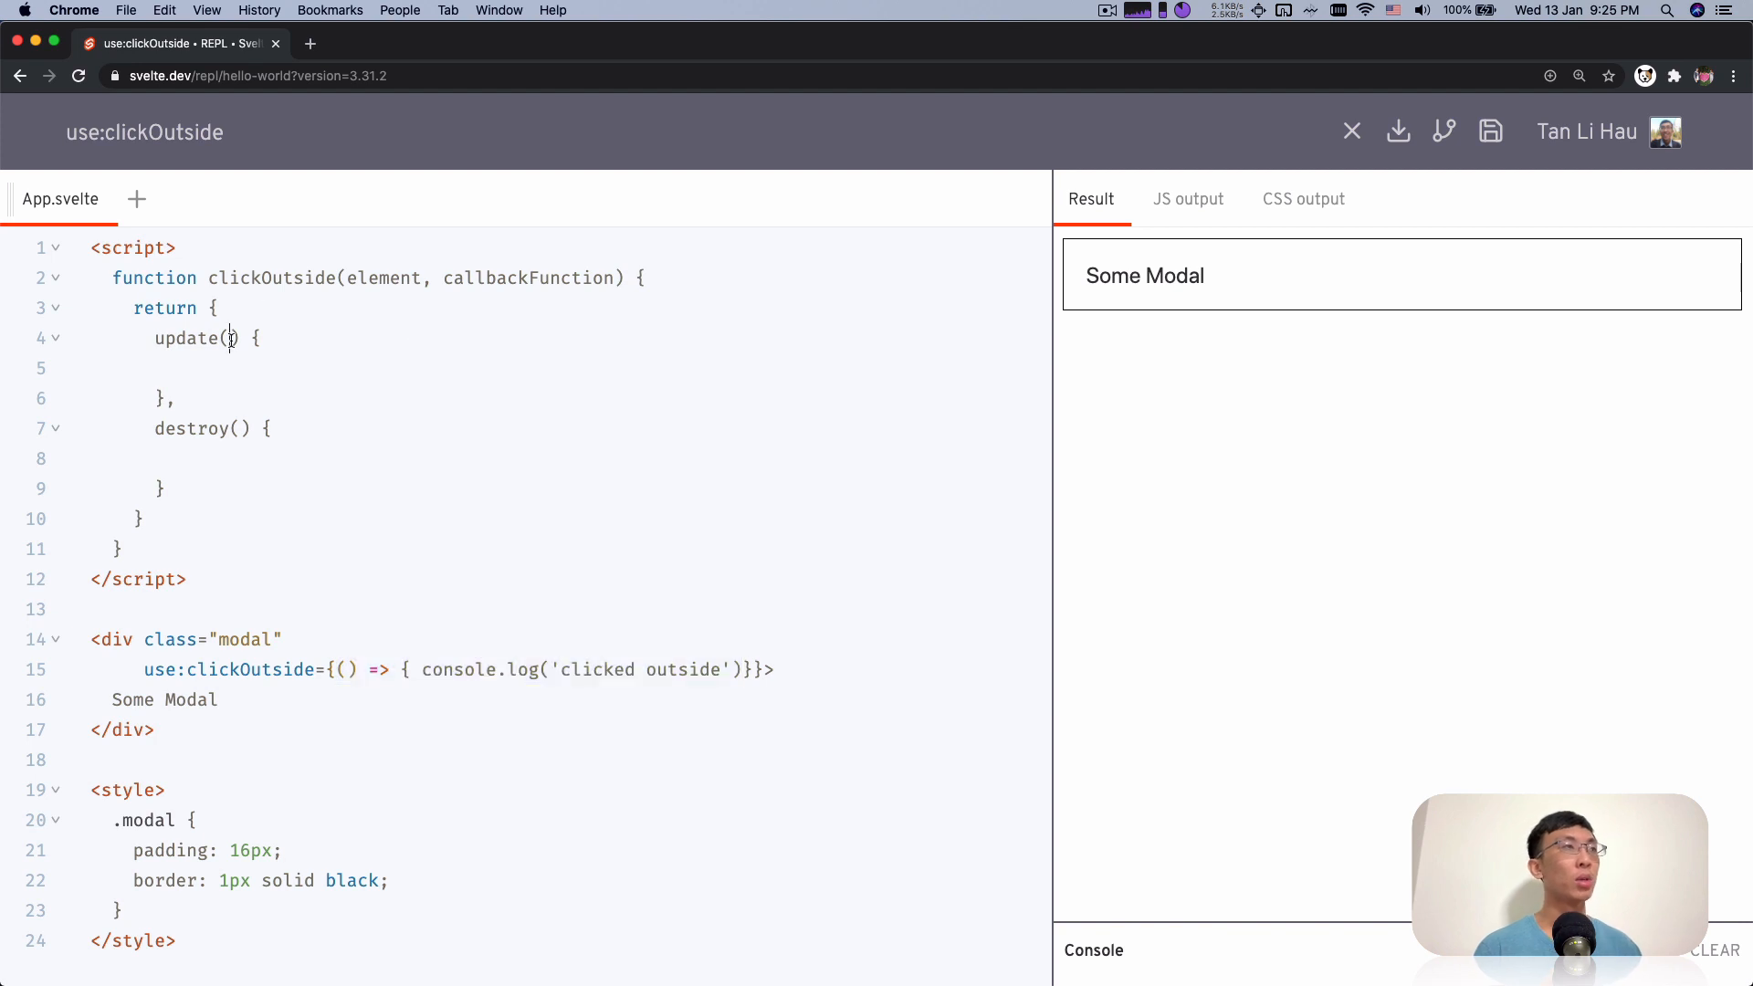
pyautogui.write('newCll')
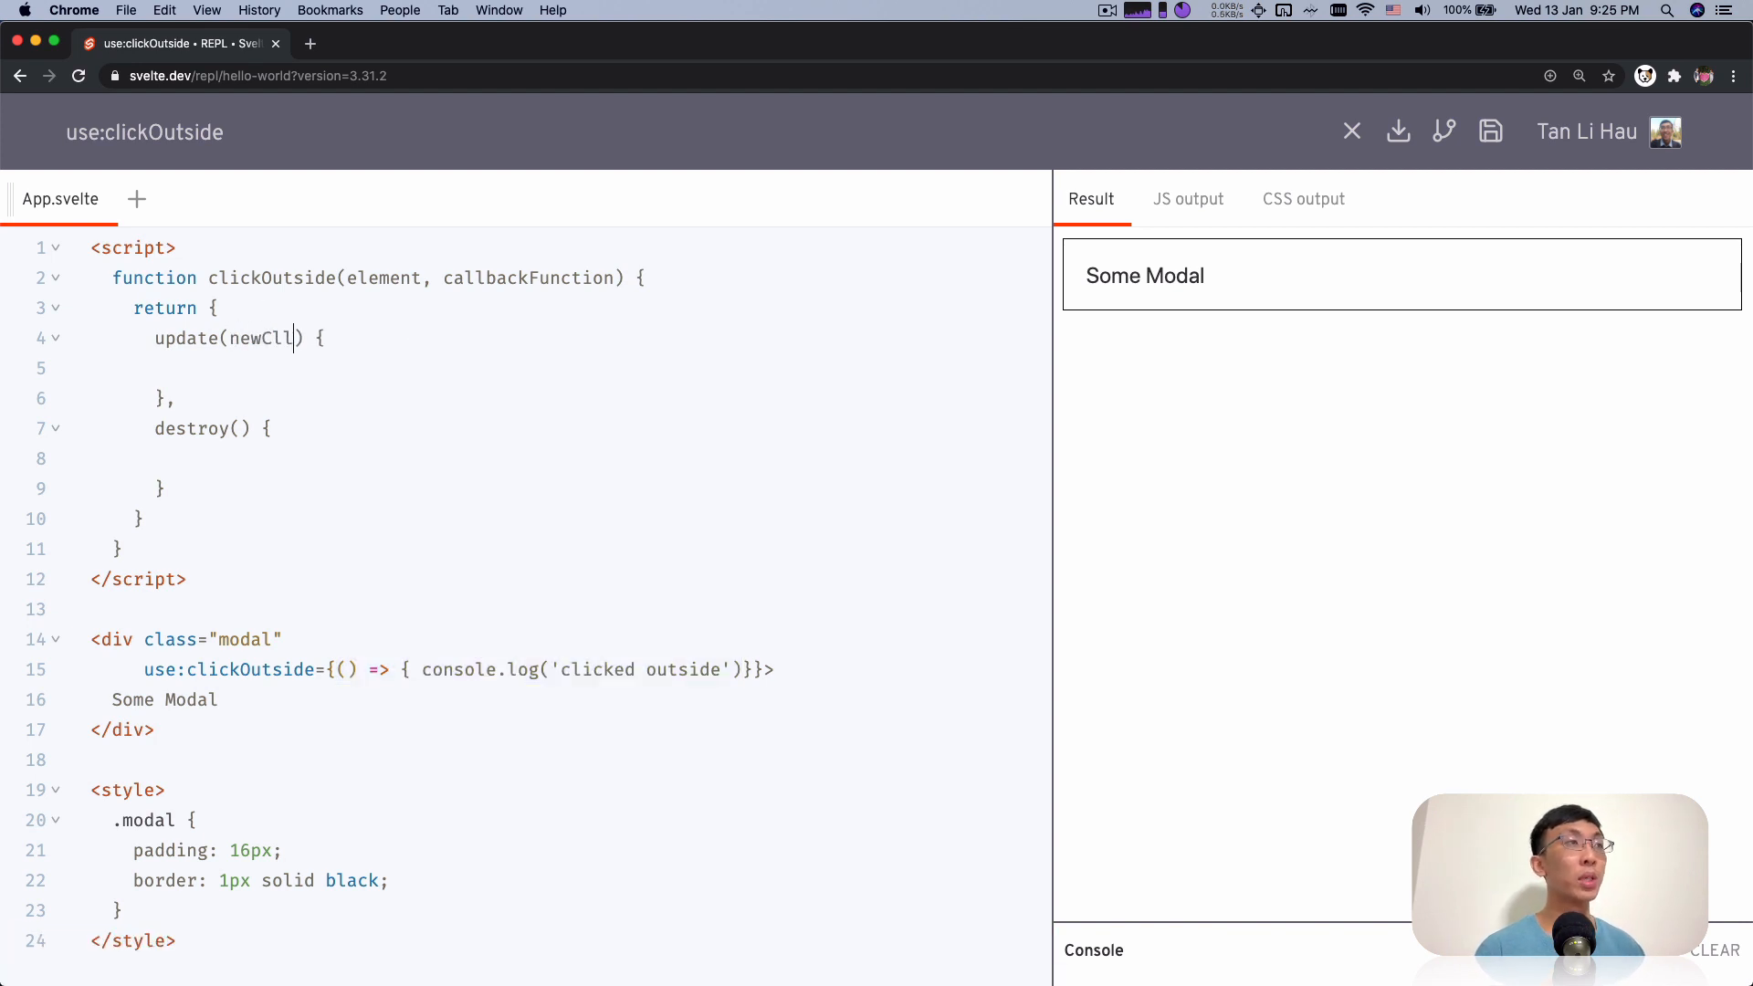
pyautogui.write('allbackF')
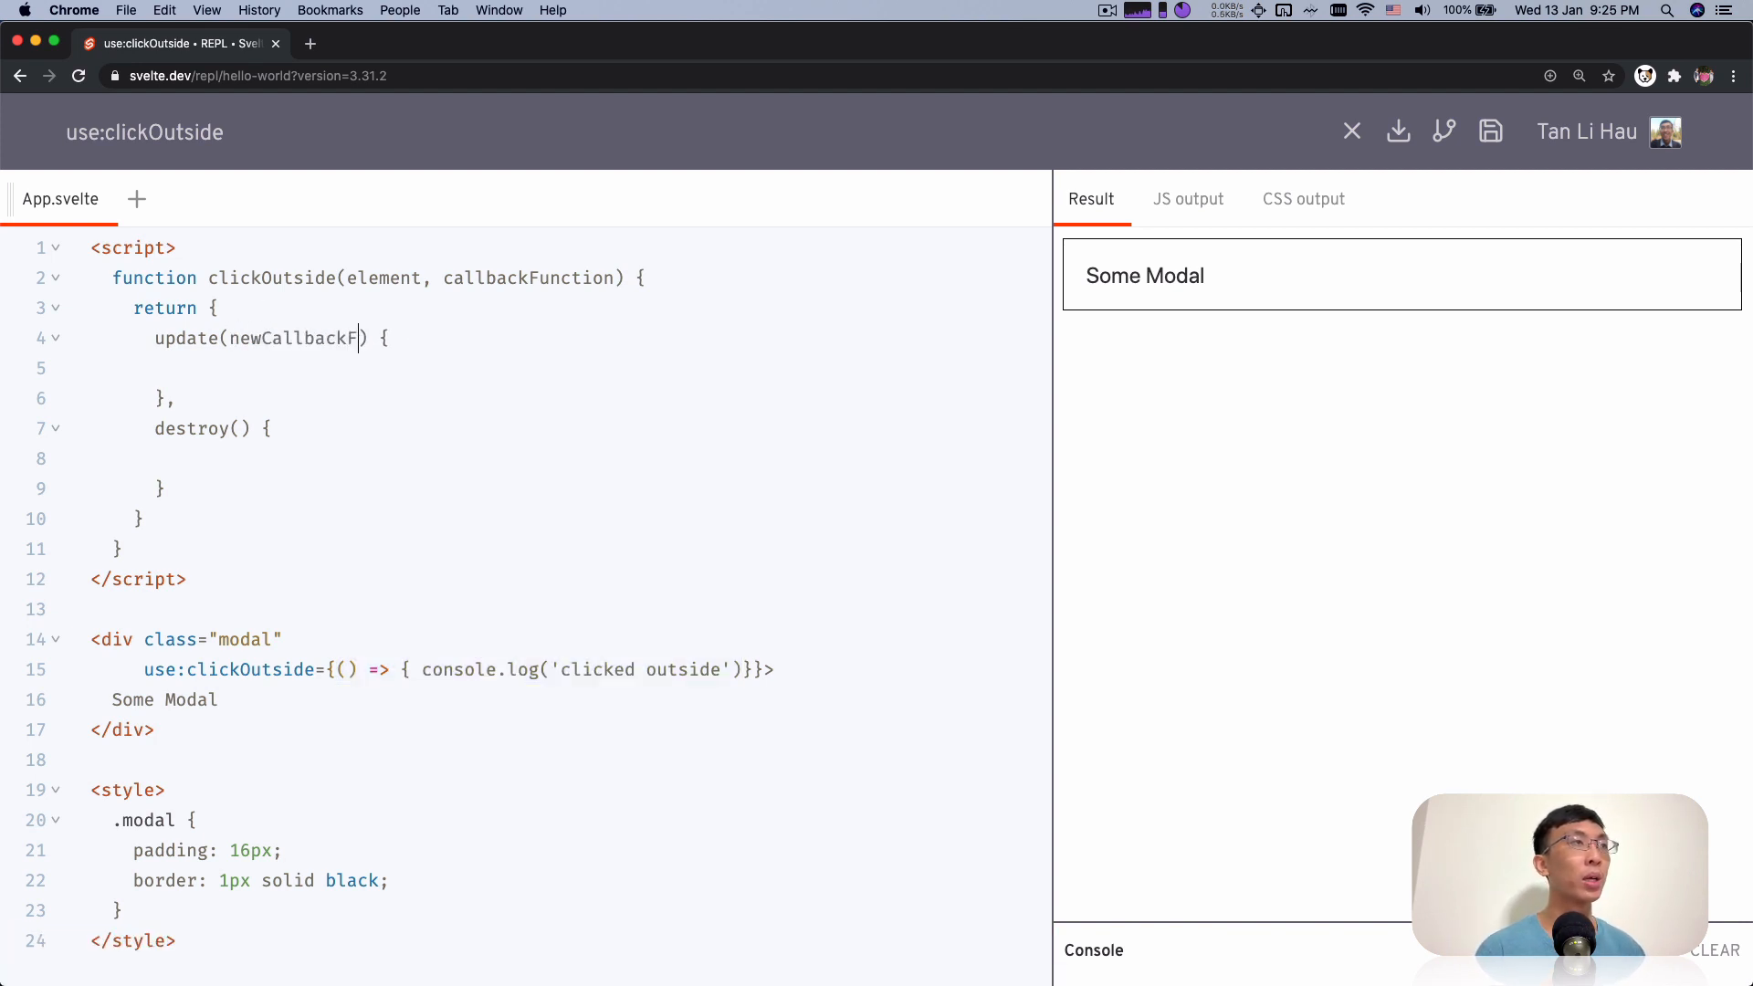
pyautogui.write('unction')
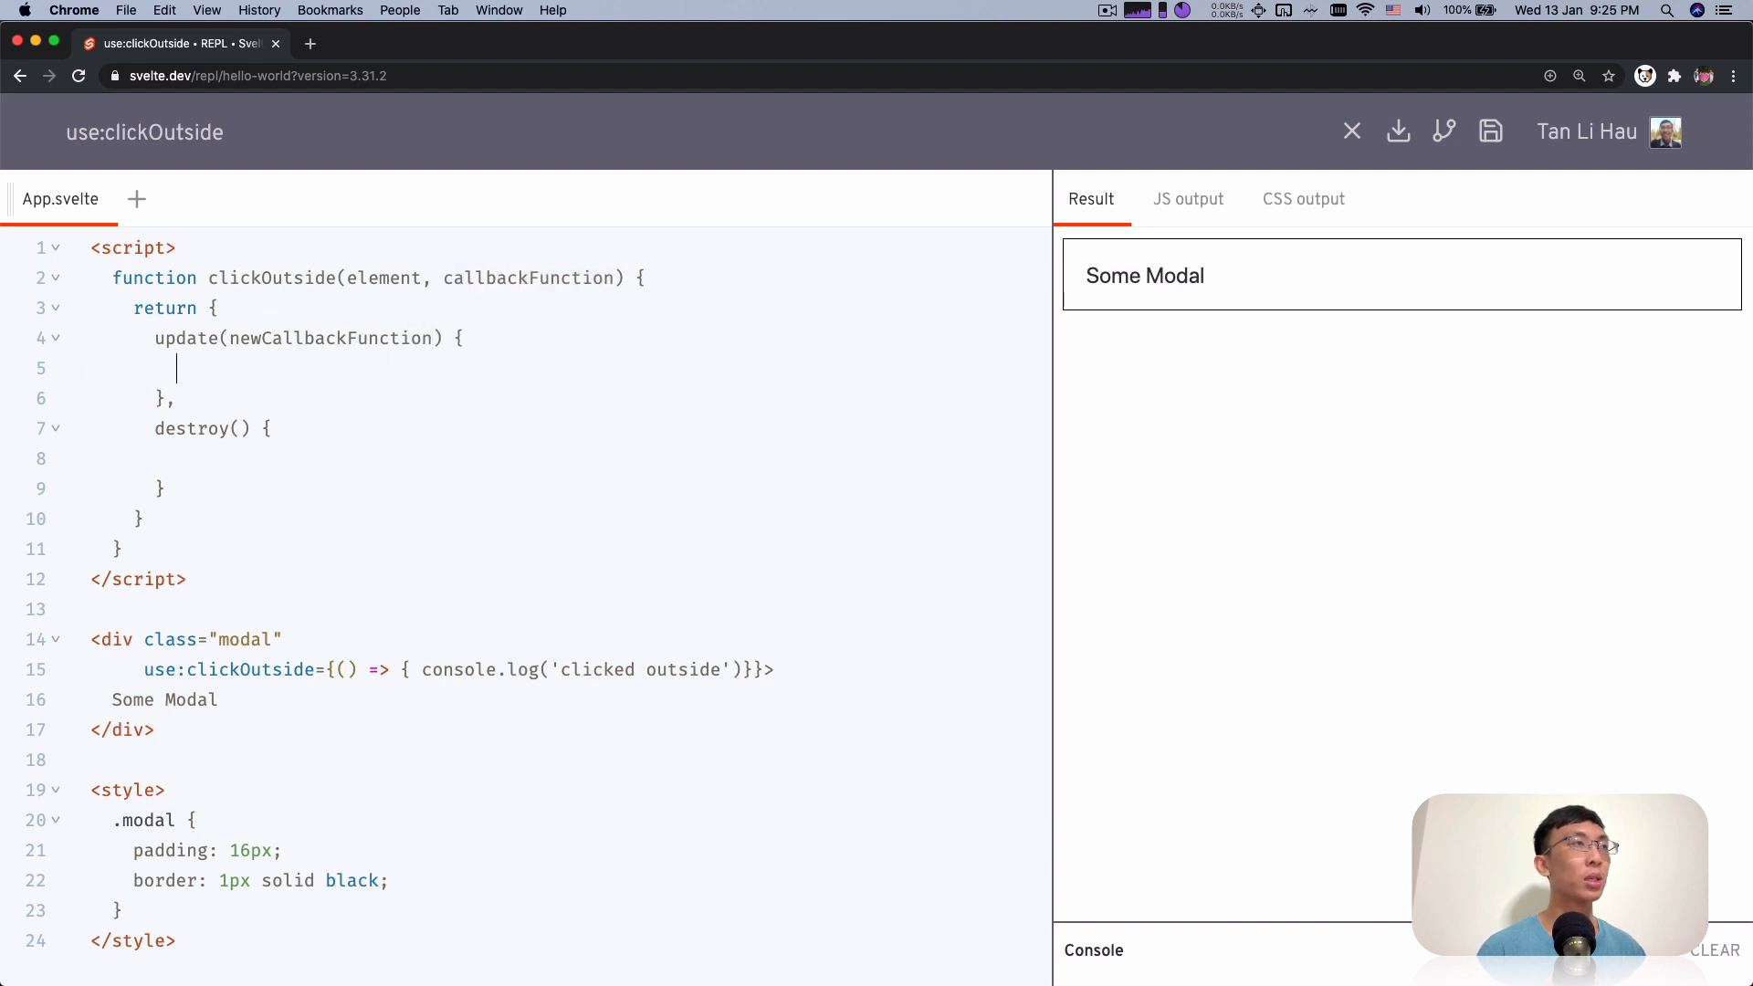
pyautogui.write('callbackFunction =')
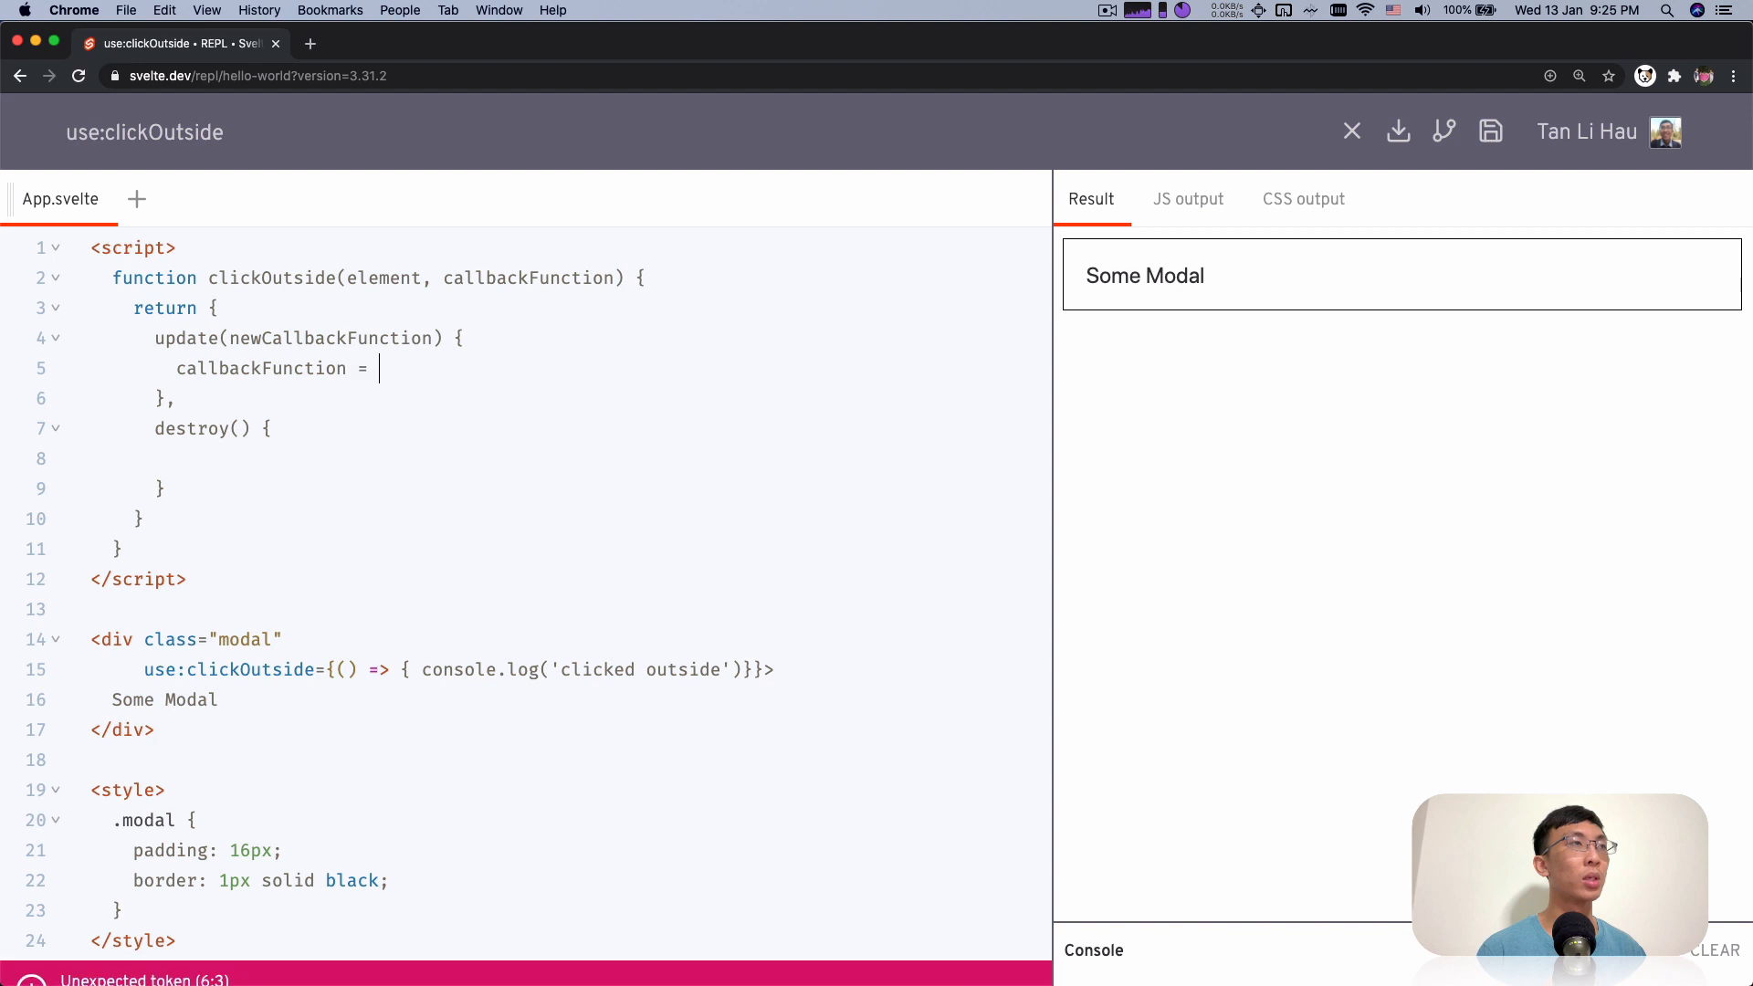
pyautogui.write('mewcallbackFunction;')
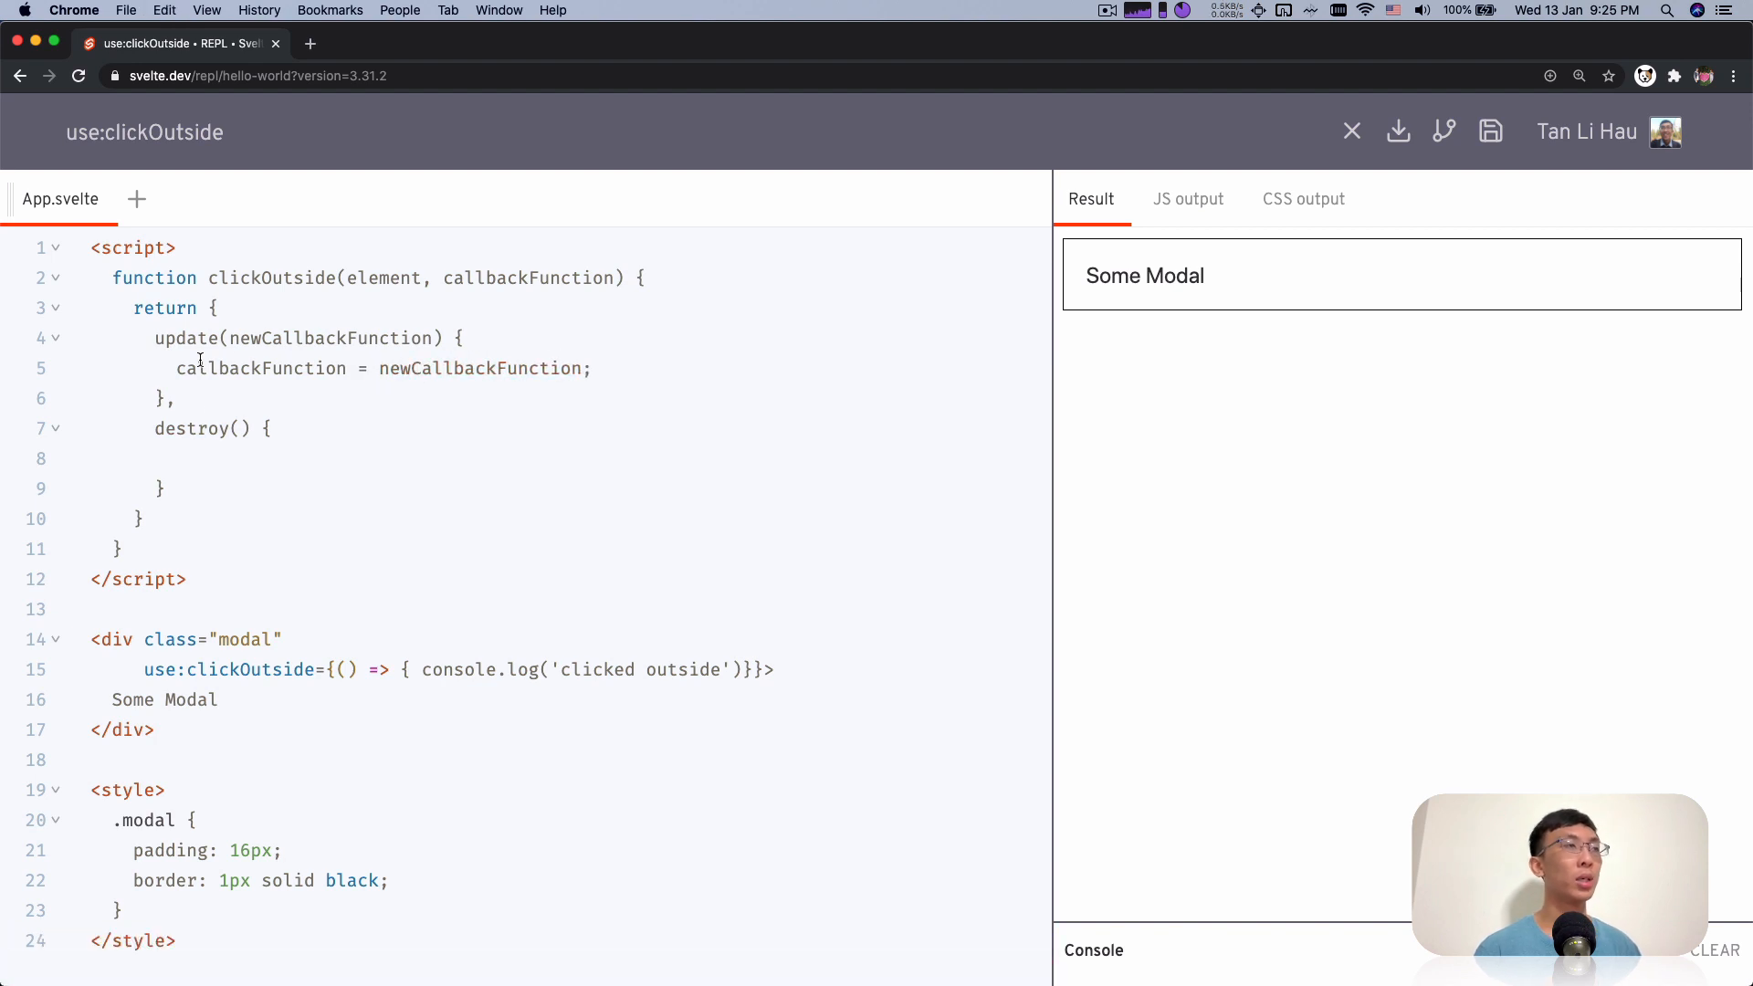
pyautogui.click(93, 458)
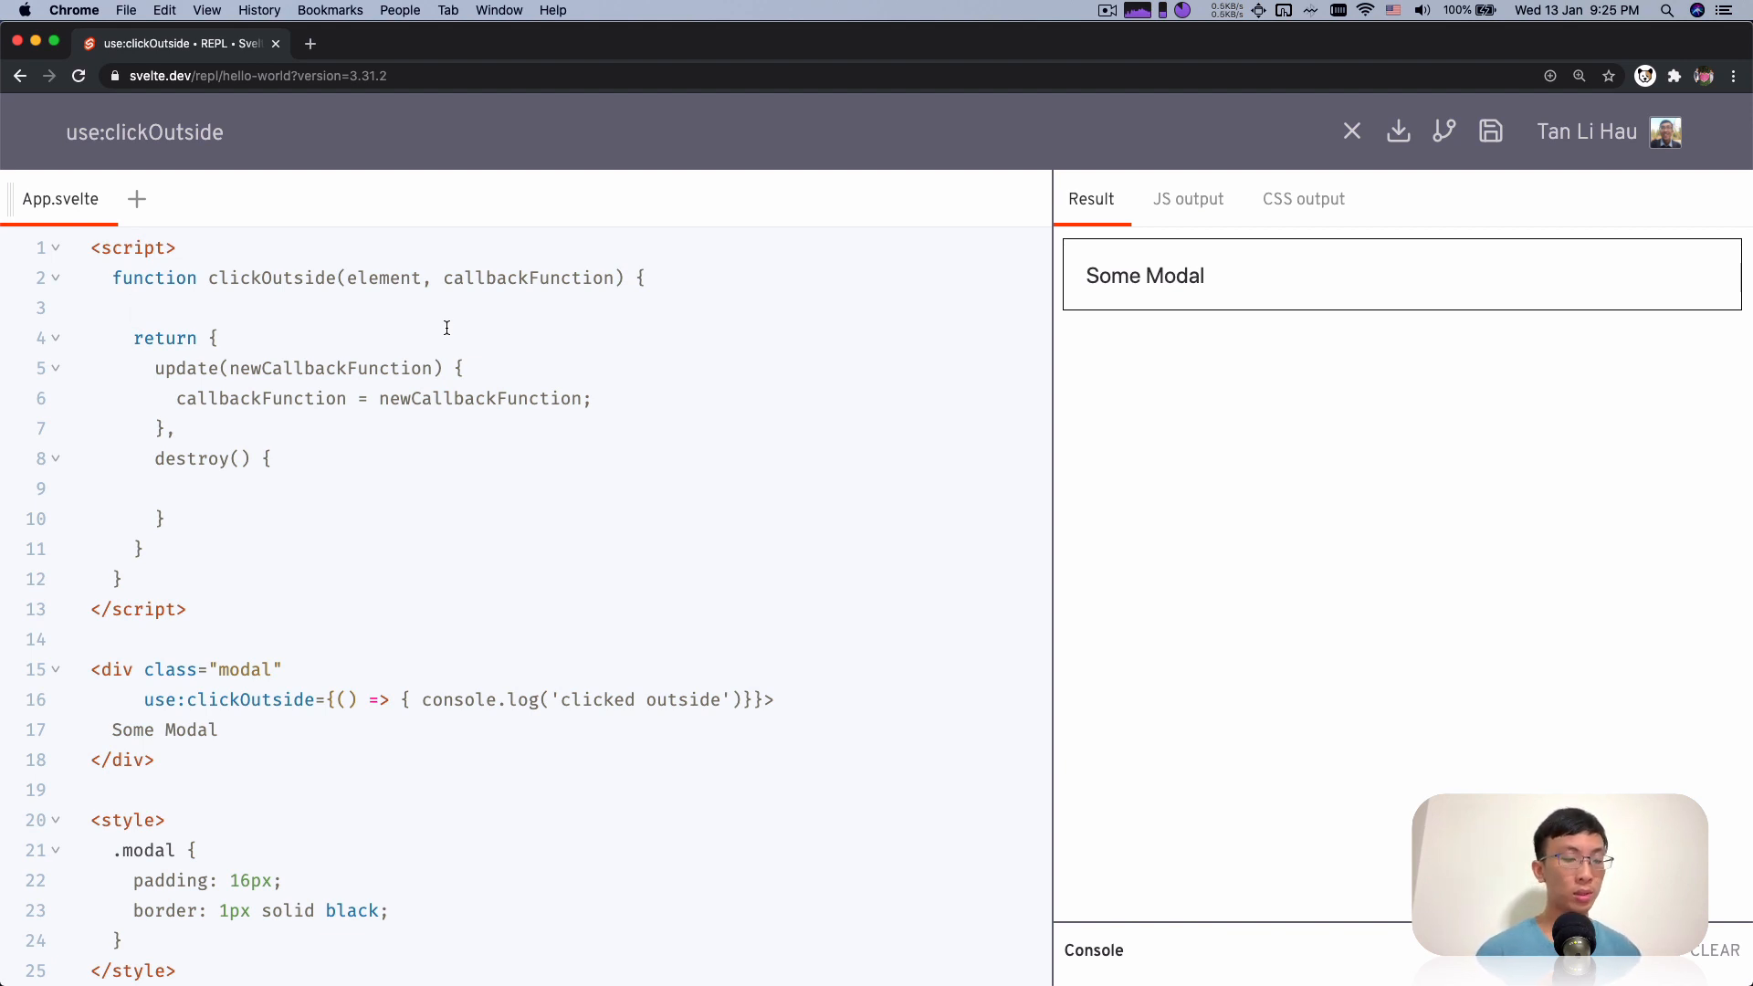
# Add an empty onClick(event) handler and begin document.body.addEventListener('click', onClick)
pyautogui.write('function onC')
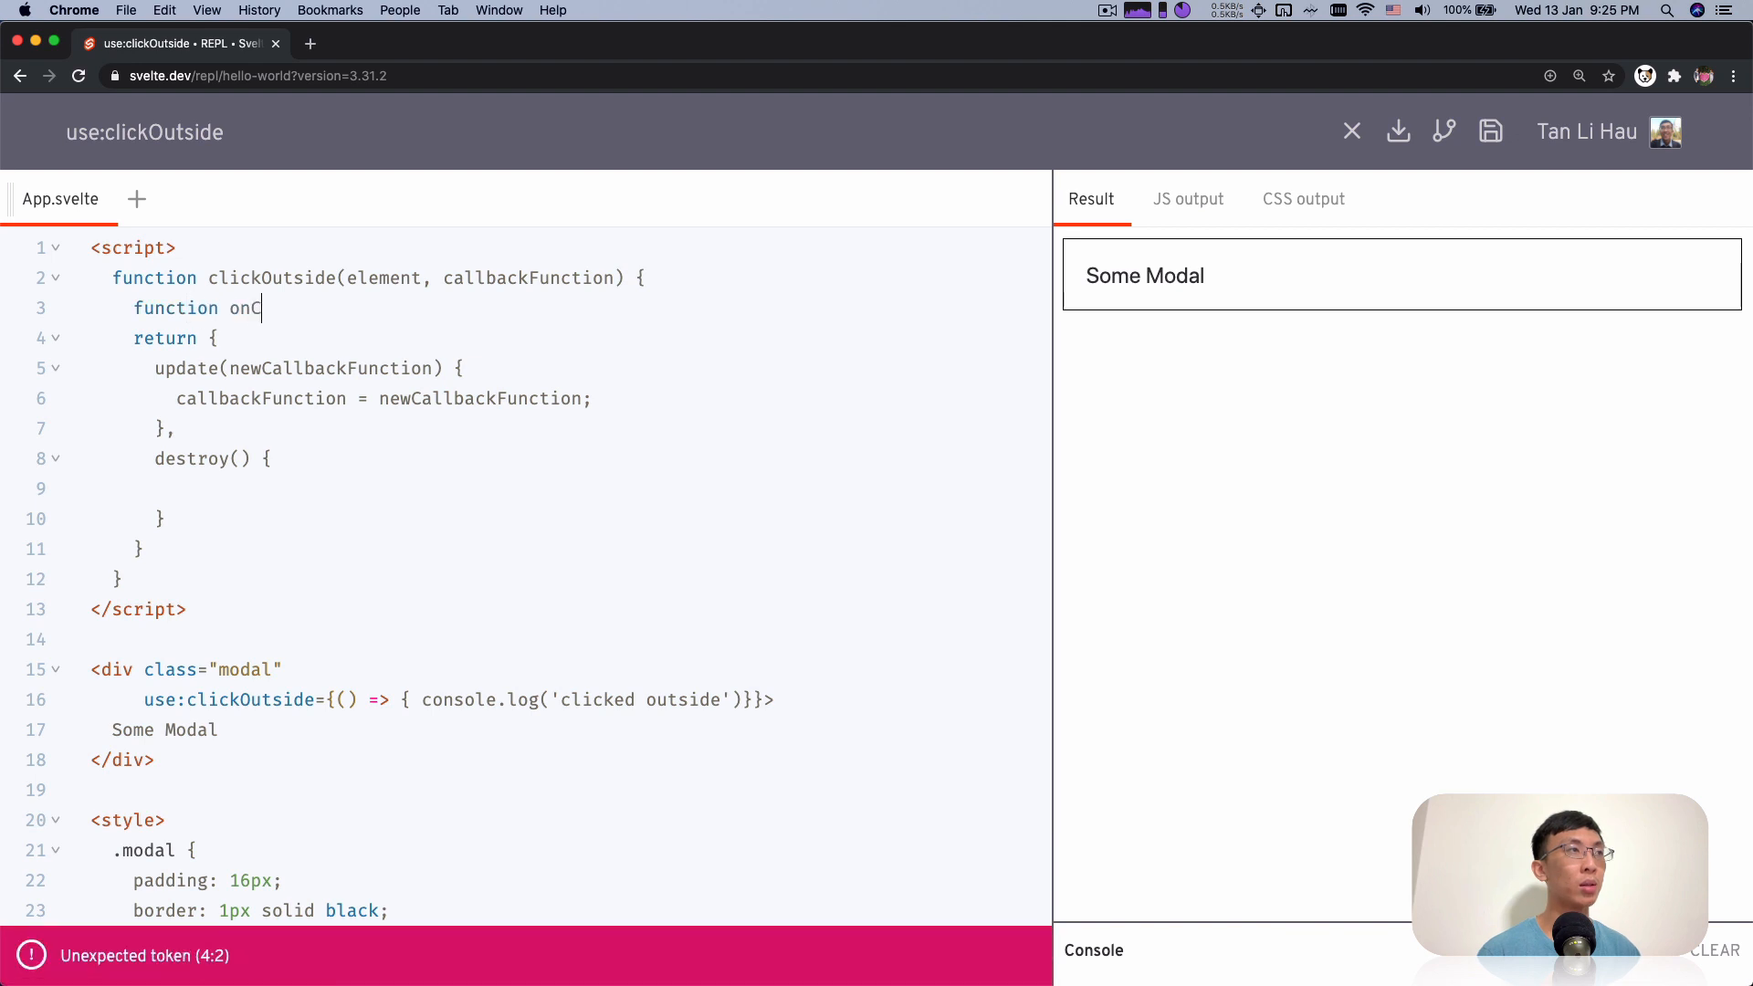
pyautogui.write('lick(event) {')
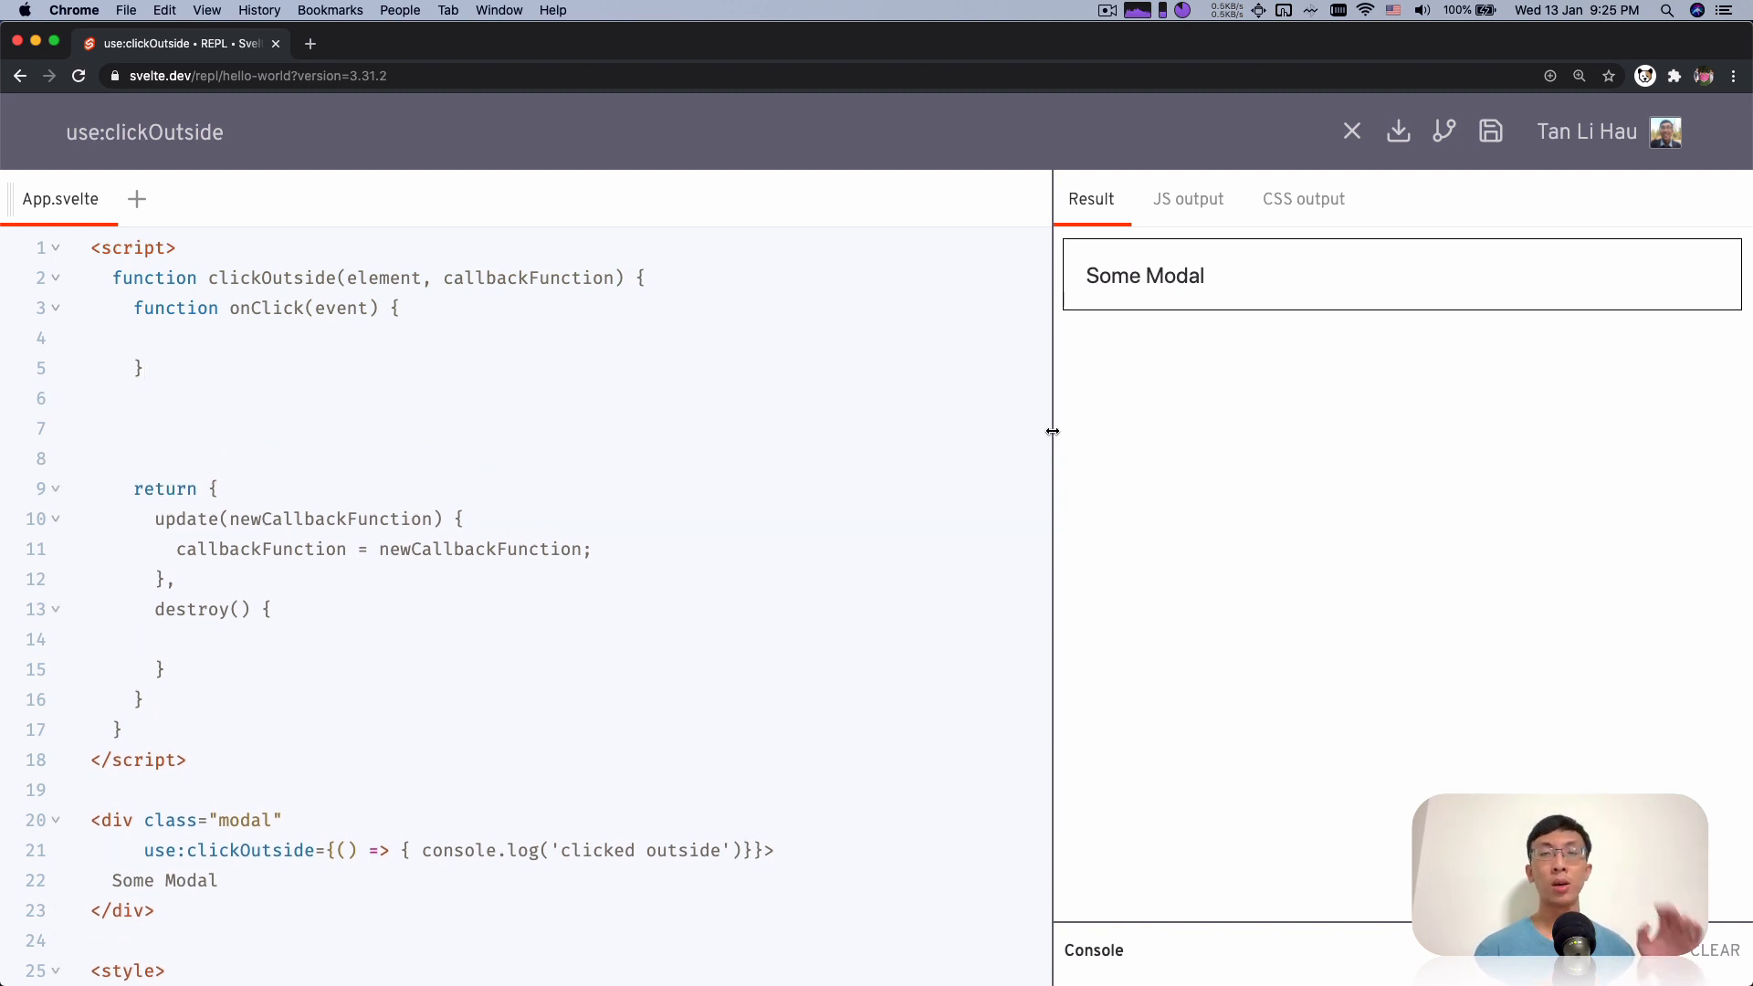
pyautogui.click(134, 428)
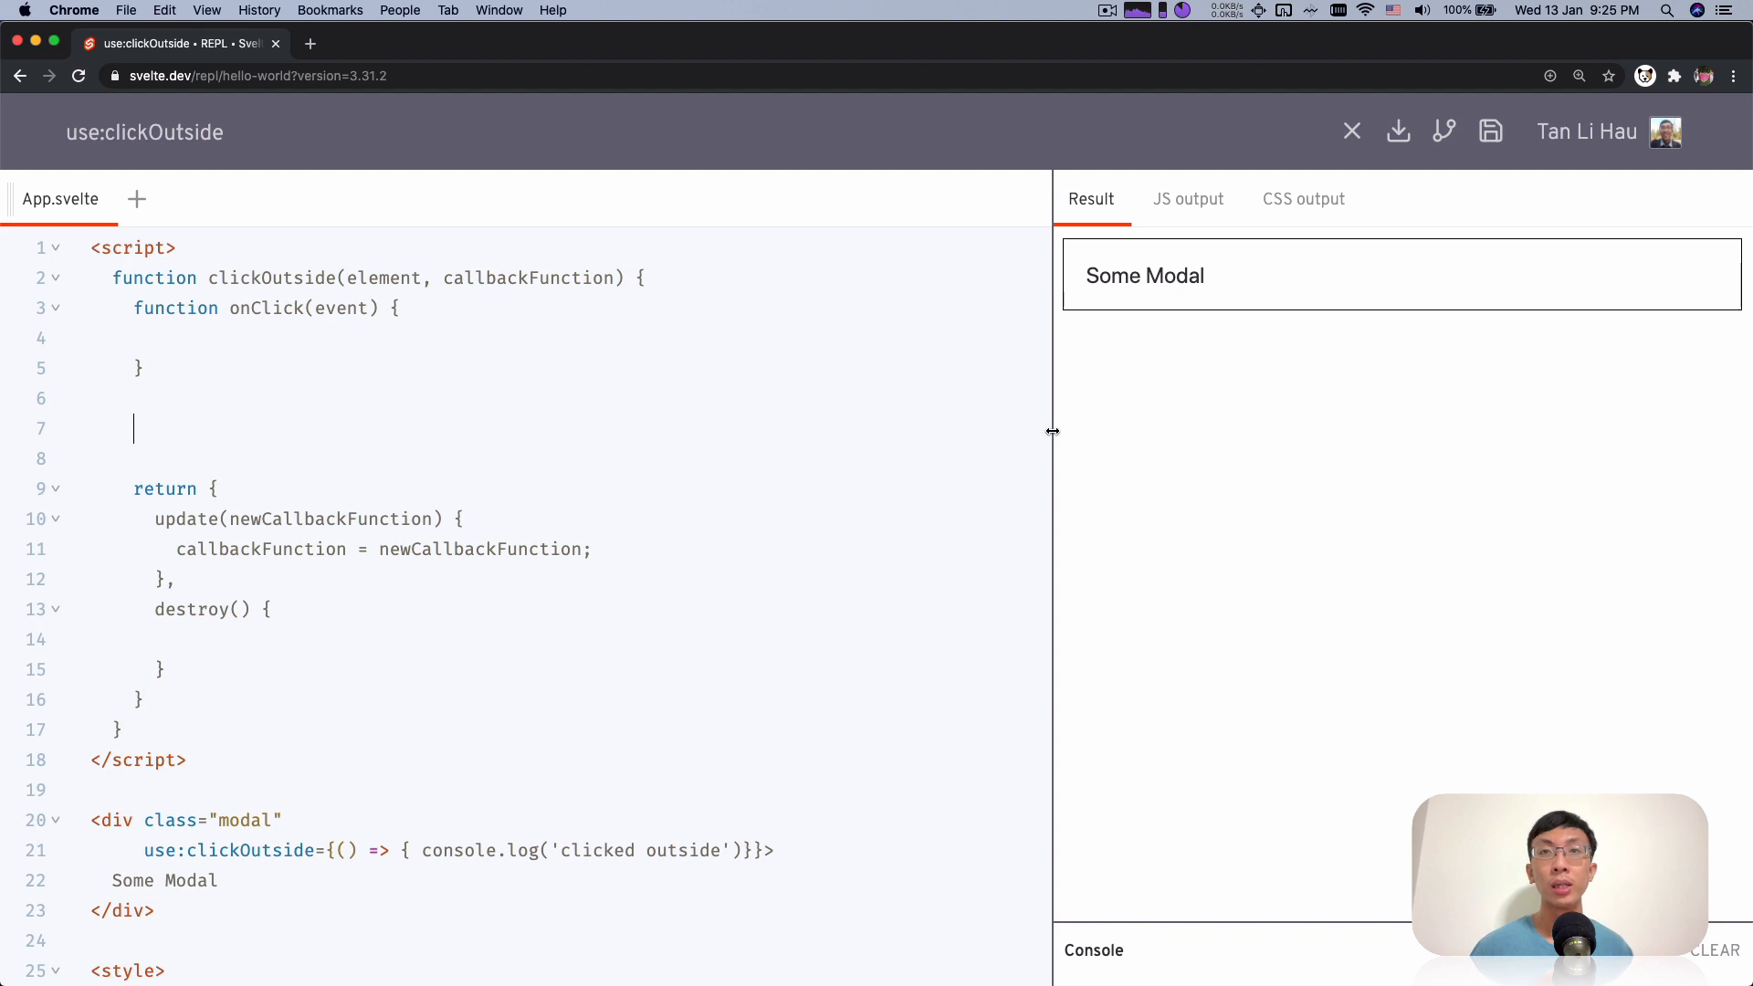
pyautogui.write('document.b')
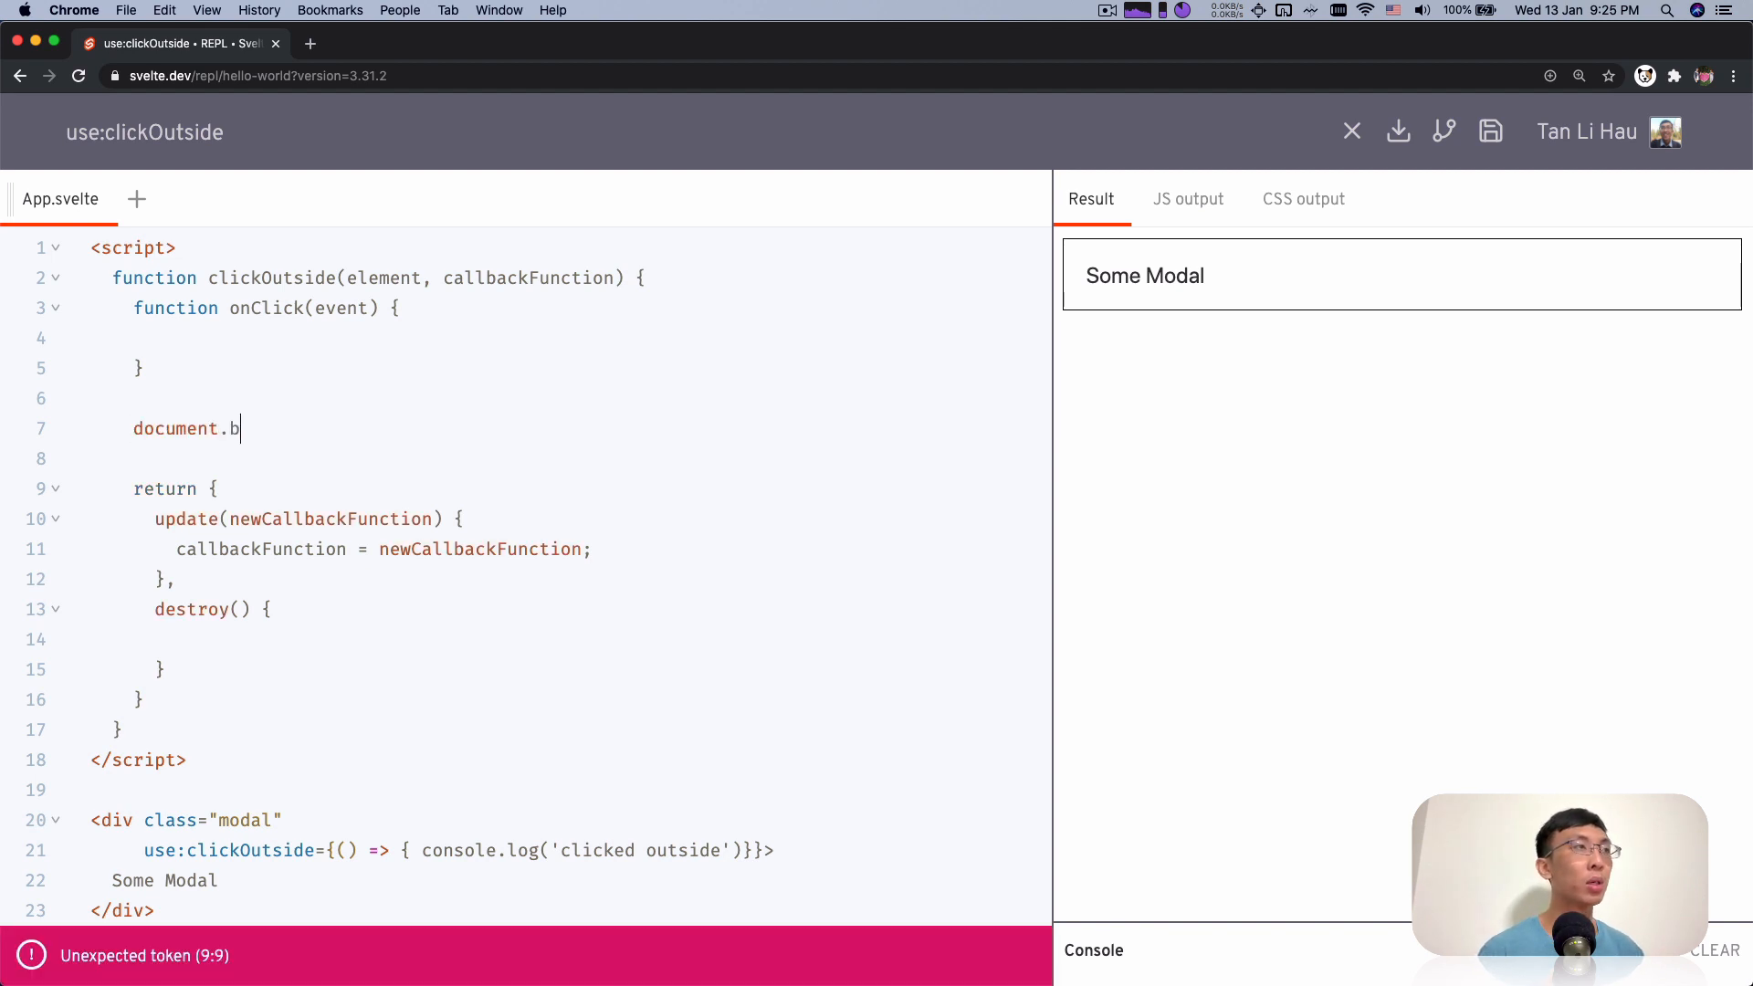
pyautogui.write('ody.addEvent')
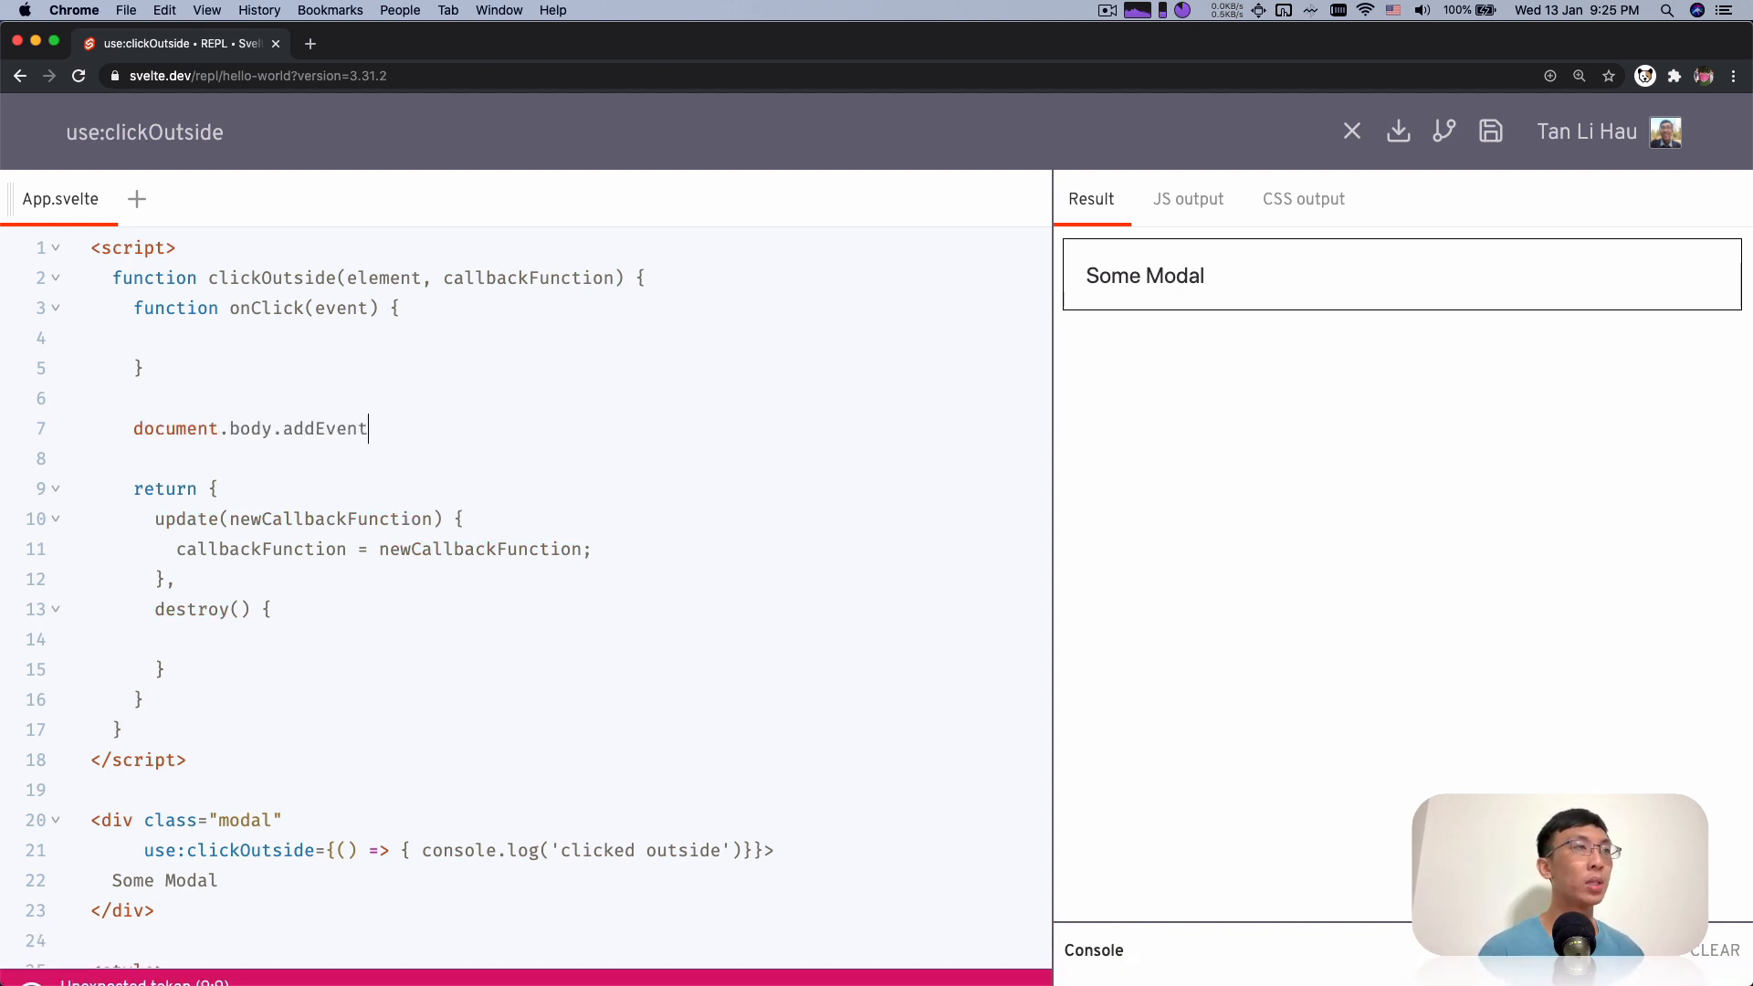
pyautogui.write("Listener('click')")
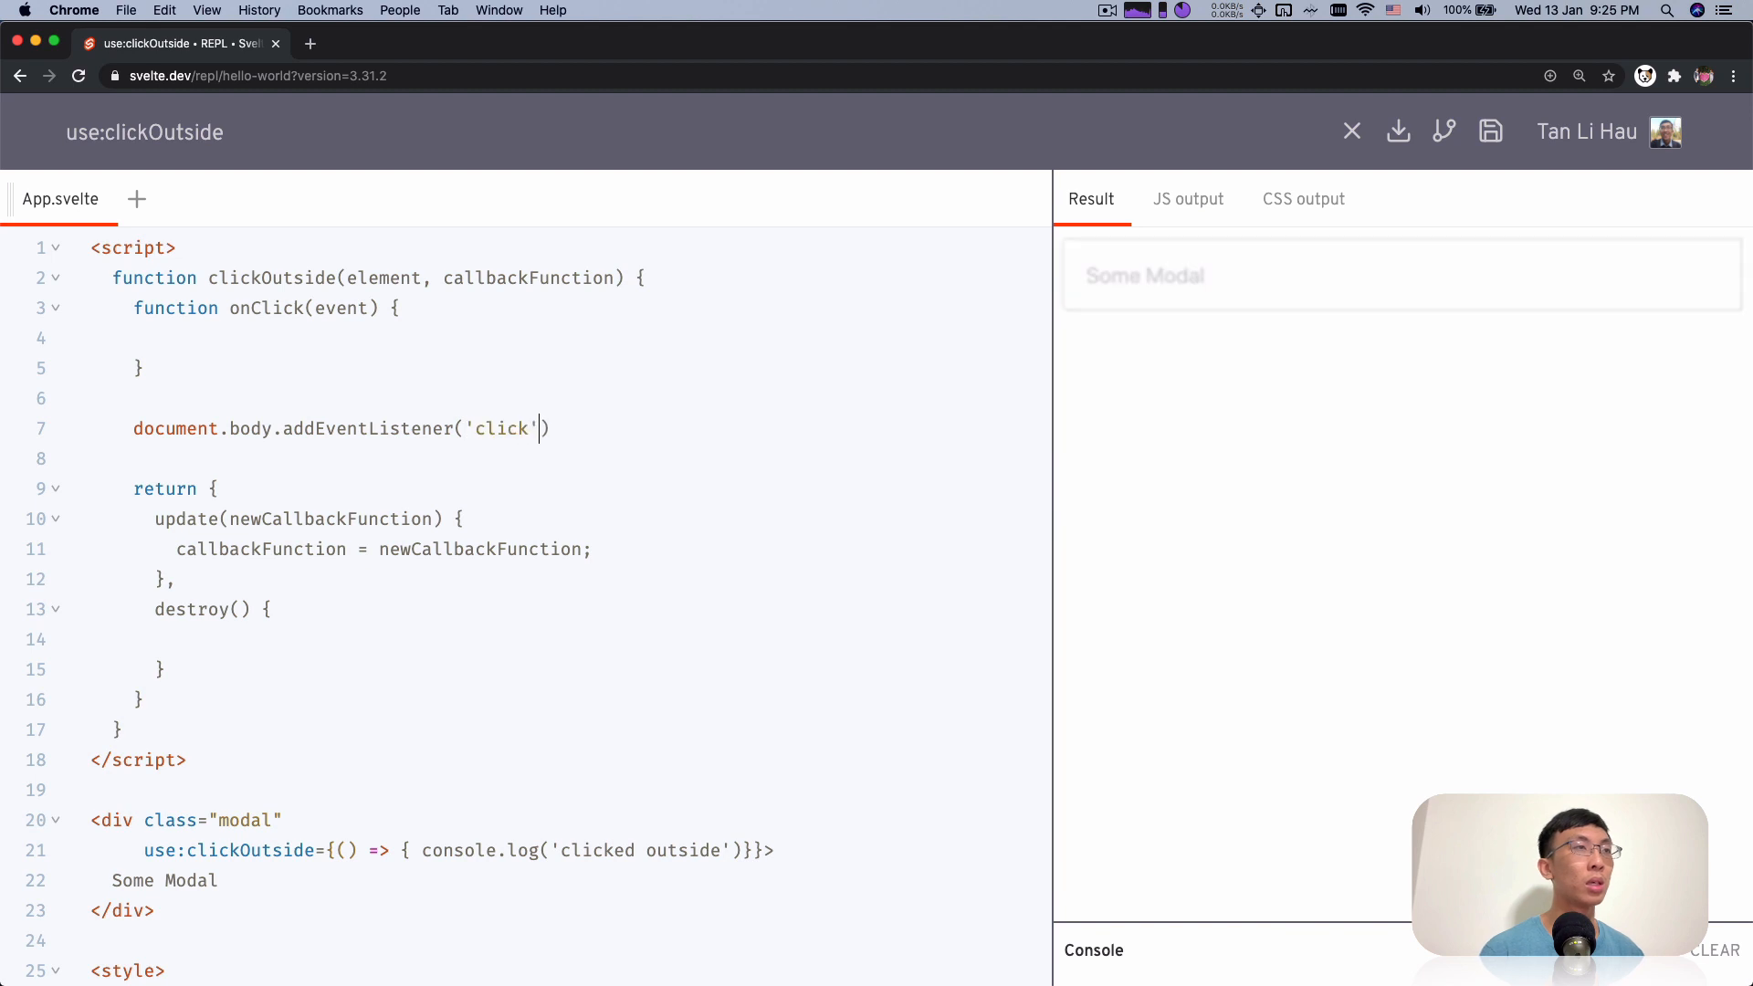
pyautogui.write(', onClick')
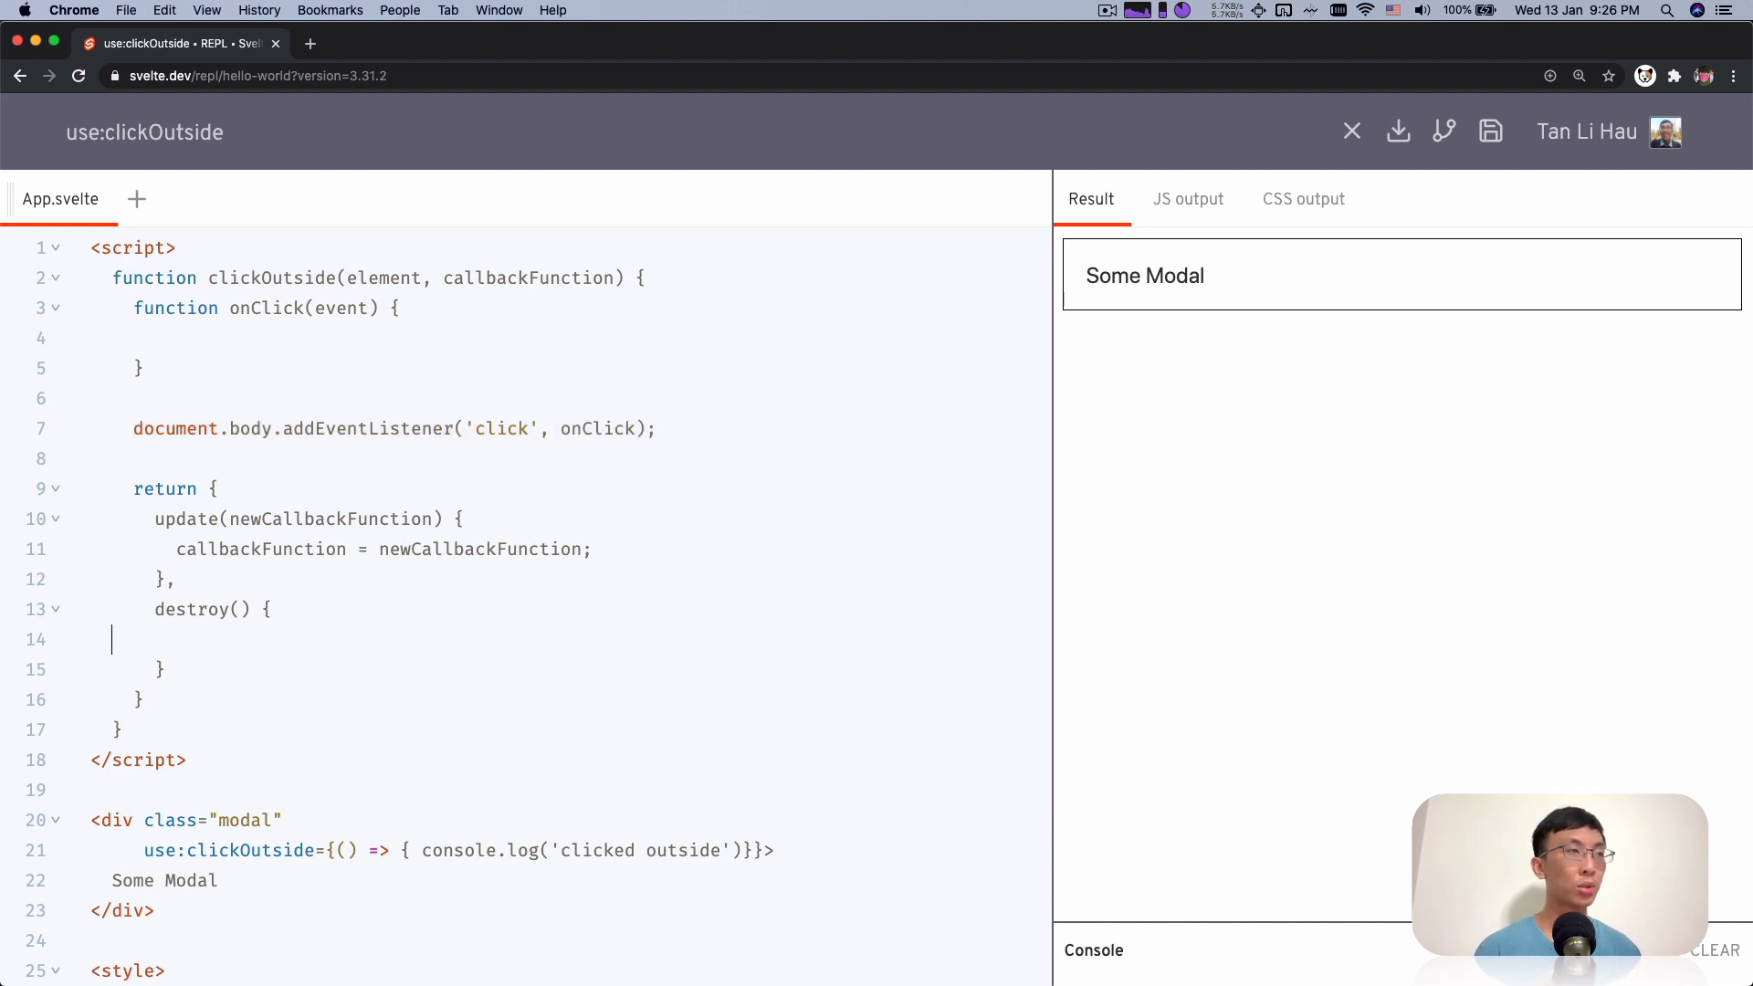
# Finish the body click listener registration and remove it again inside destroy()
pyautogui.write("document.body.addEventListener('click', onClick);")
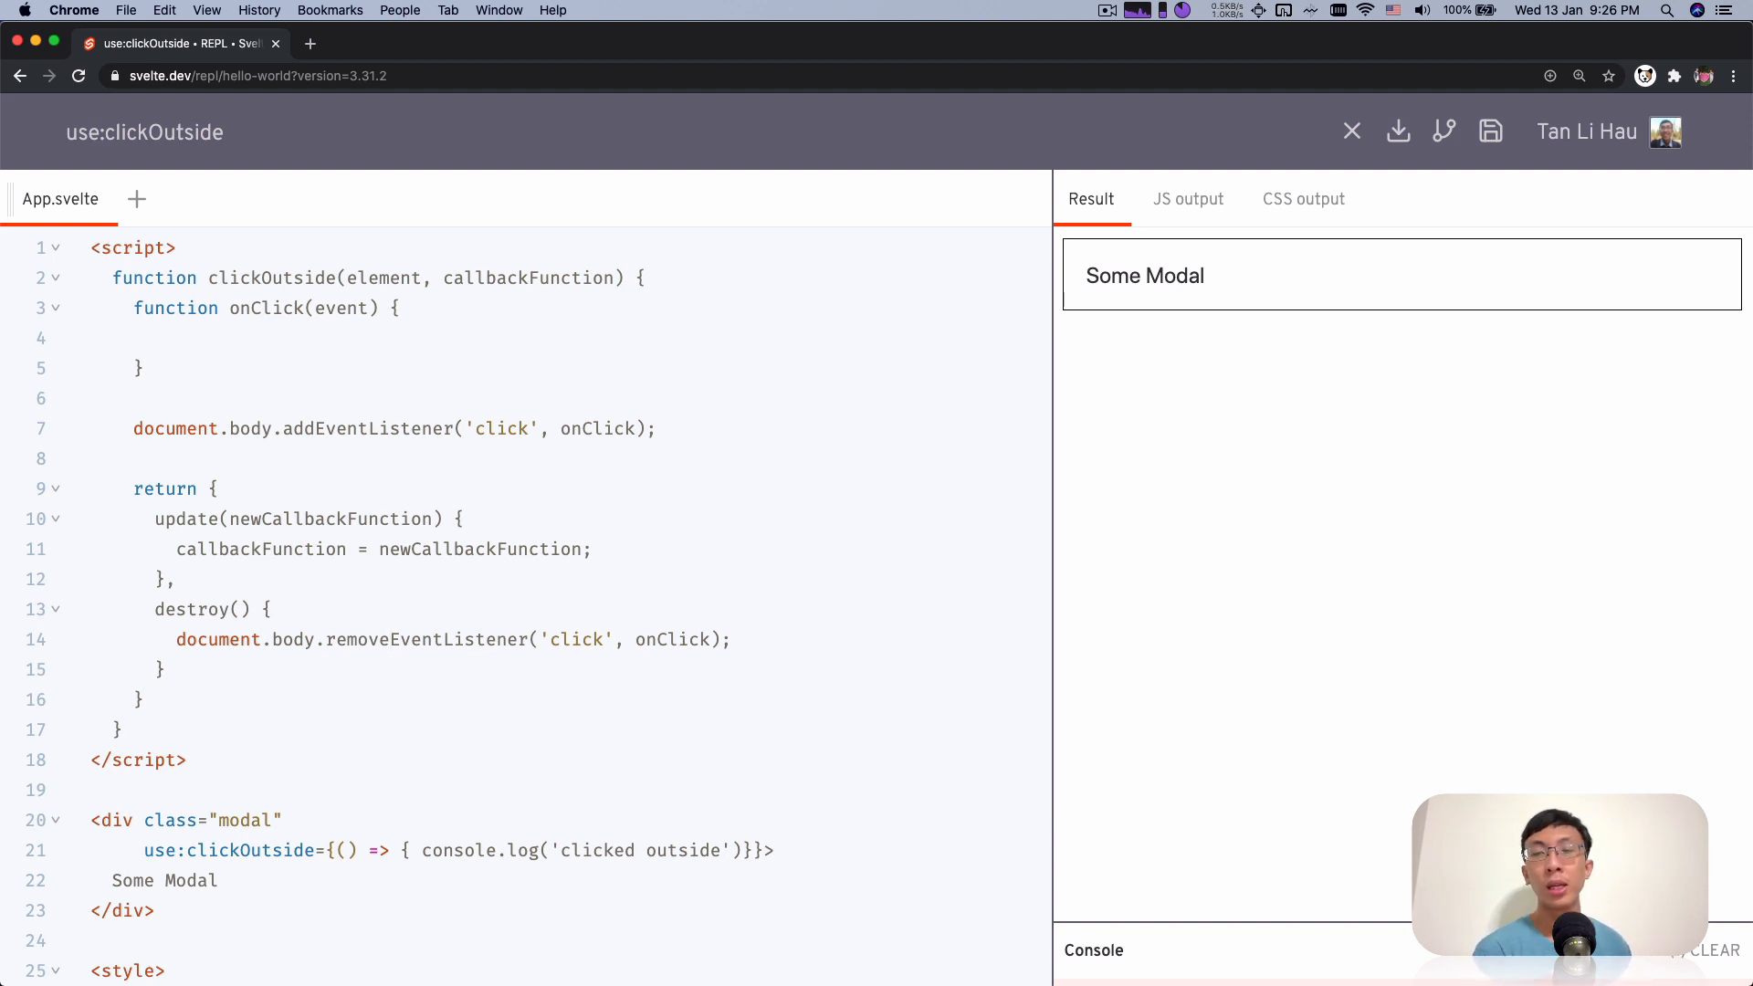
pyautogui.click(389, 639)
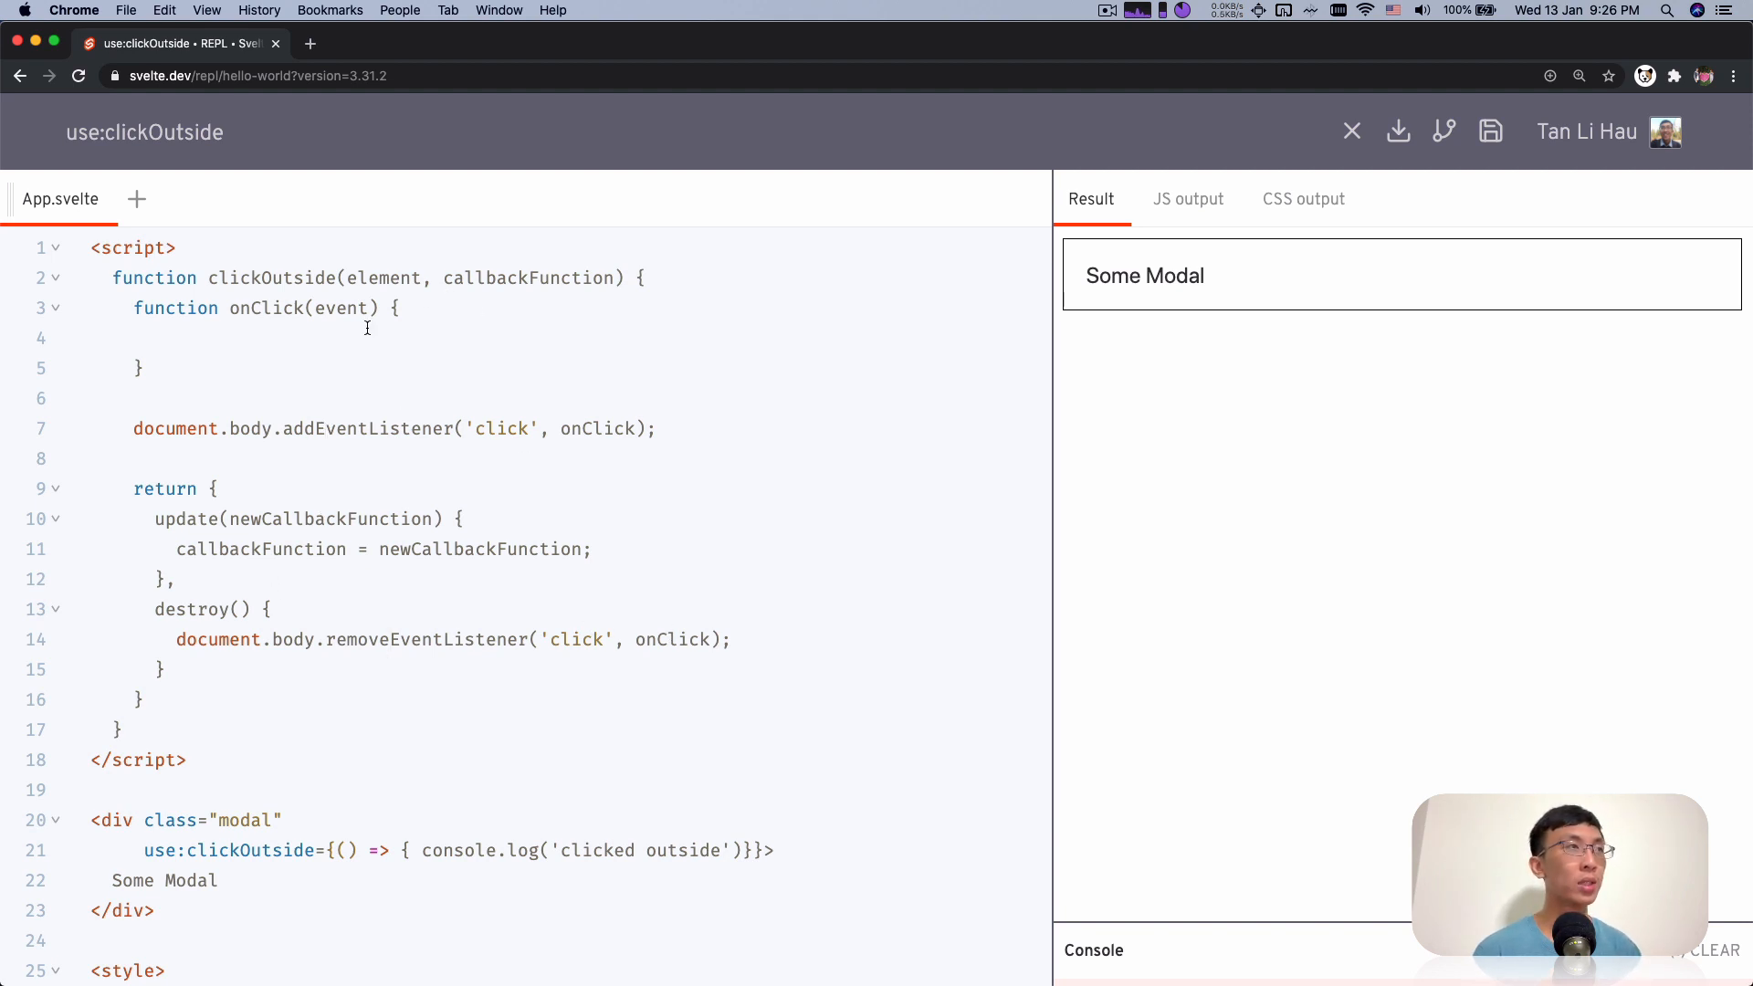
# In onClick, call callbackFunction() when !element.contains(event.target)
pyautogui.click(157, 338)
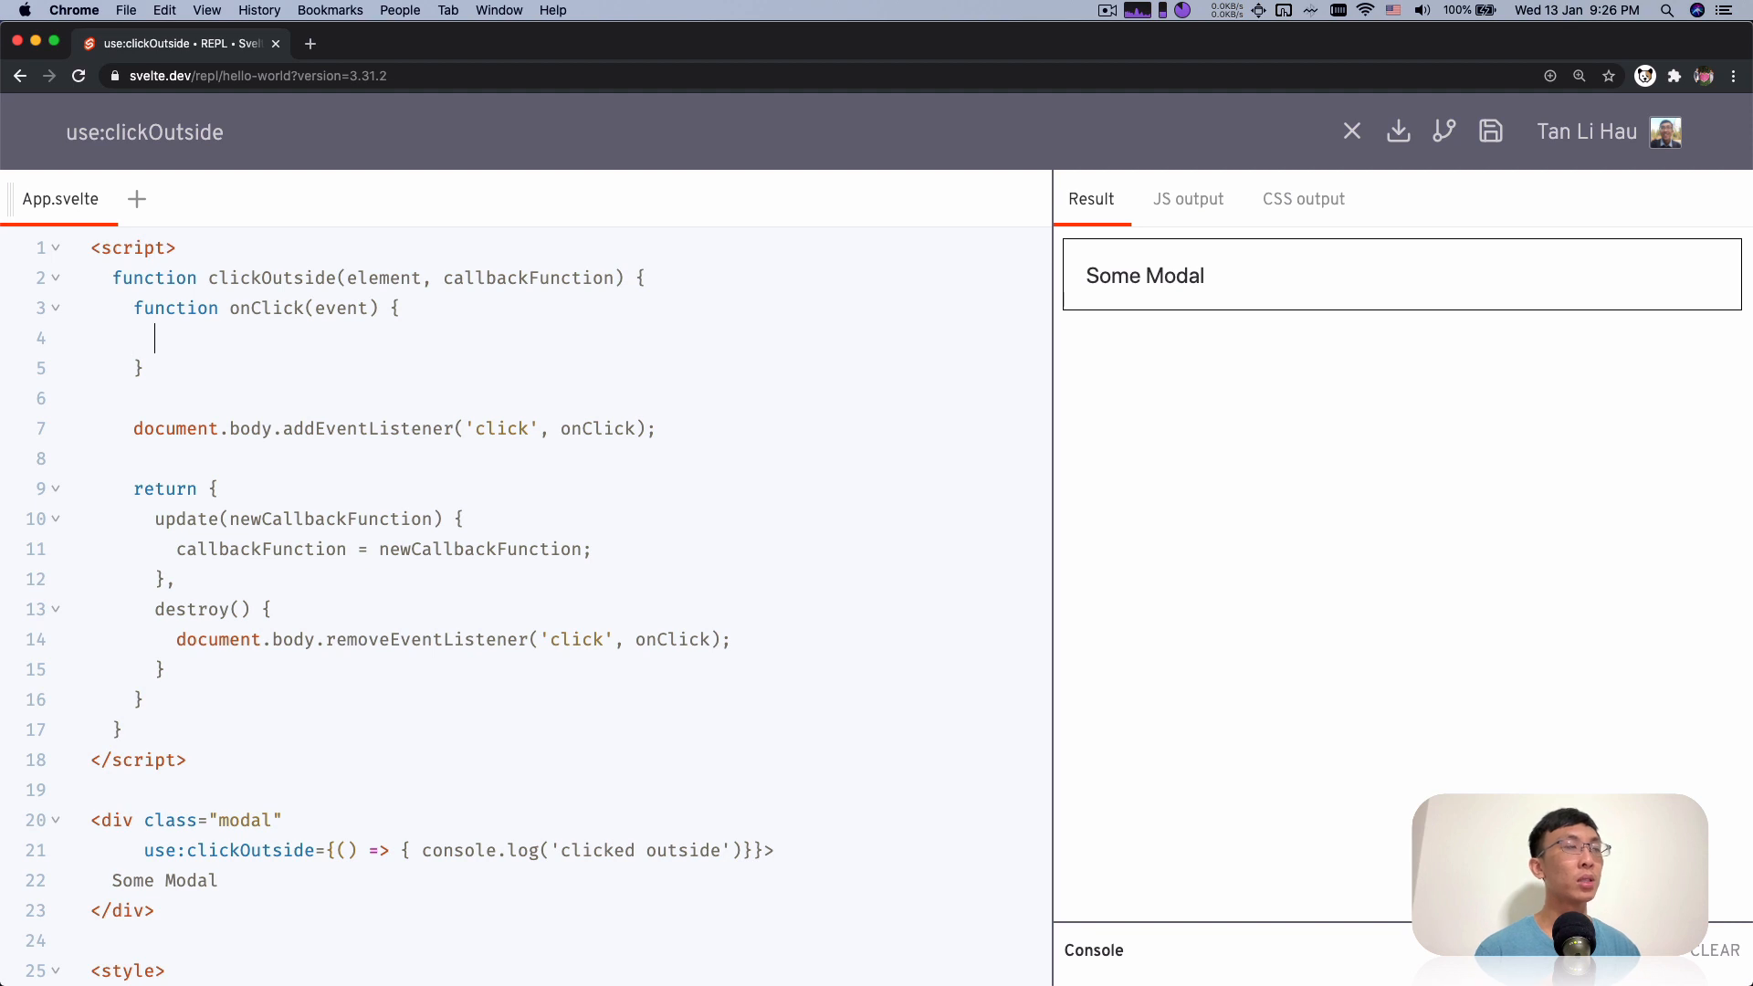
pyautogui.write('event.')
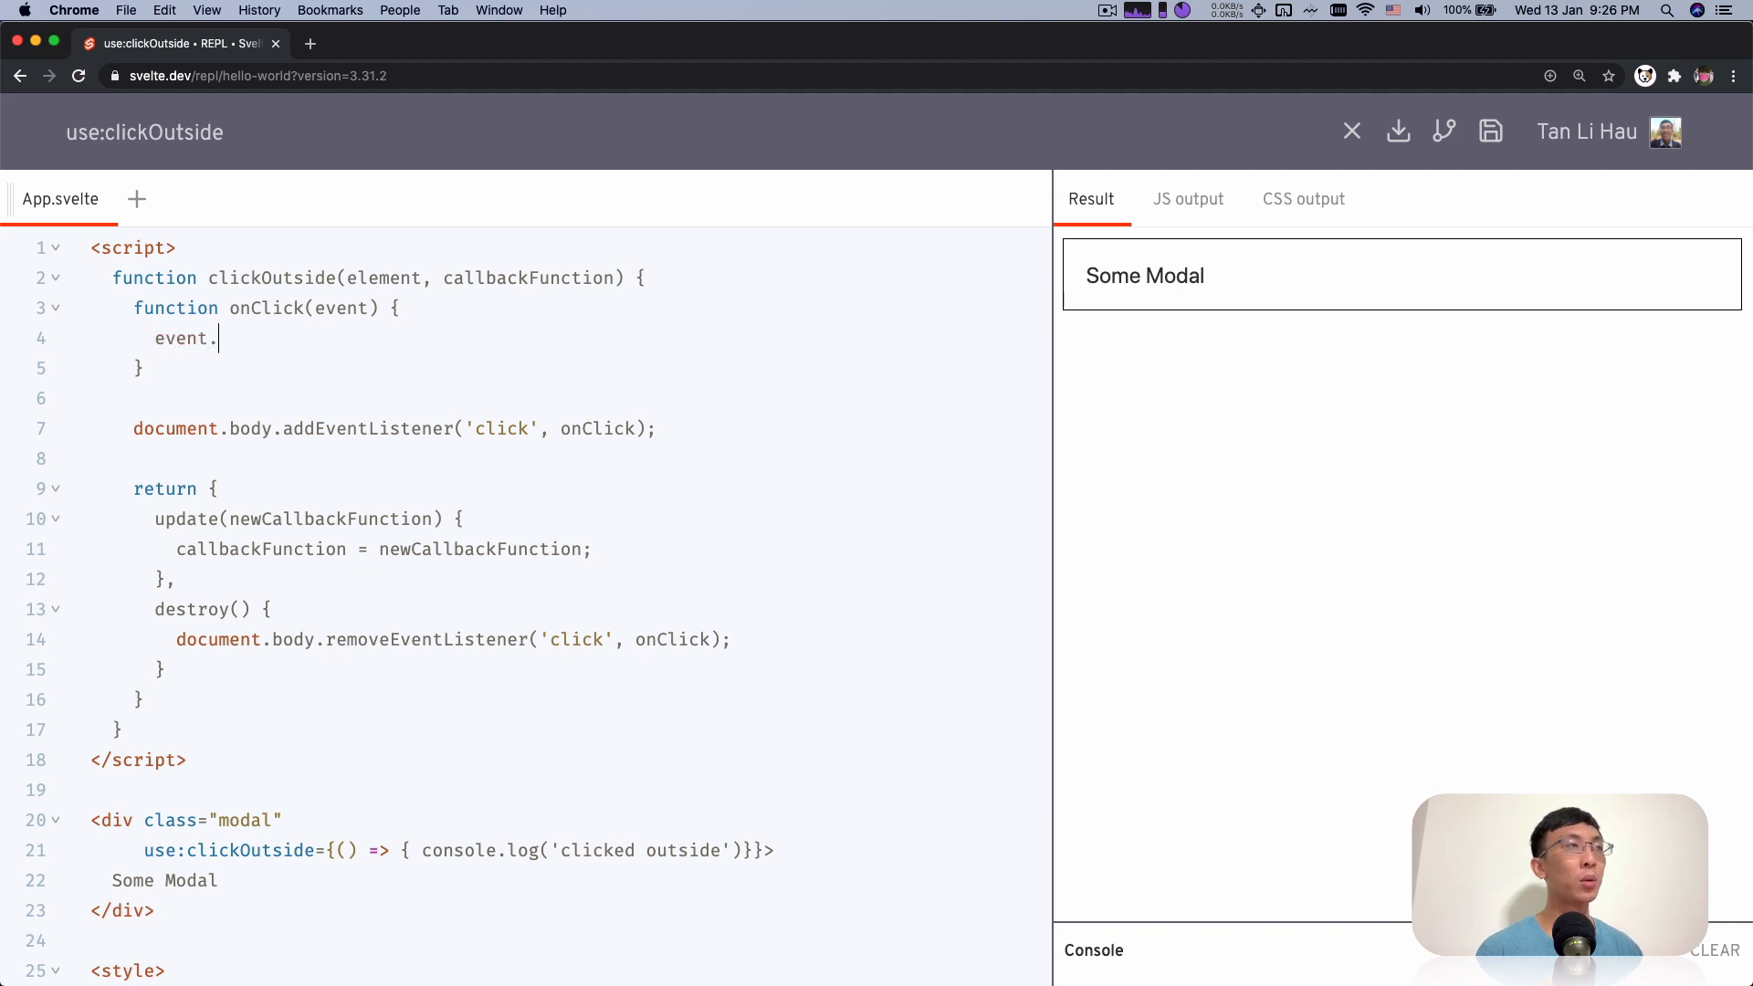
pyautogui.write('target')
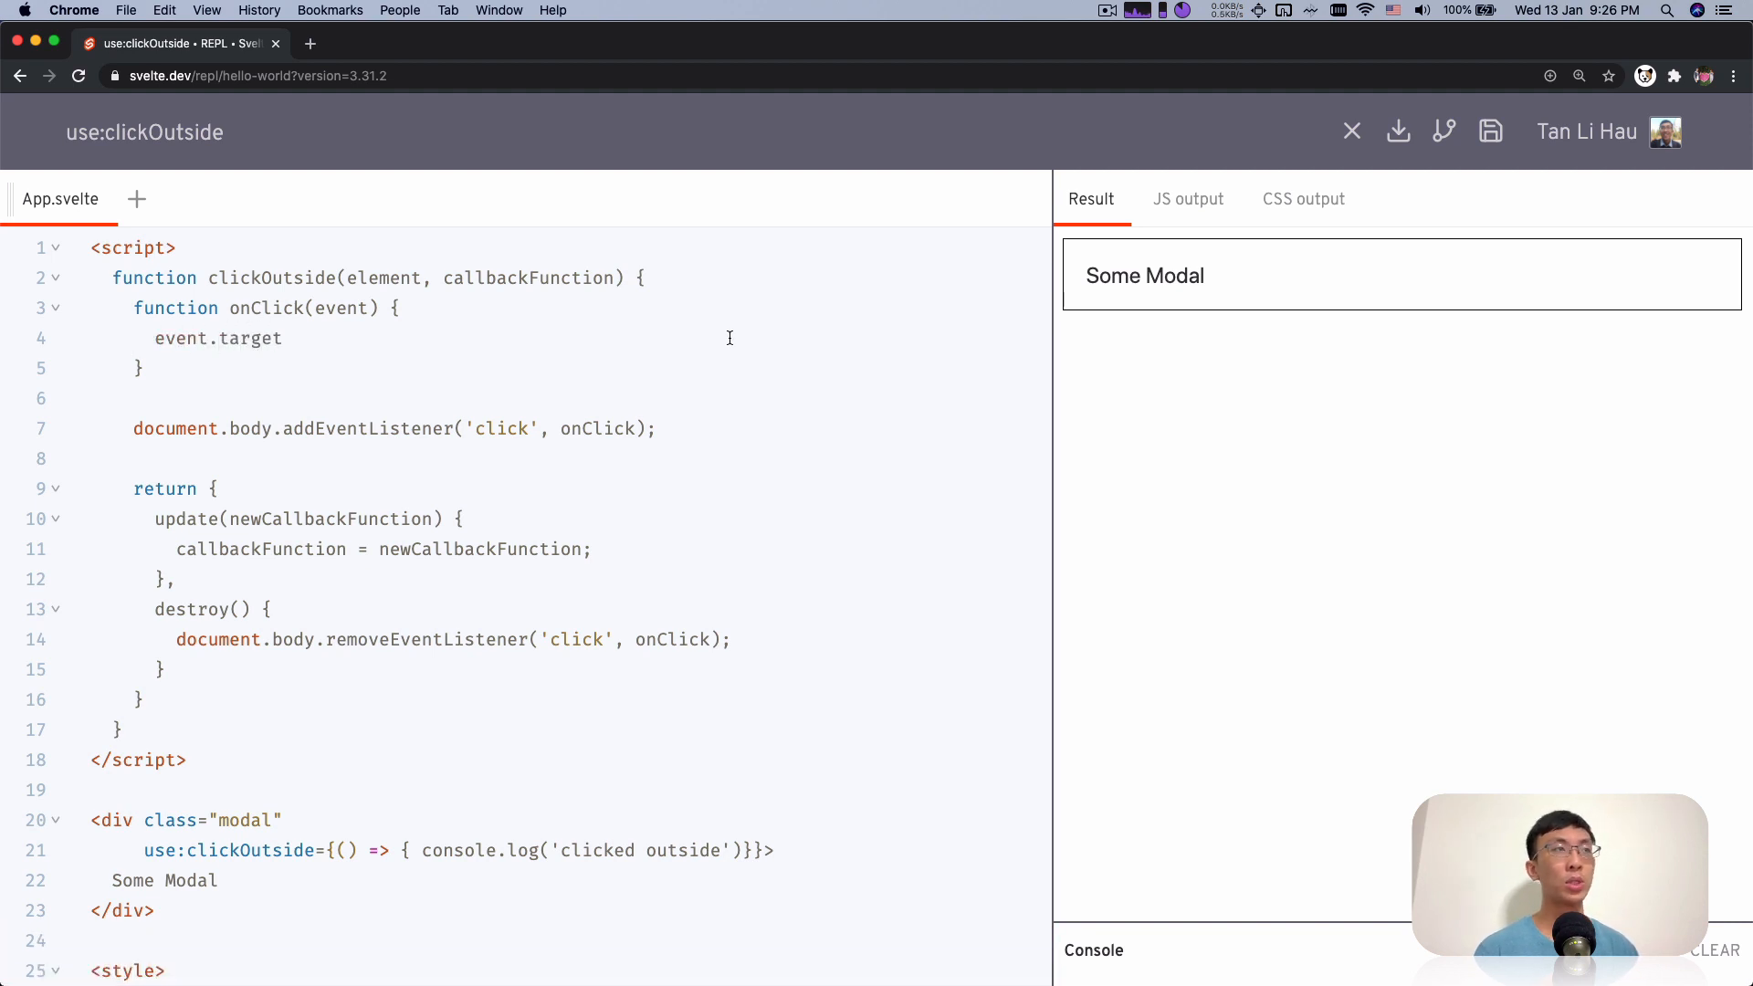
pyautogui.moveTo(396, 347)
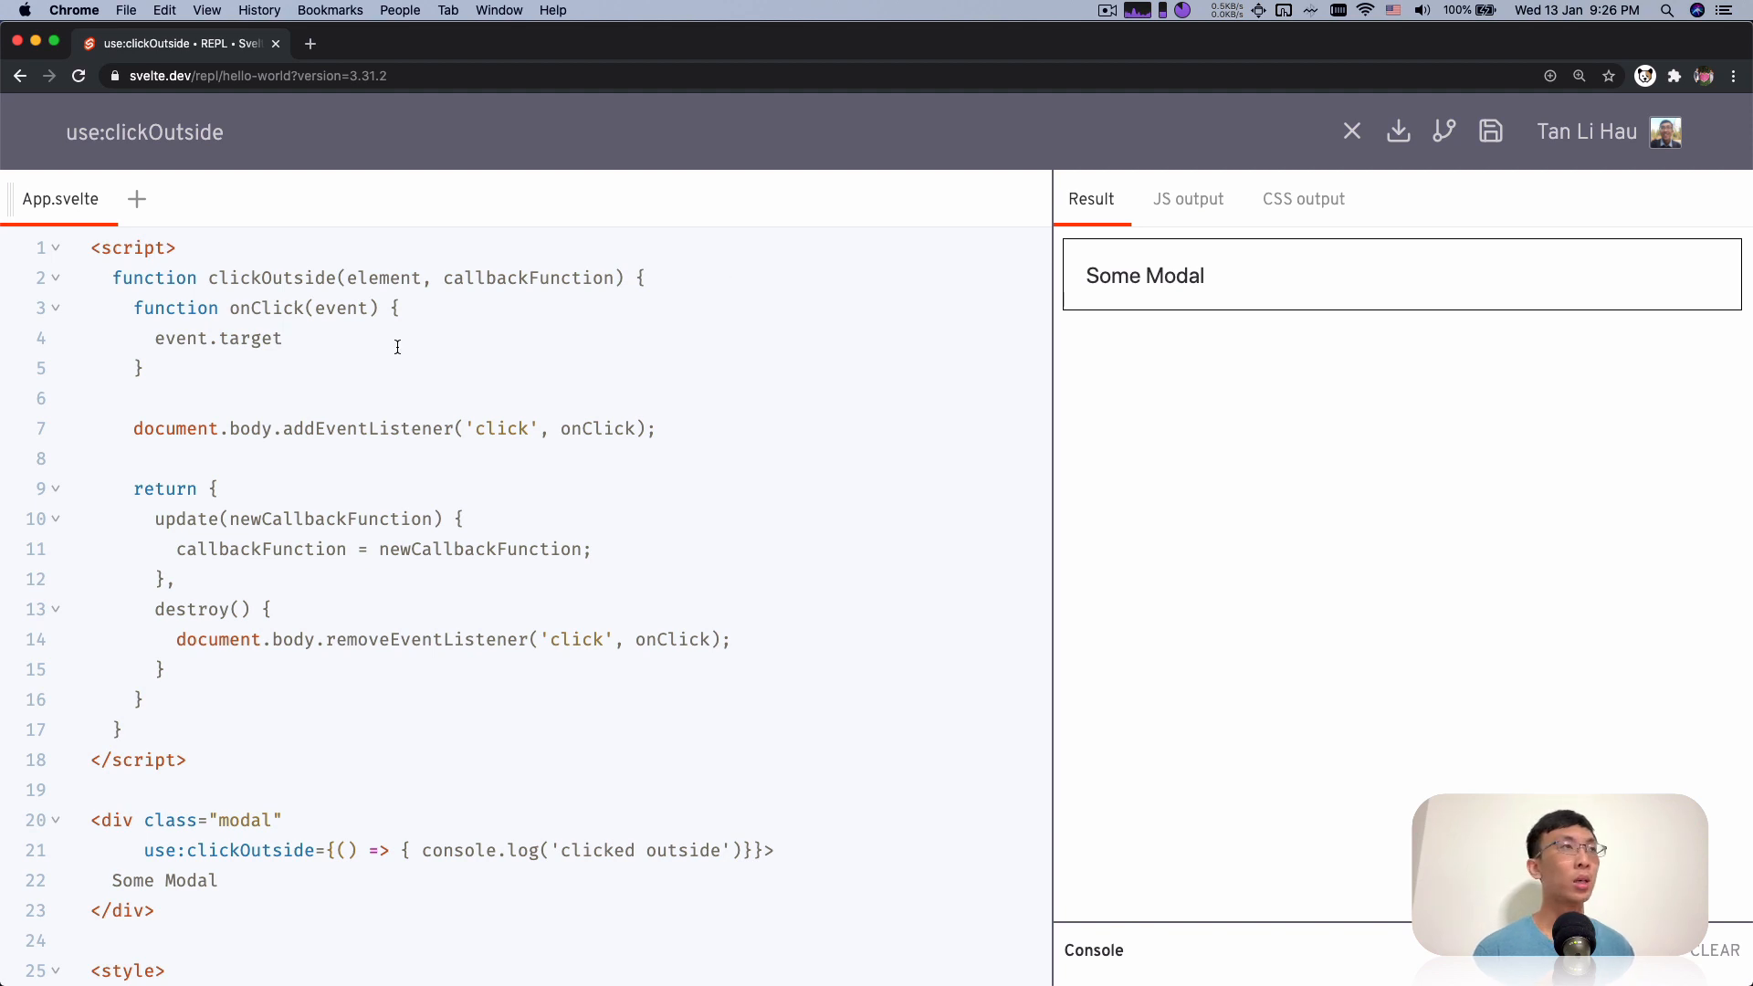
pyautogui.write('if (')
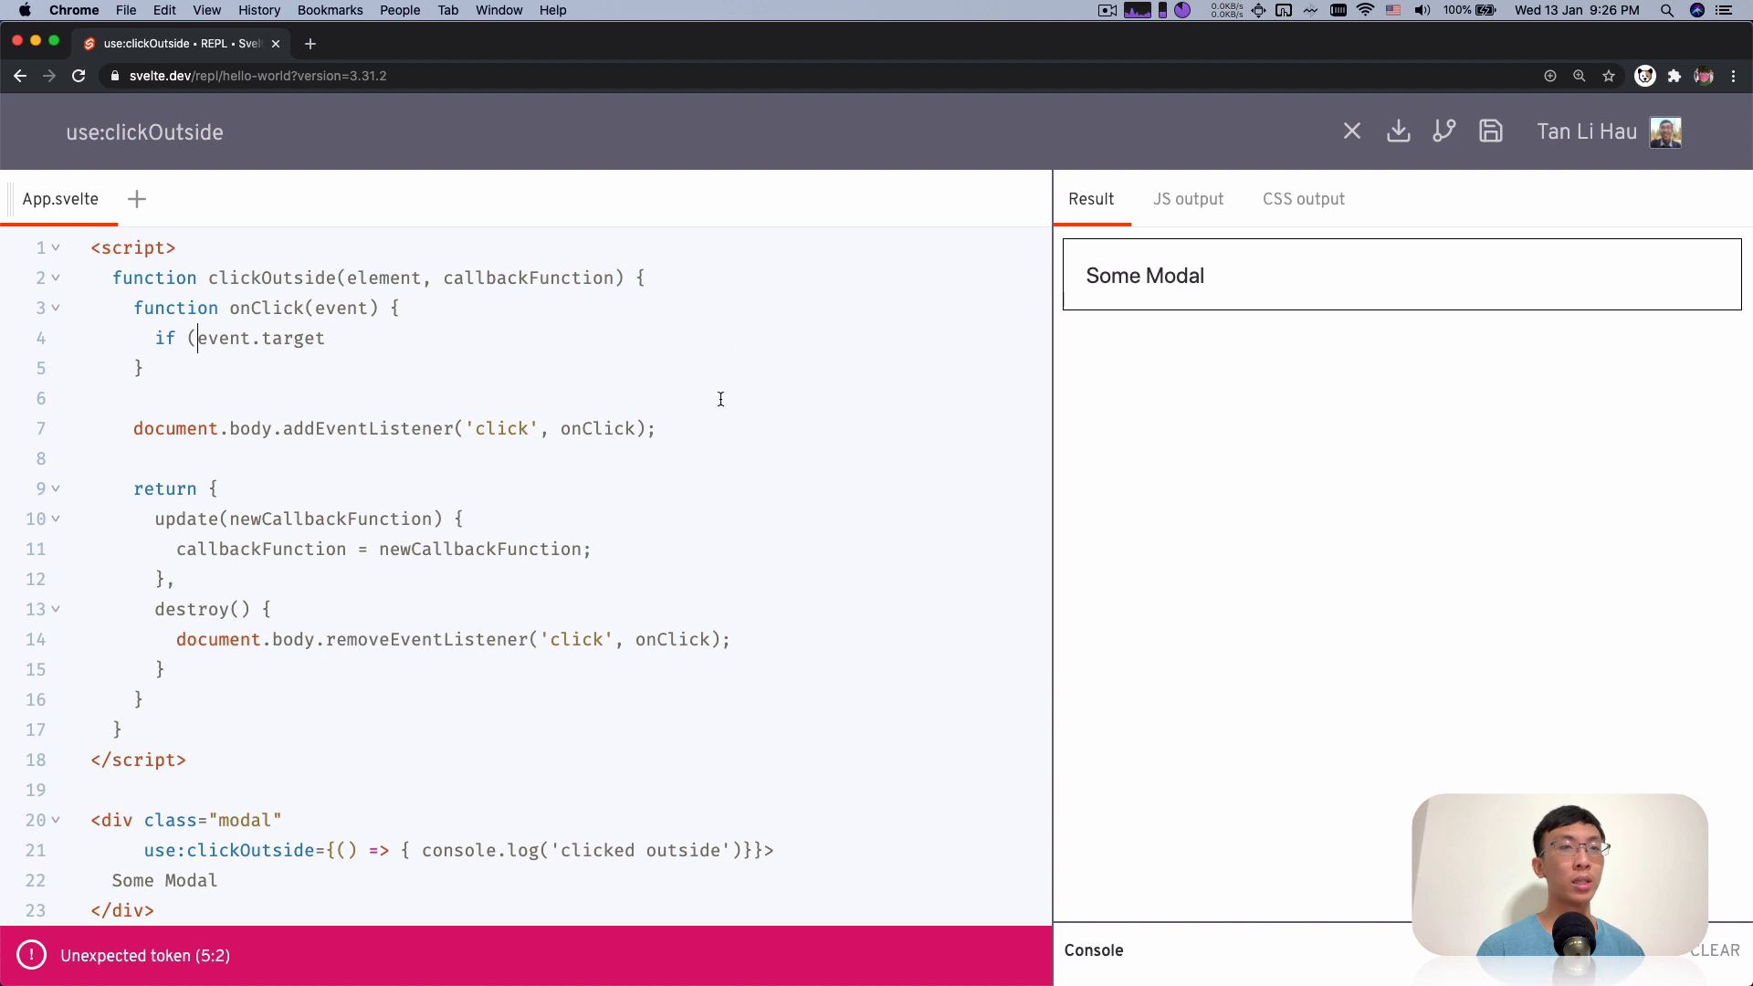
pyautogui.write('element.contains')
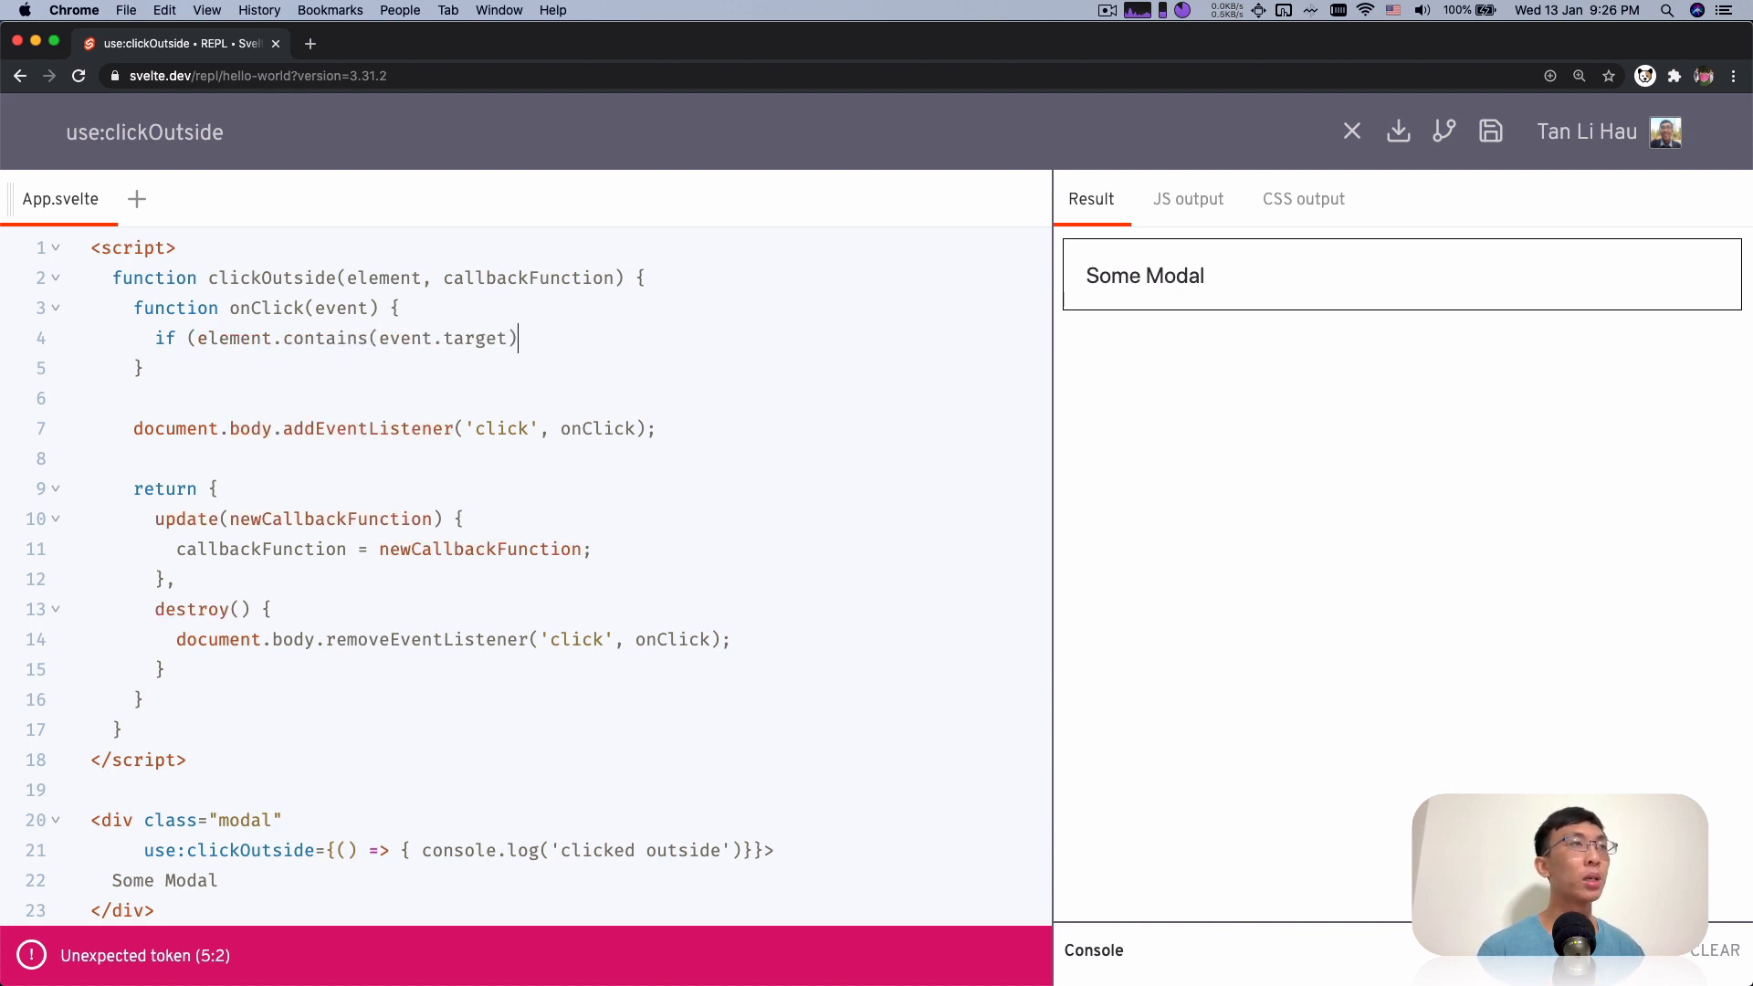
pyautogui.write(') {')
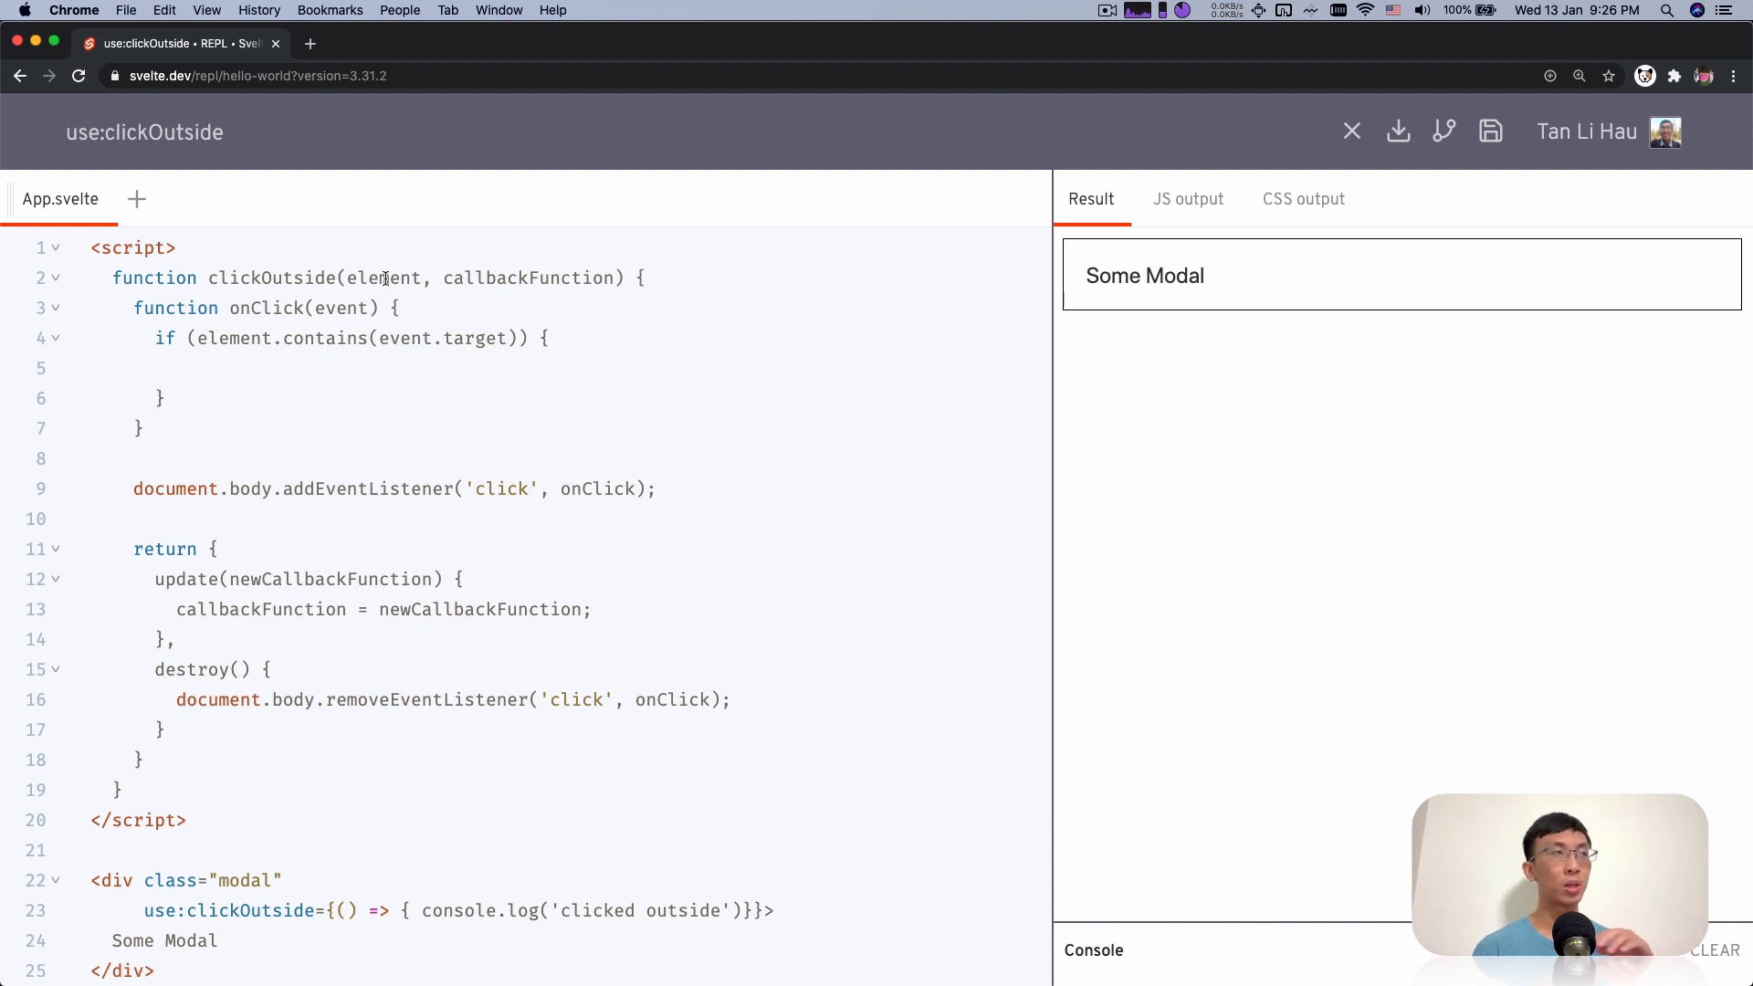
pyautogui.moveTo(340, 433)
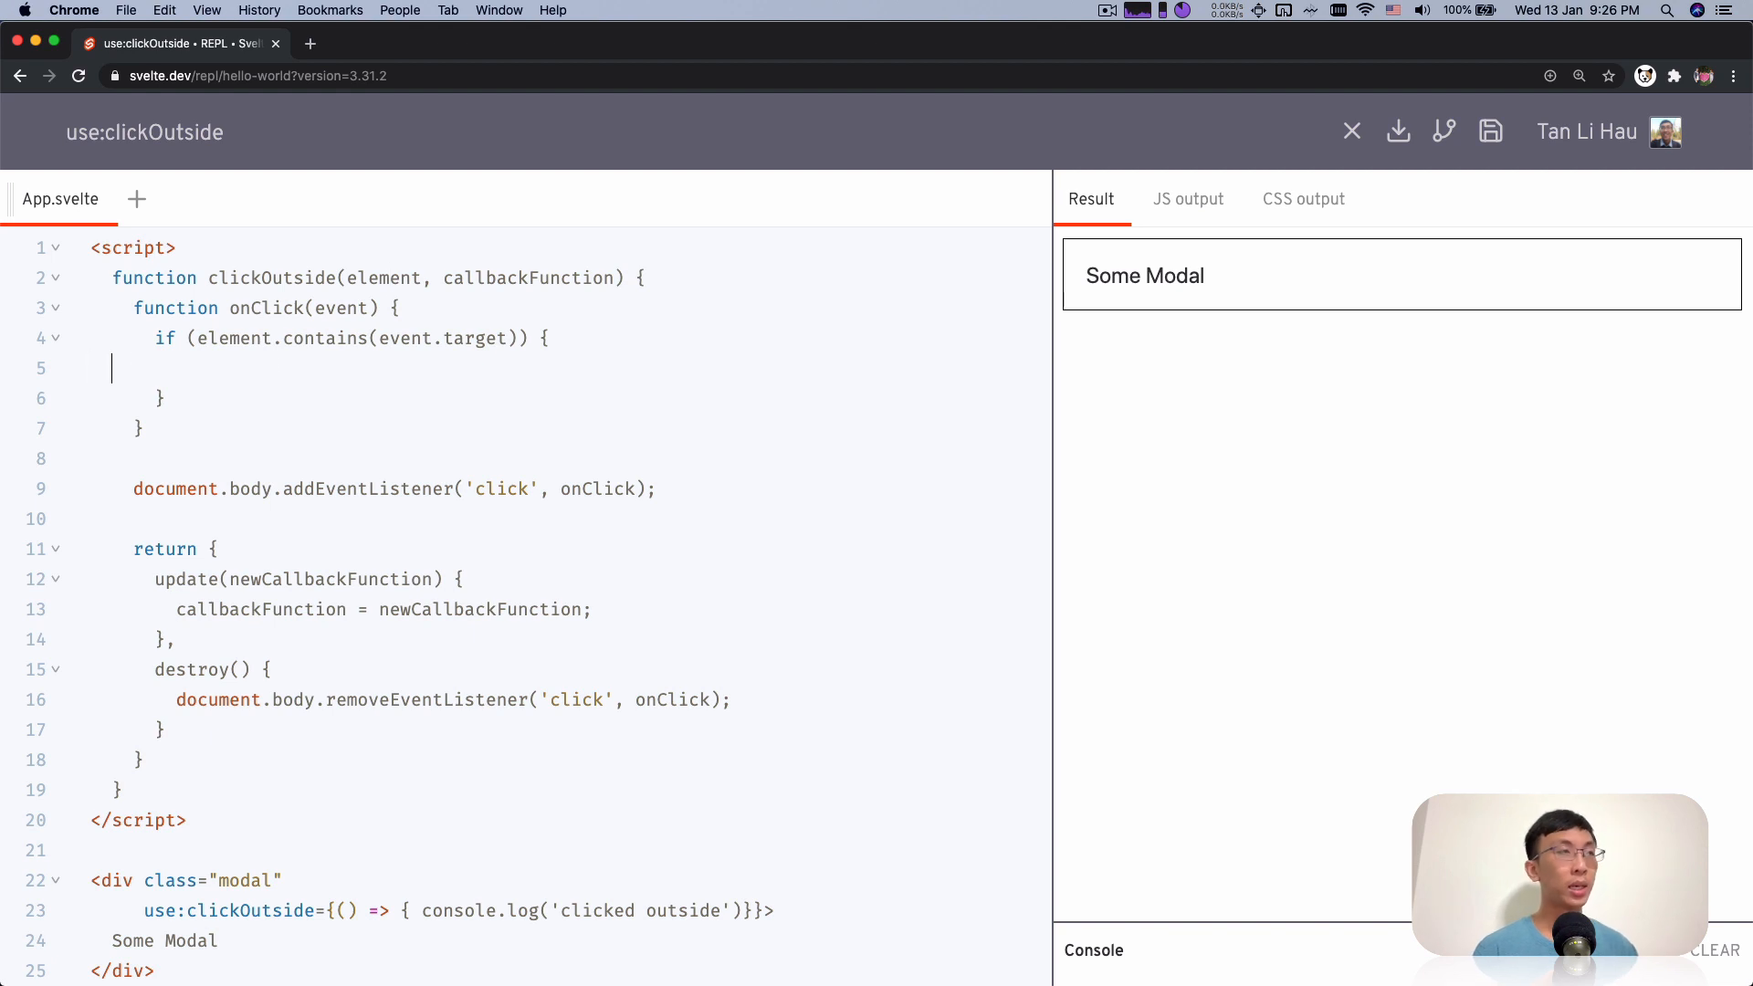
pyautogui.write('!')
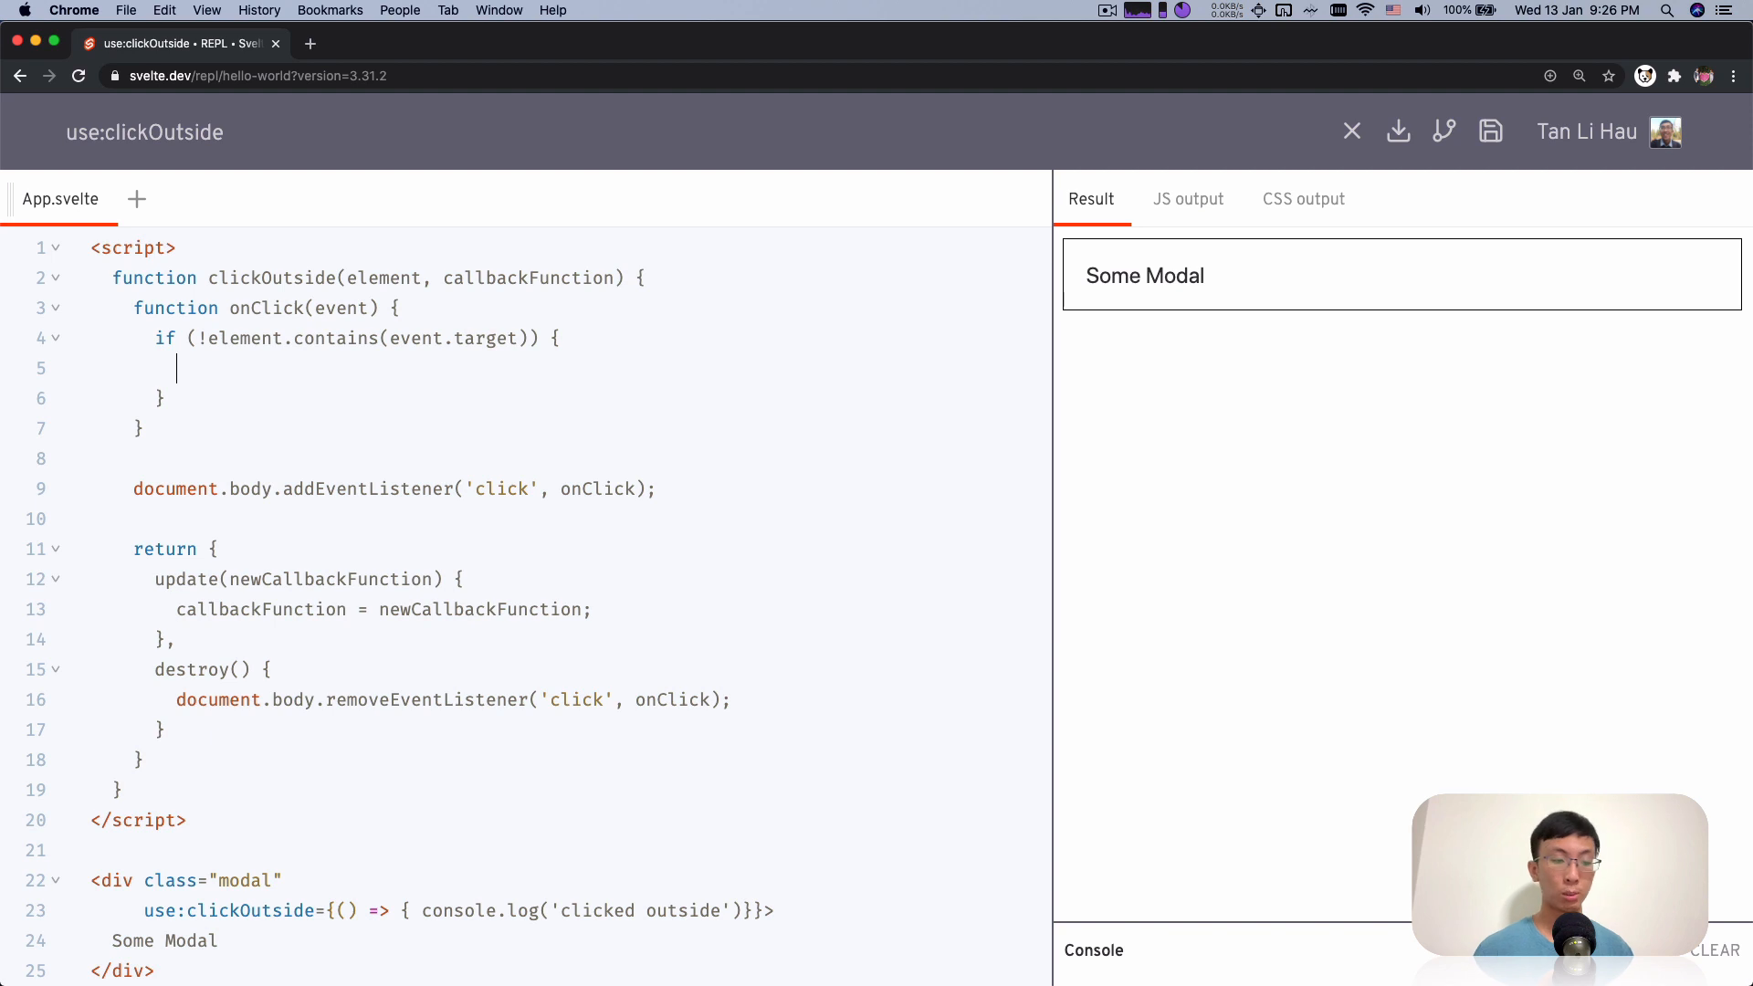
pyautogui.write('callbackFunc')
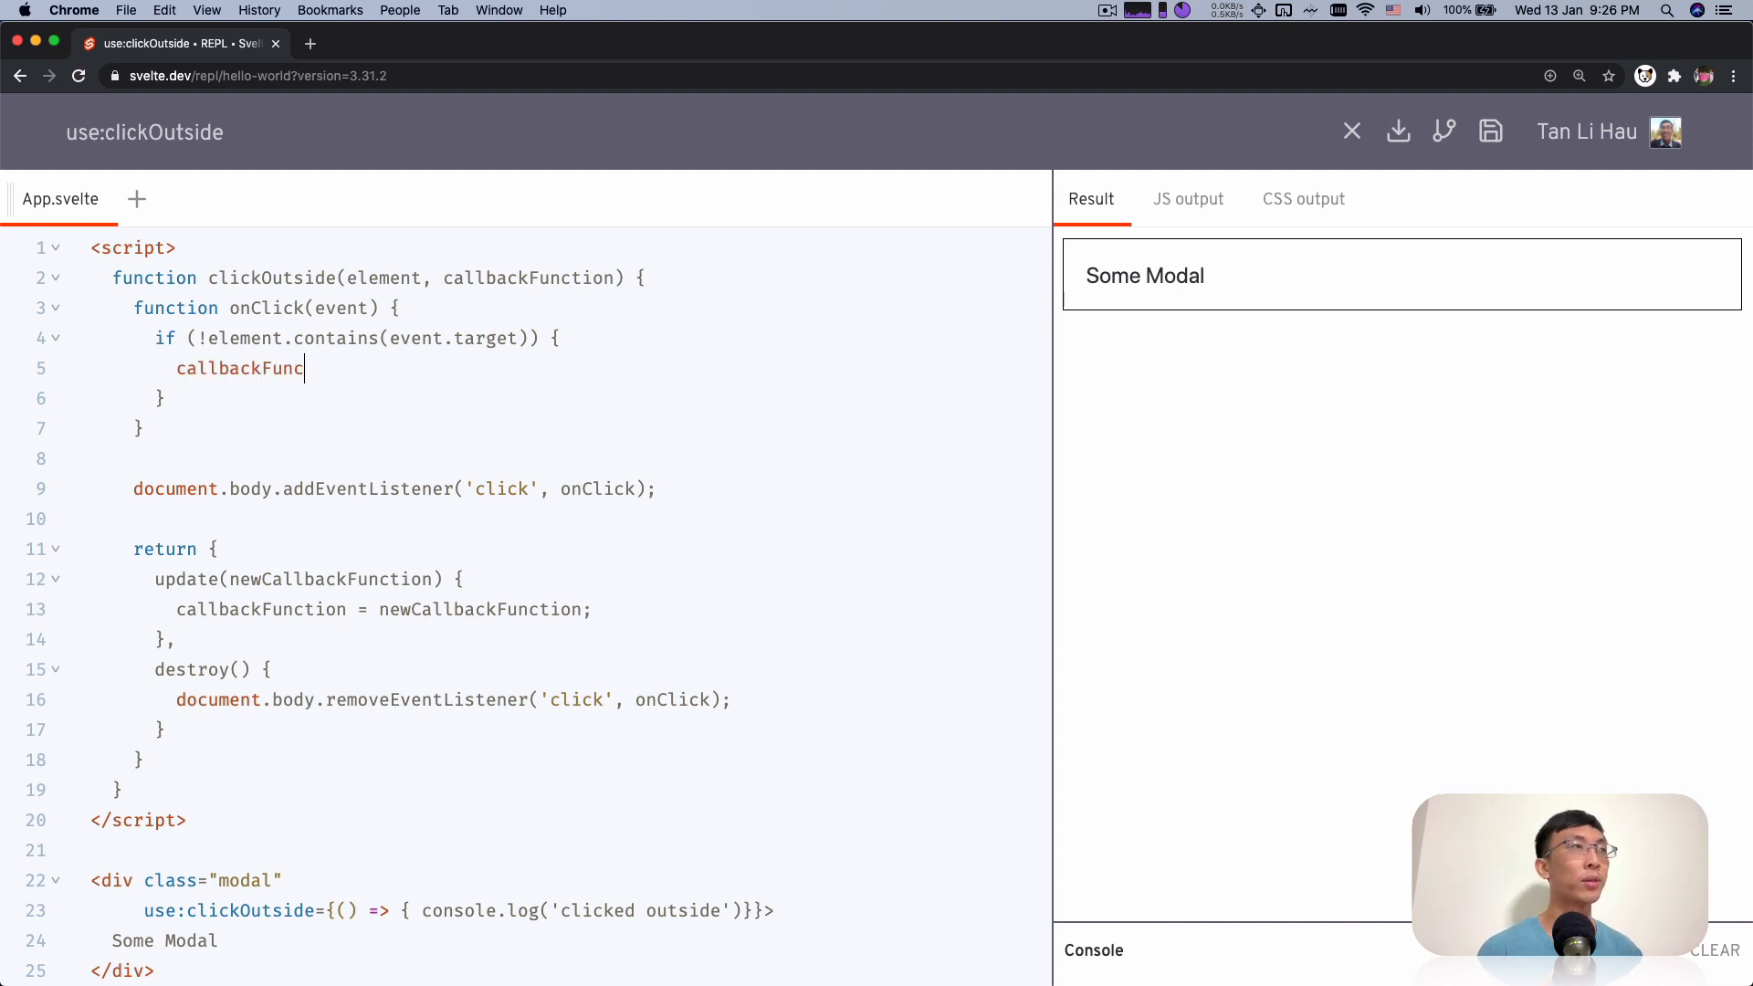
pyautogui.write('tion();')
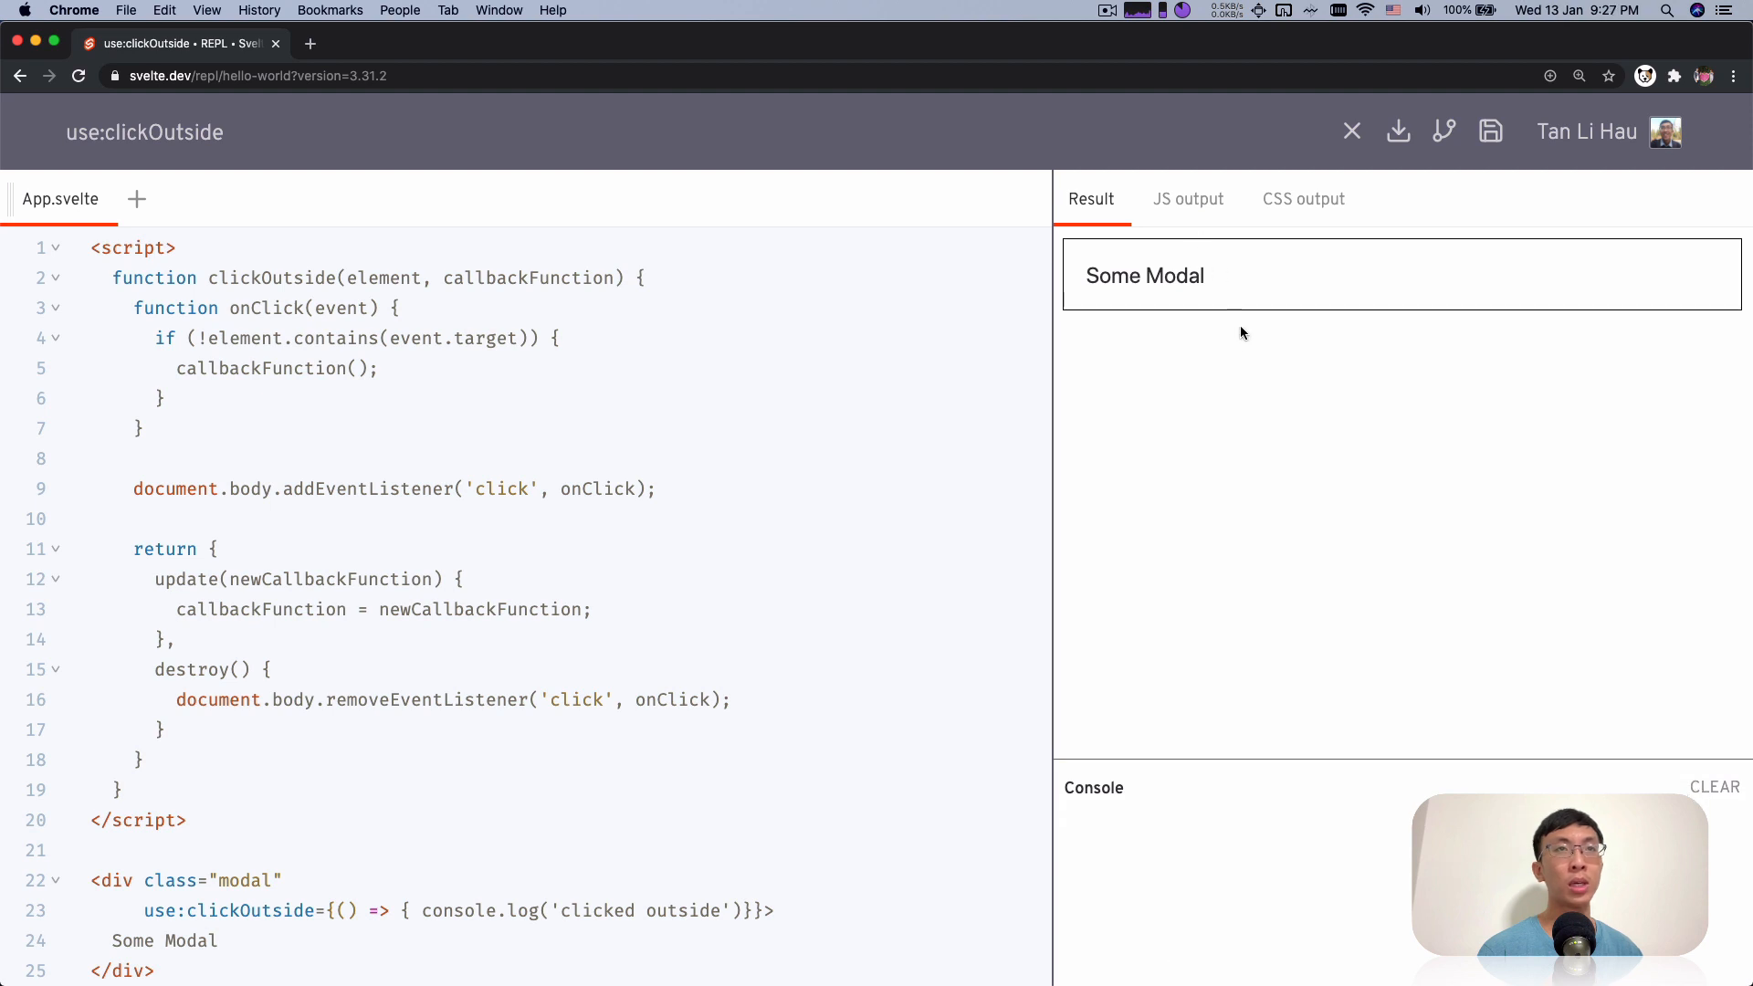
# Click outside the modal in the Result pane and confirm 'clicked outside' logs to the console
pyautogui.click(1232, 384)
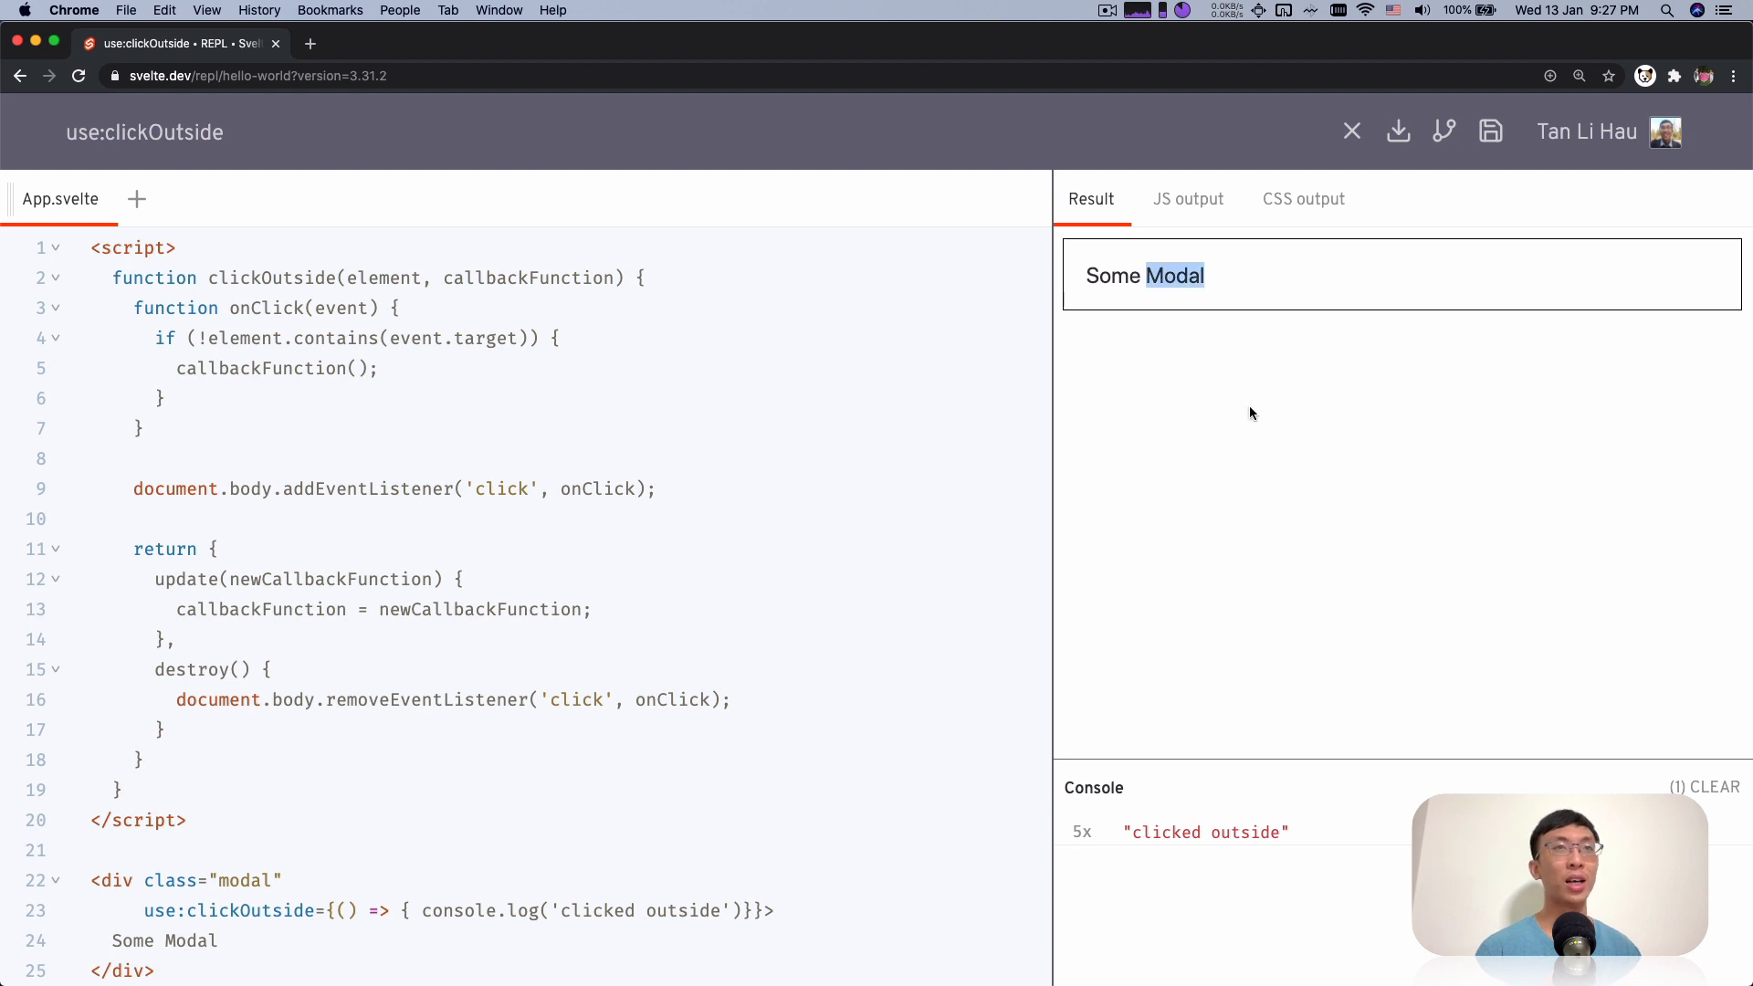
pyautogui.click(616, 674)
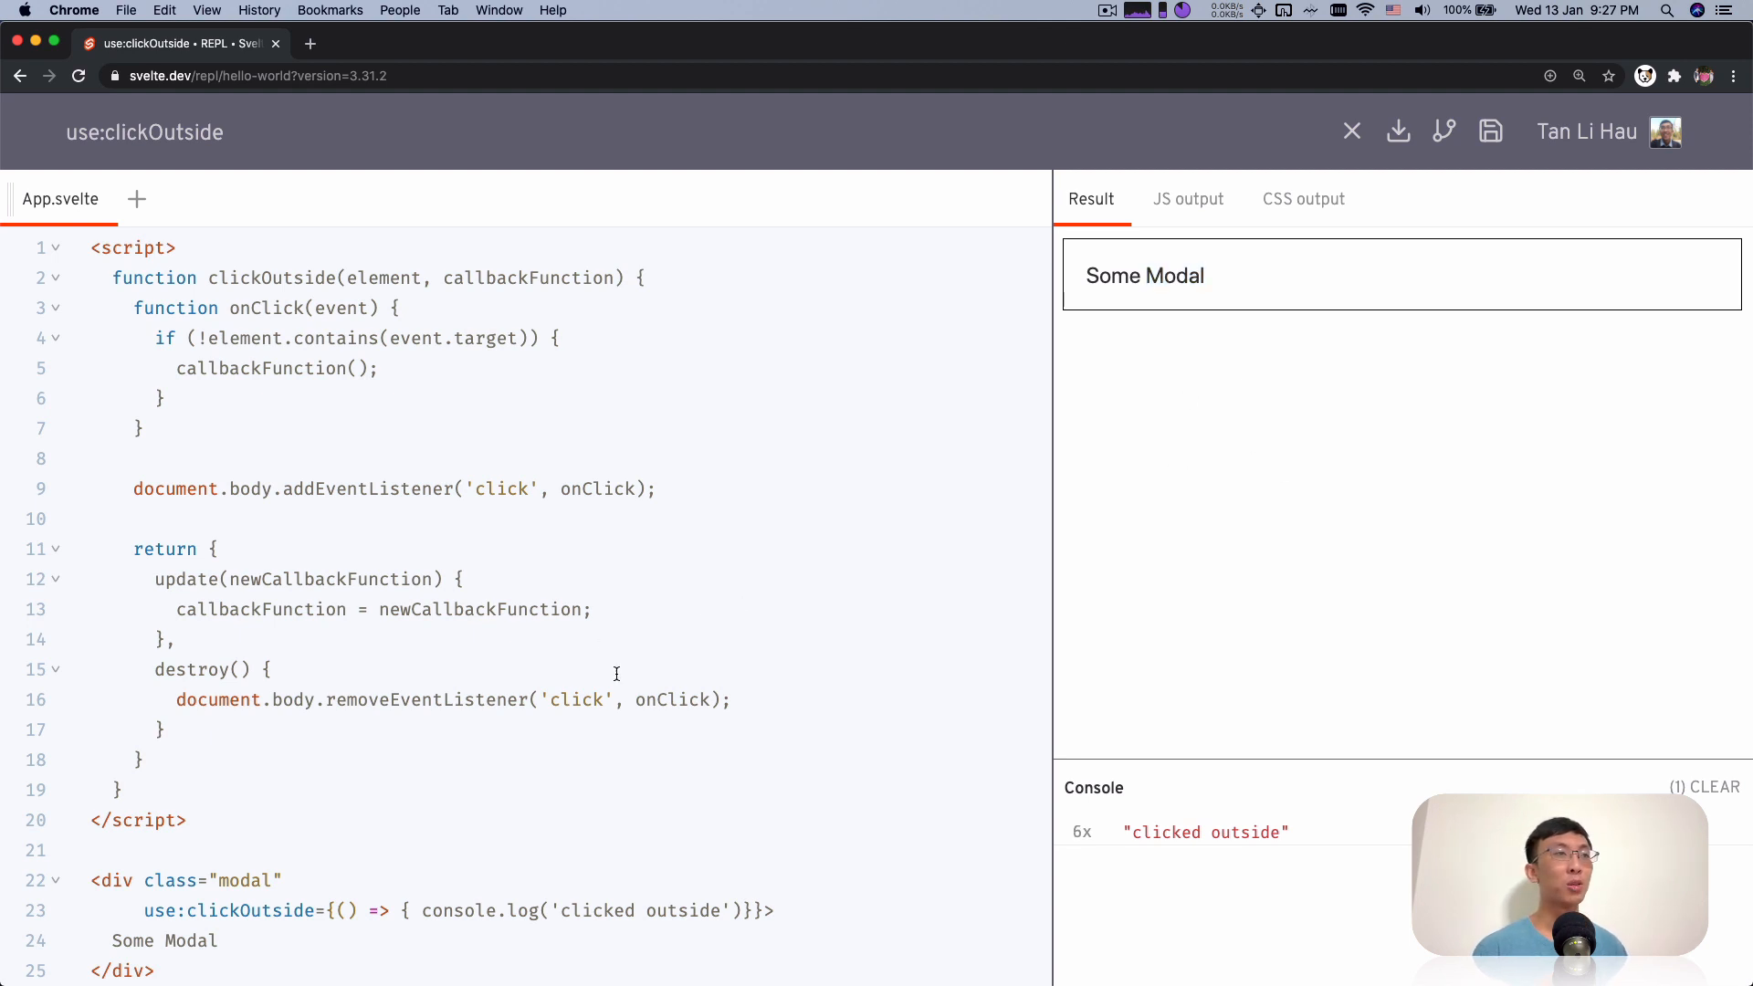
pyautogui.moveTo(633, 716)
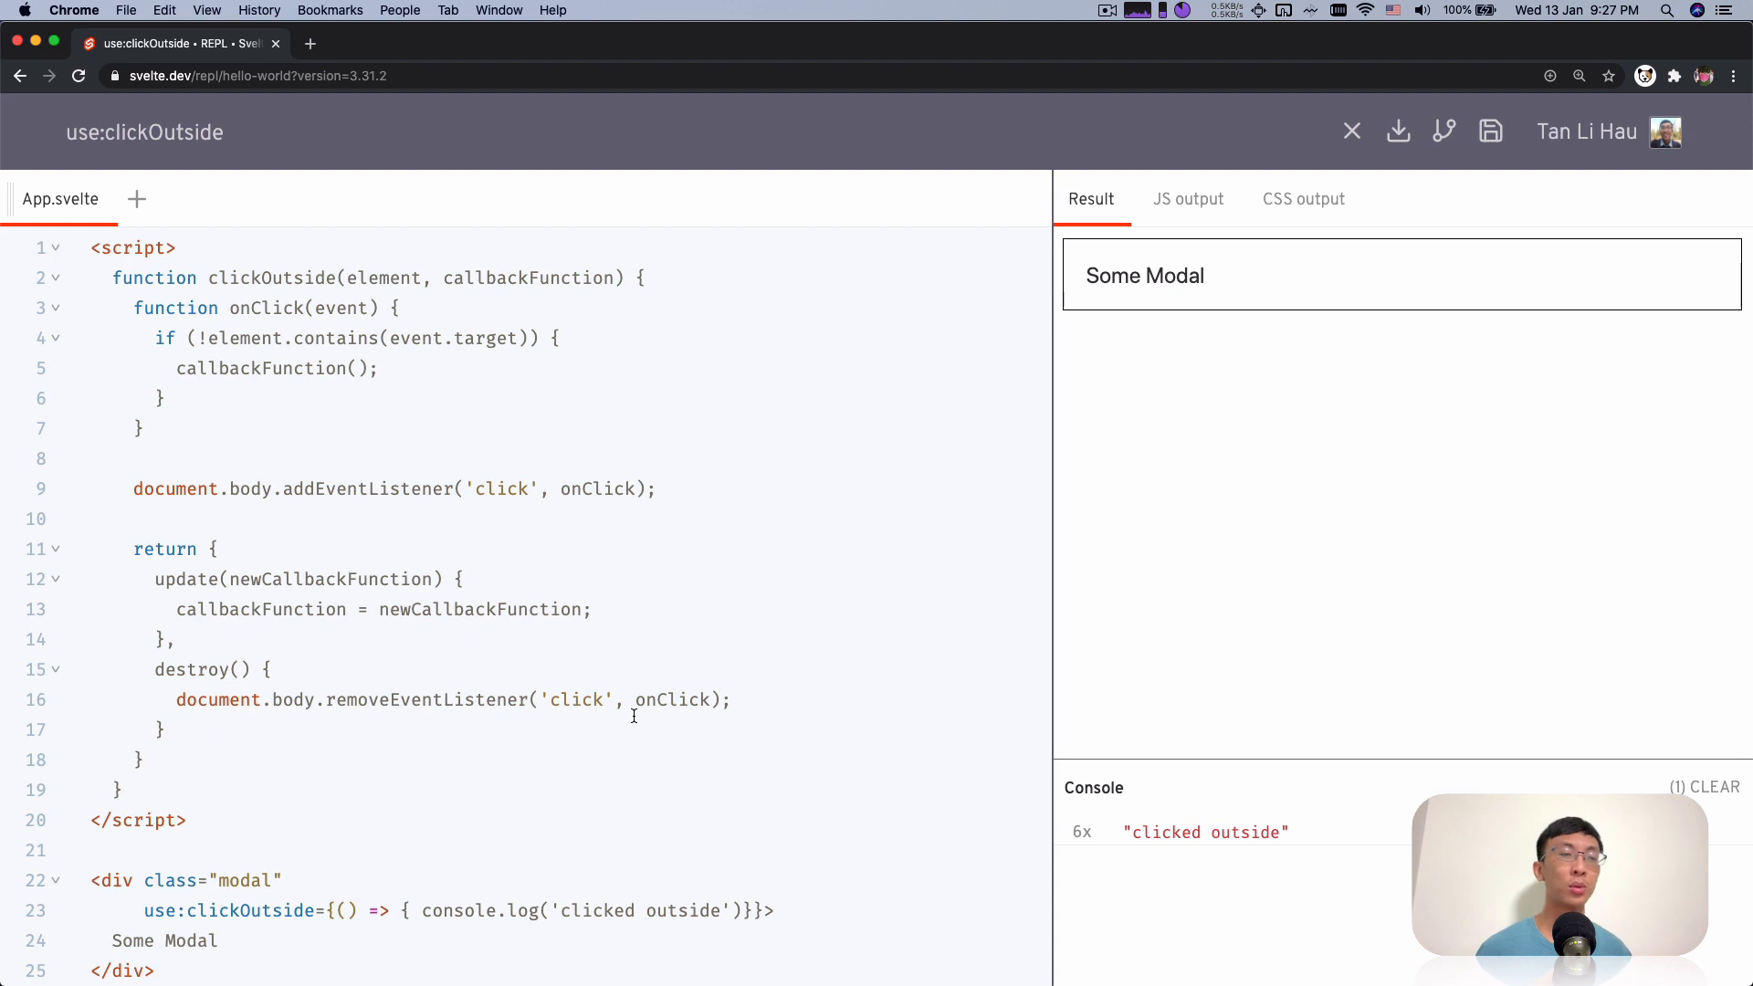
pyautogui.moveTo(719, 910)
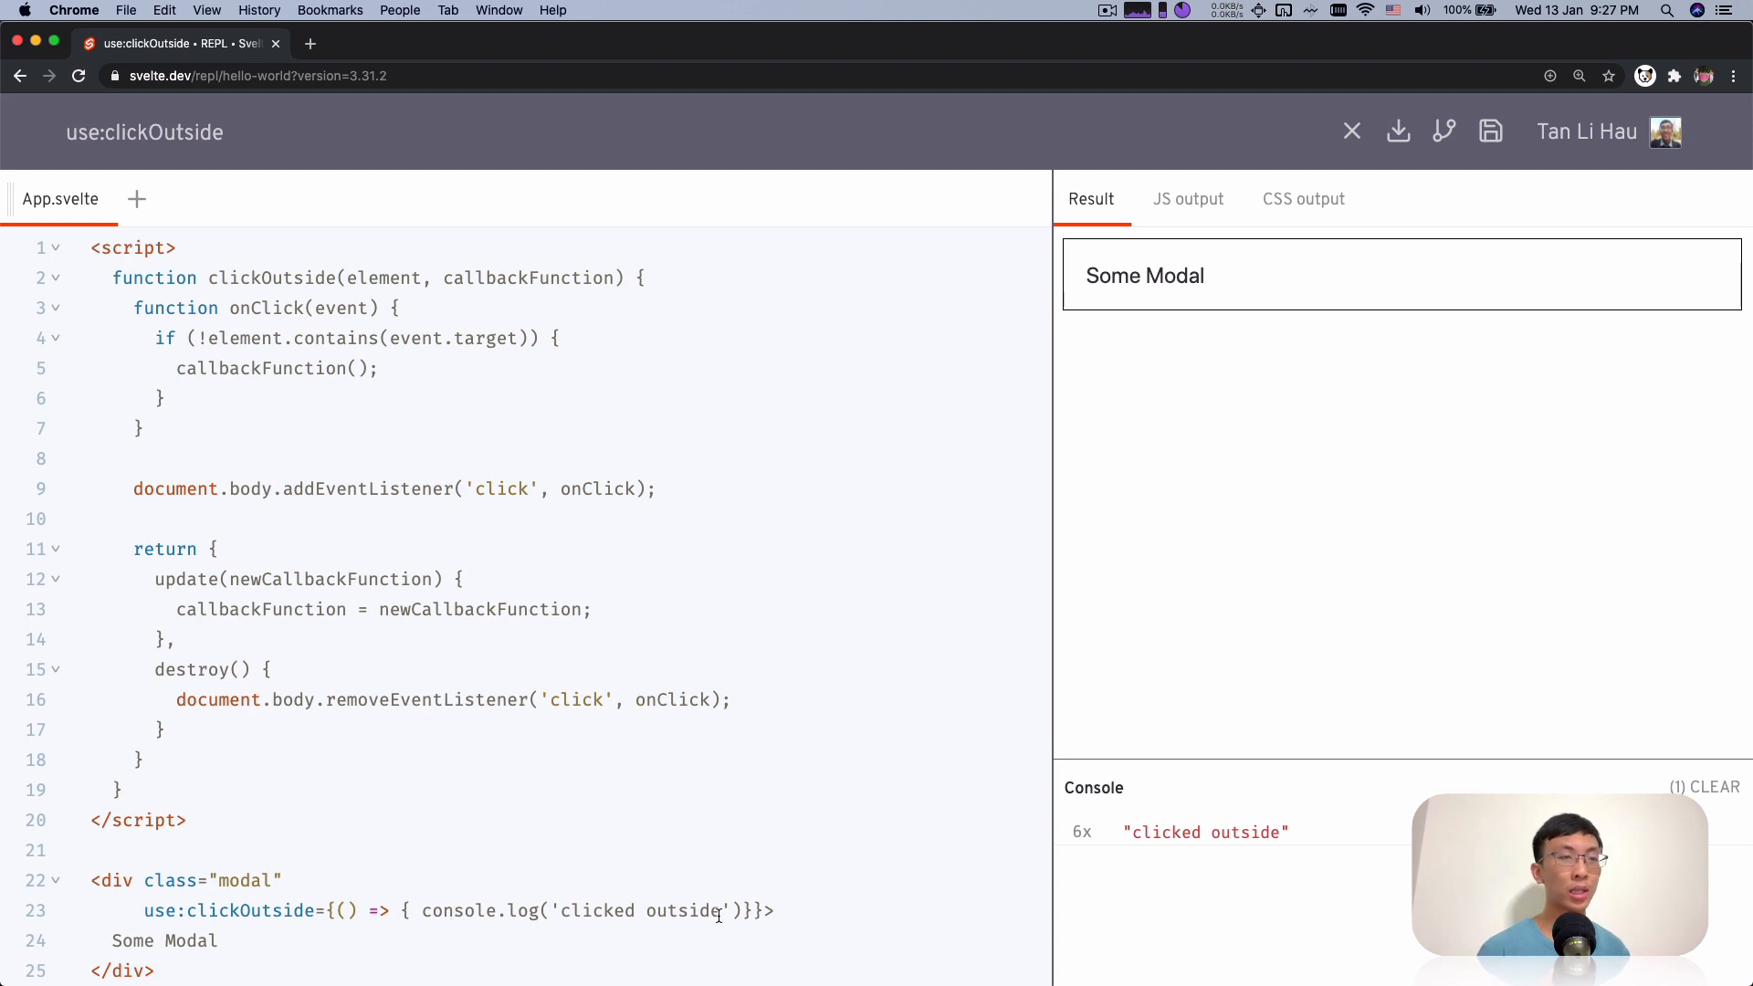